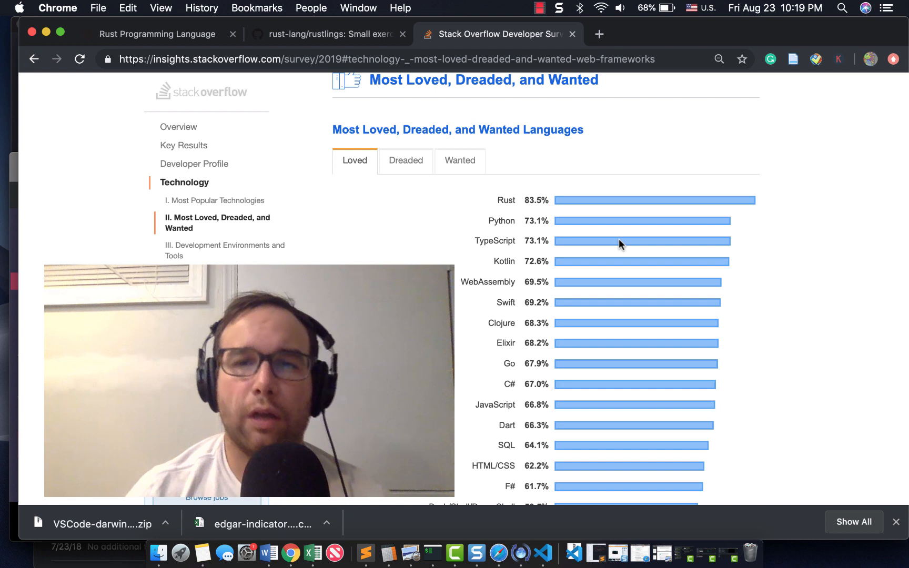
mouse_move(742, 197)
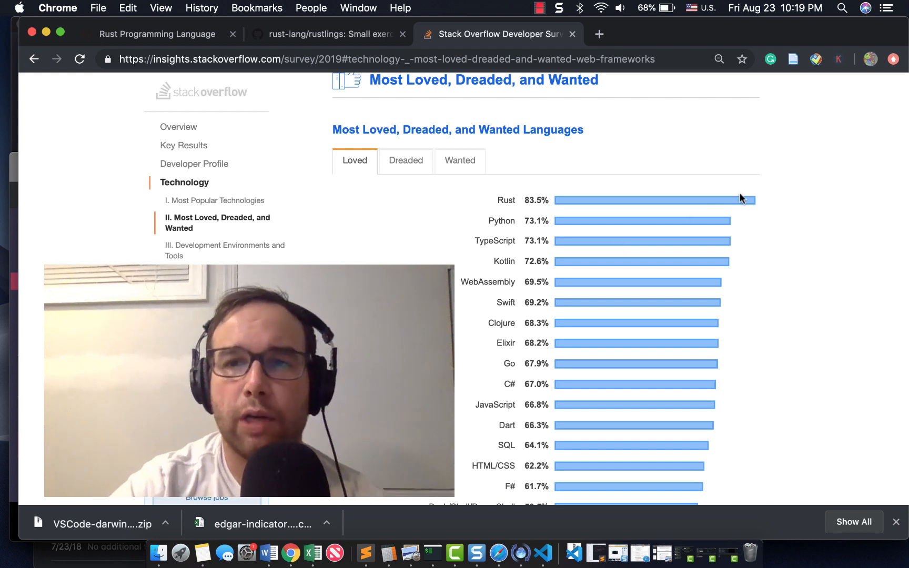
mouse_move(478, 197)
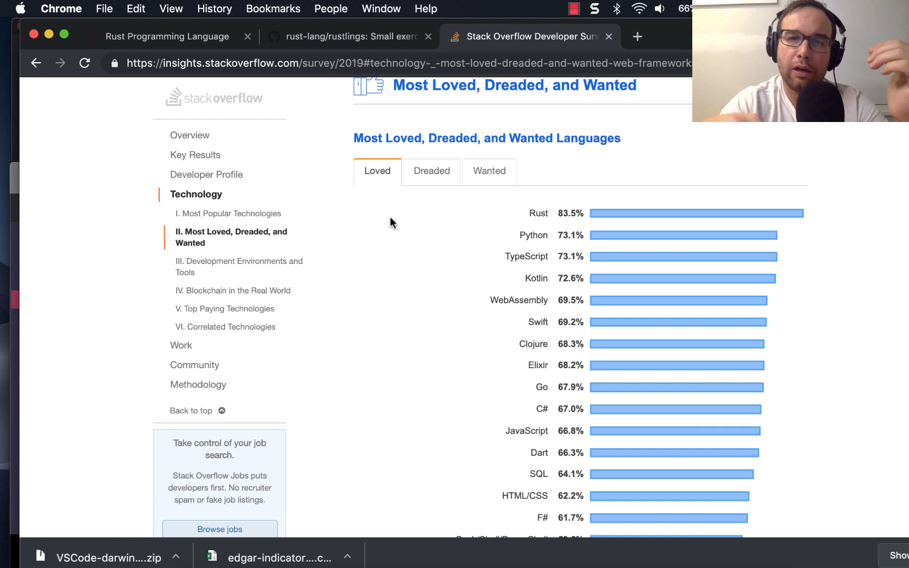
Step: Switch to the Rust Programming Language homepage tab
scroll(up, 3)
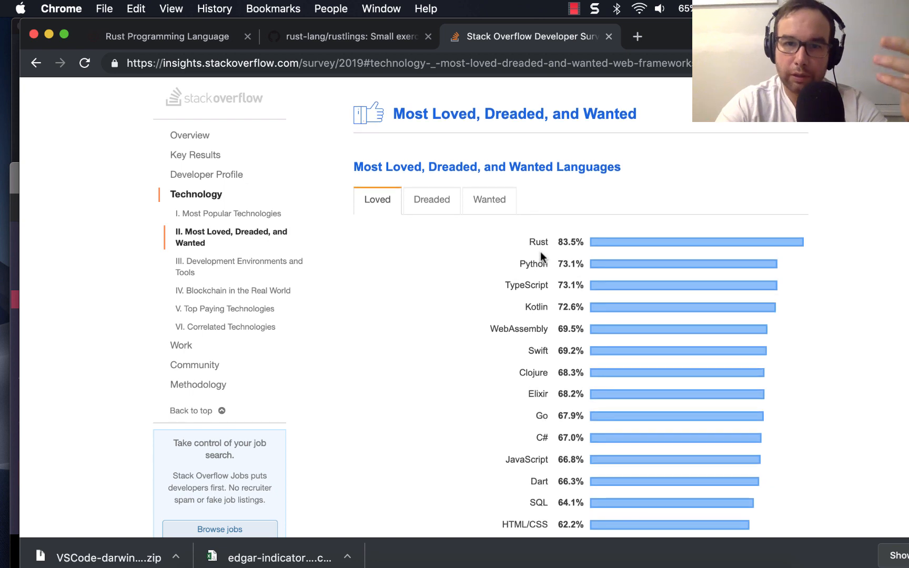
scroll(down, 3)
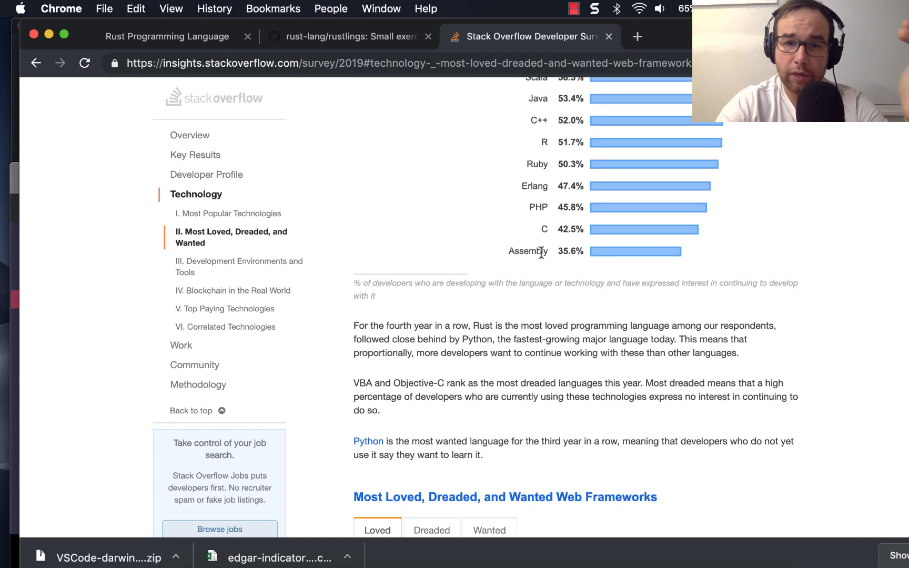
mouse_move(348, 325)
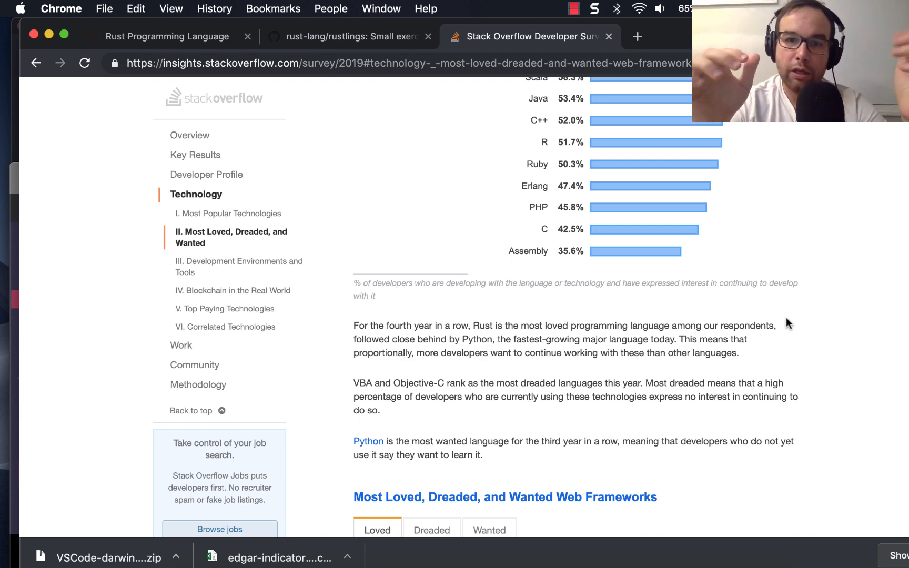
scroll(up, 3)
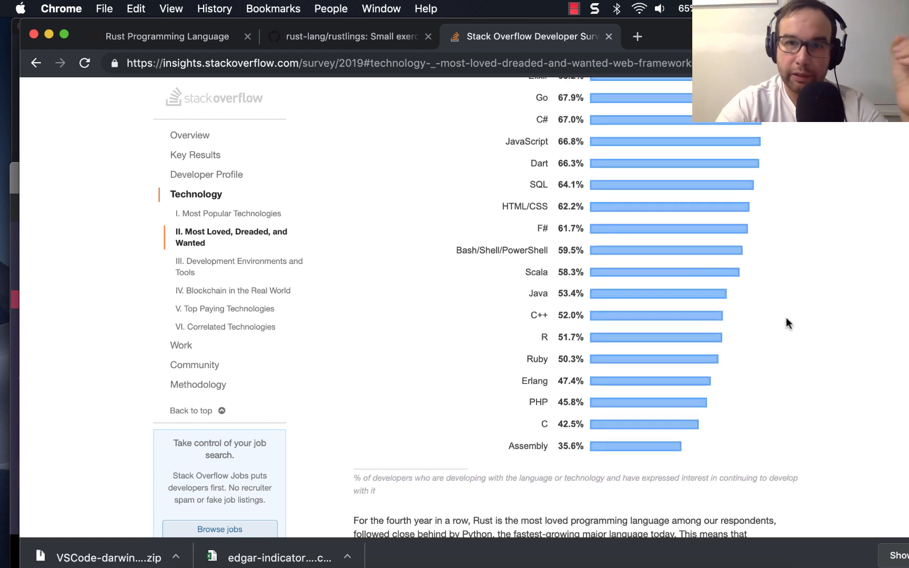
scroll(up, 3)
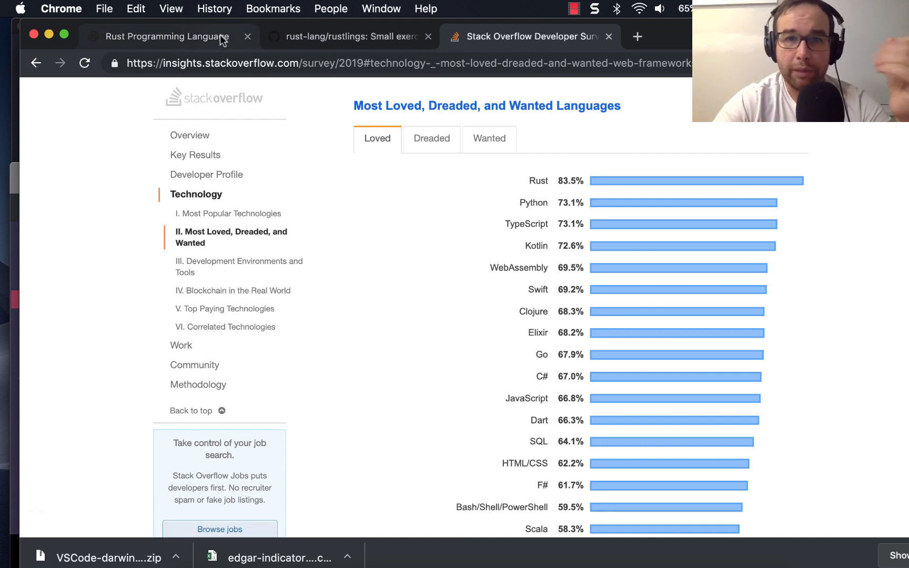
click(167, 35)
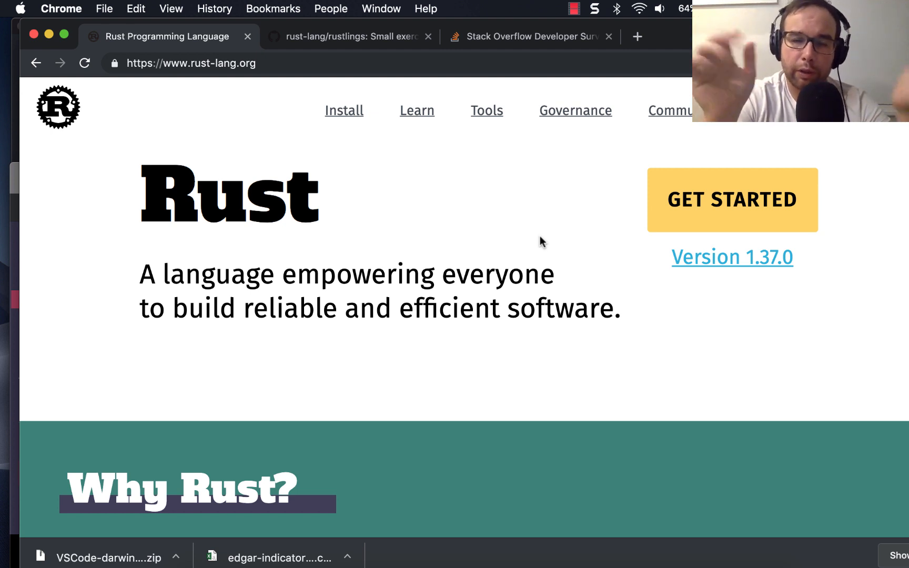
Step: Scroll the rust-lang.org homepage through Why Rust, Build it in Rust and the production testimonials
scroll(down, 3)
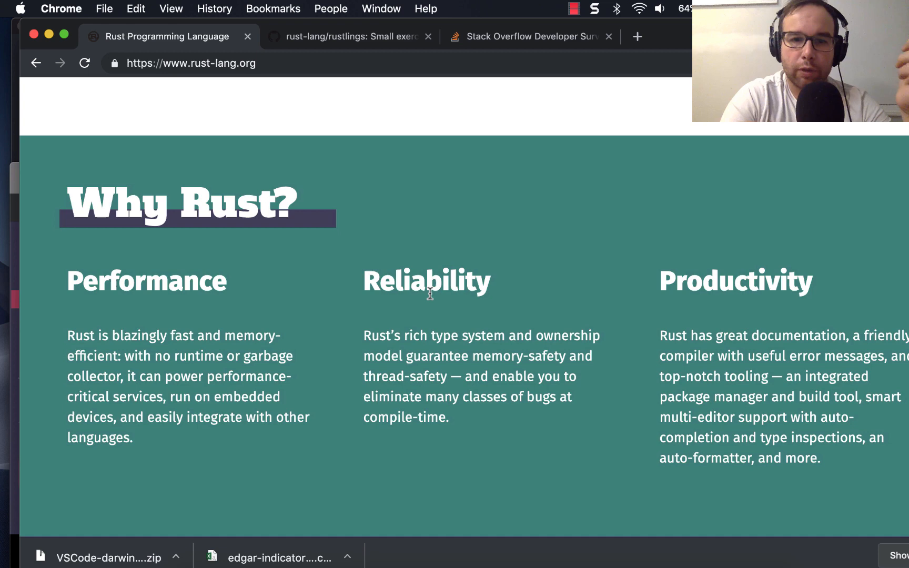
scroll(down, 3)
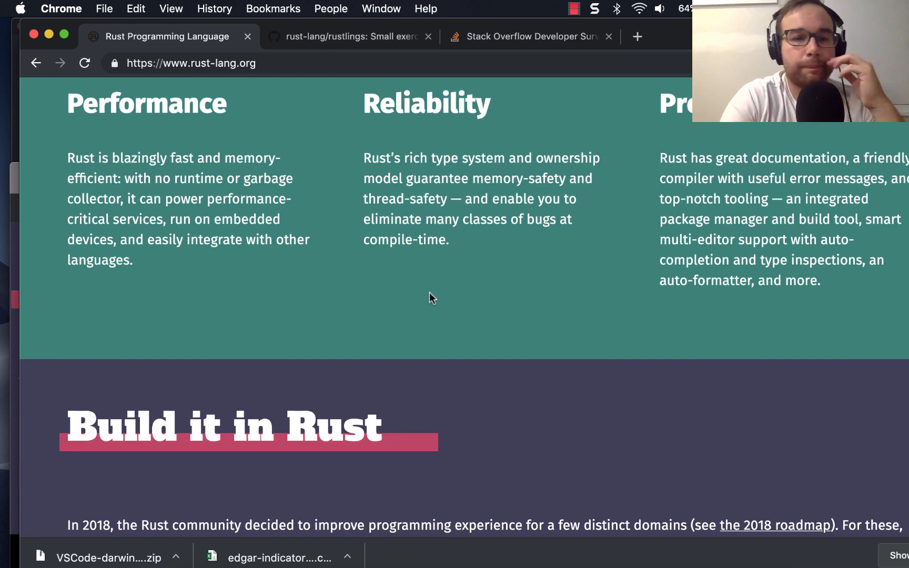
scroll(down, 3)
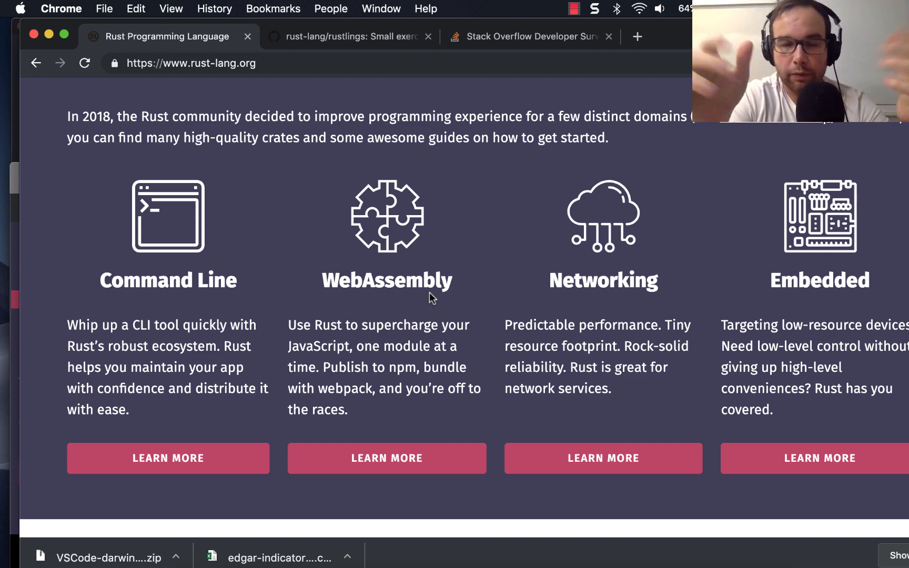
scroll(down, 3)
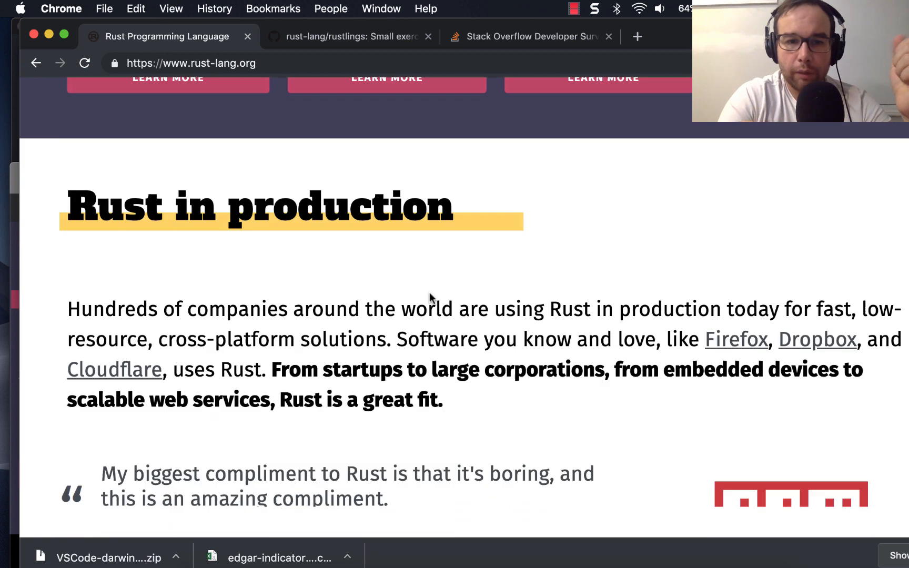
scroll(down, 3)
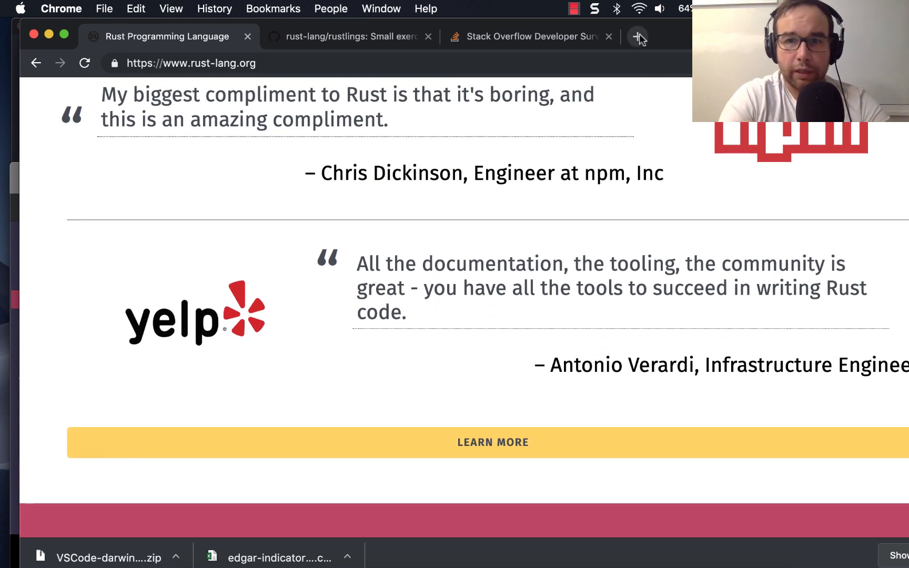
Step: Open aeplay.org/citybound in a new tab and start reading the game page
click(637, 37)
text(https://aeplay.org/citybound)
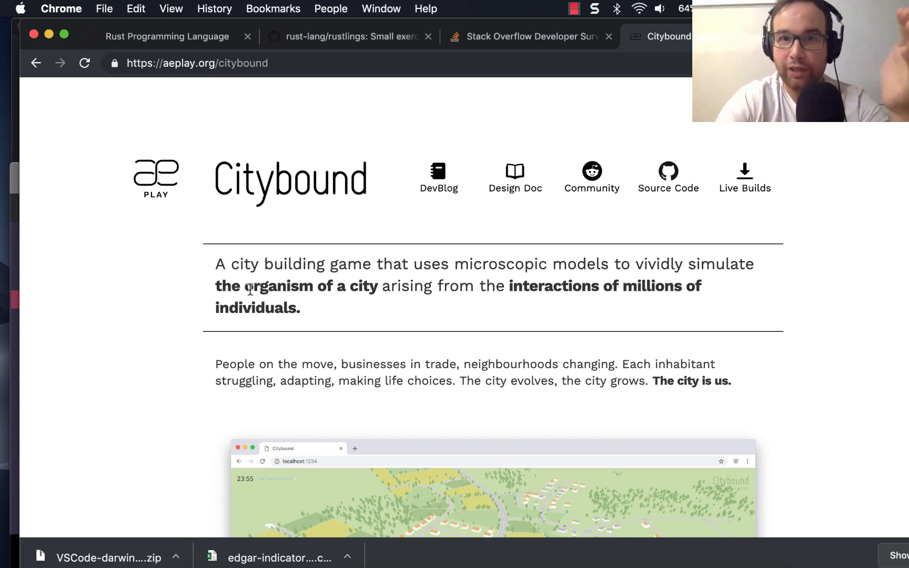
mouse_move(280, 260)
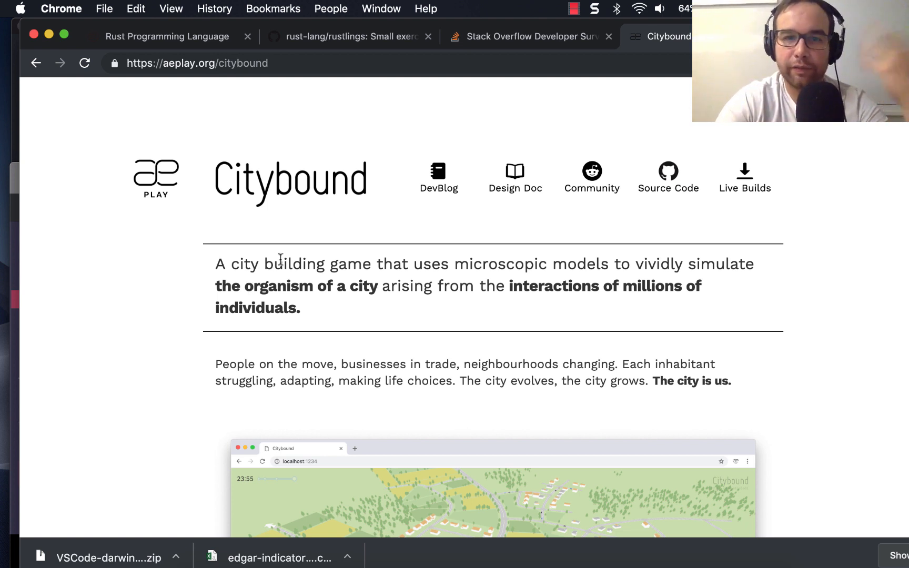
mouse_move(299, 197)
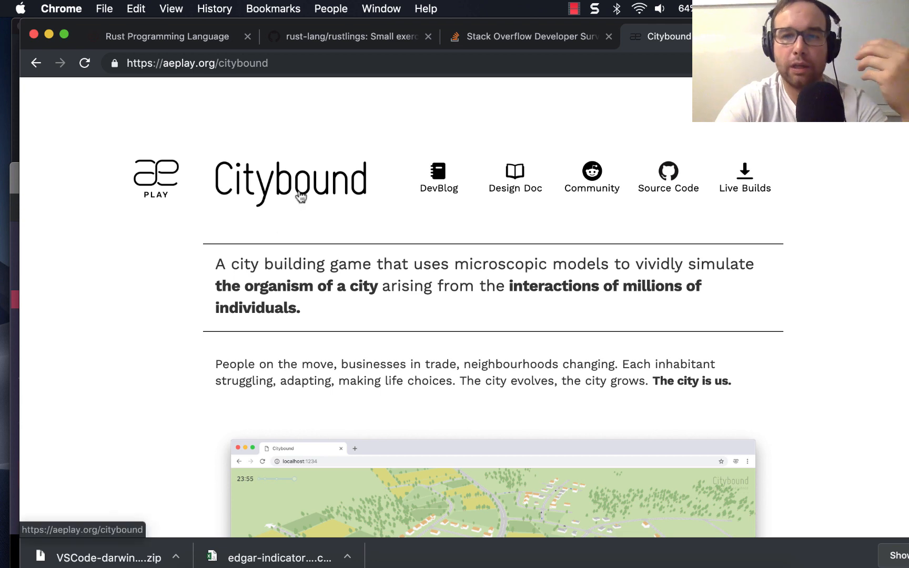
scroll(down, 3)
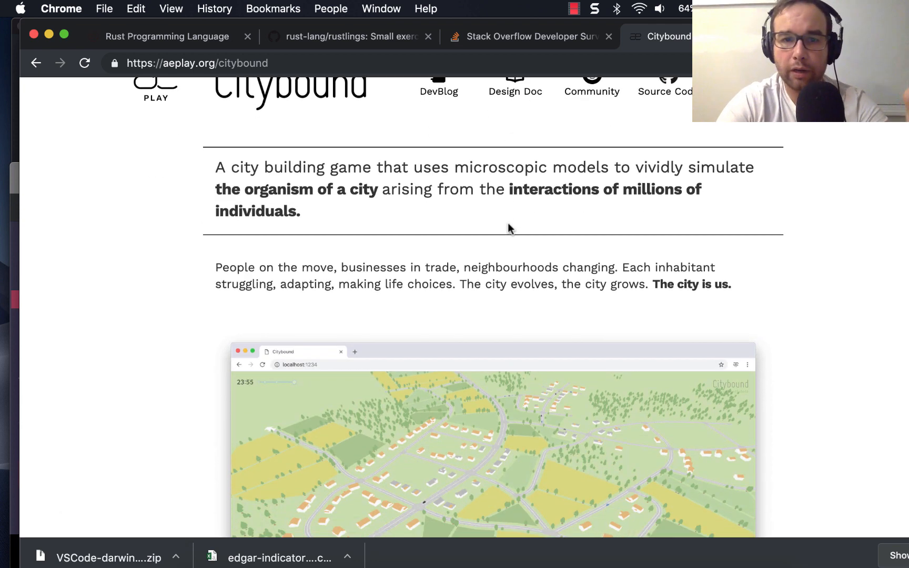
scroll(down, 3)
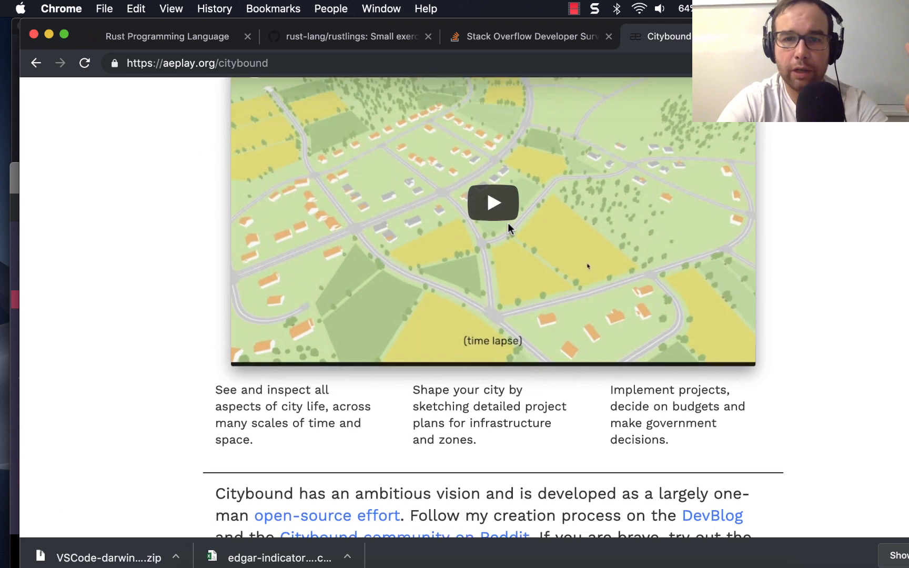
scroll(up, 3)
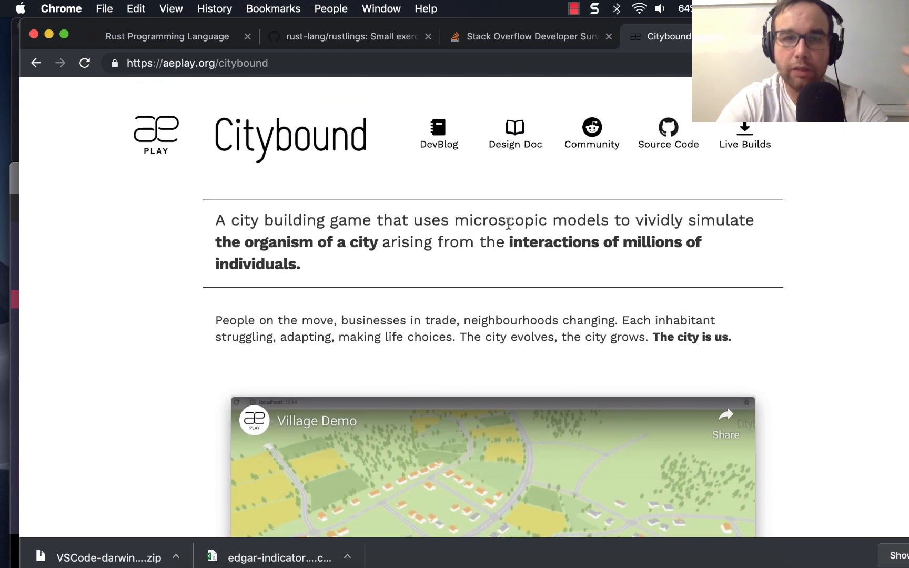
scroll(down, 3)
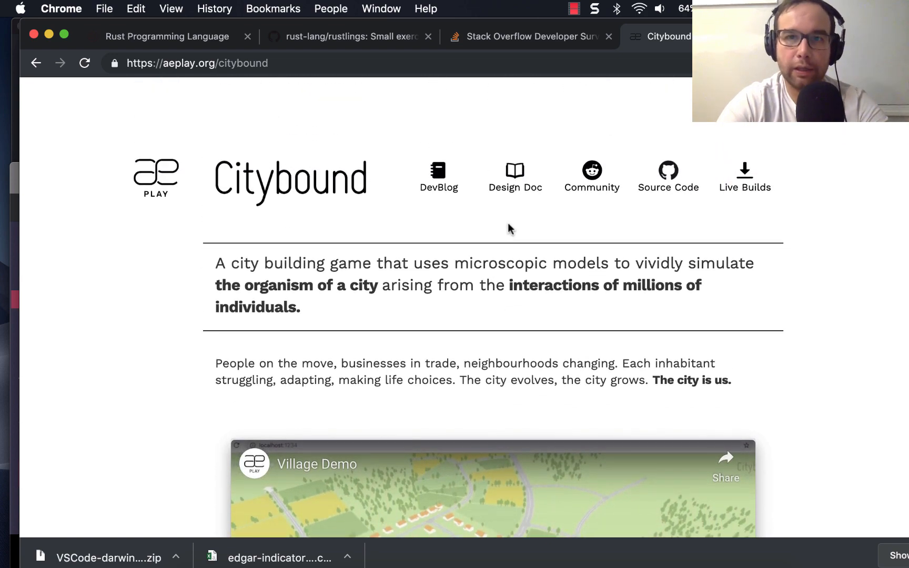
Step: Scroll through the village, microeconomy and traffic demos to the support section, then back up
scroll(down, 3)
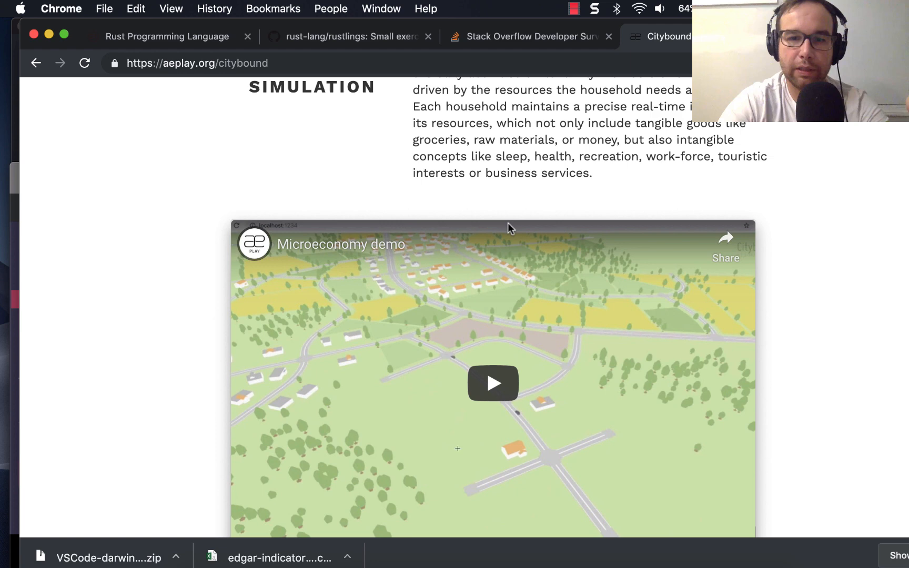
scroll(down, 3)
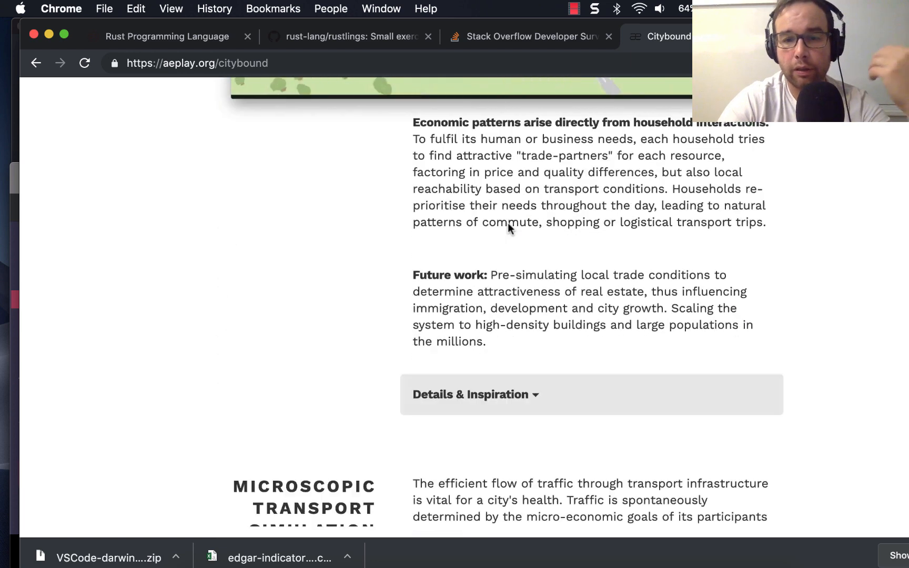
scroll(down, 3)
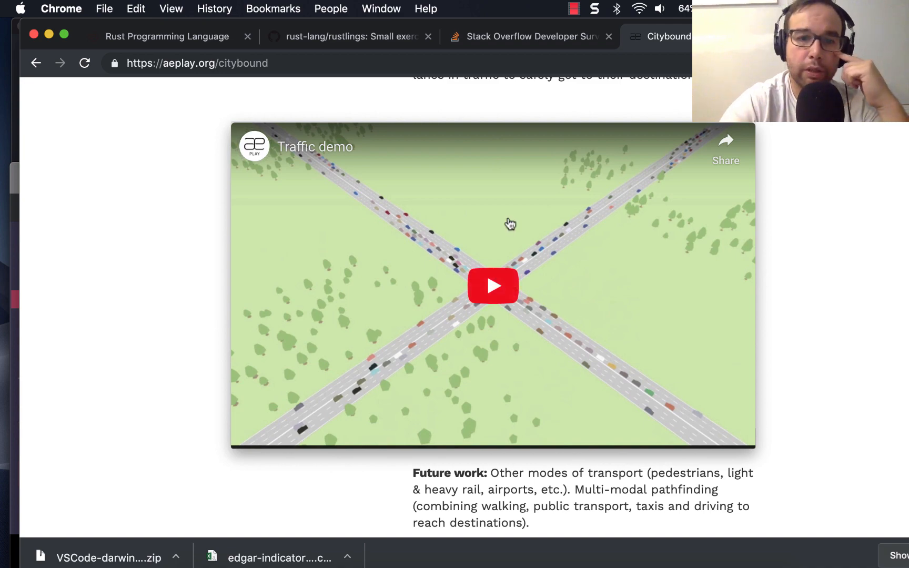
scroll(down, 3)
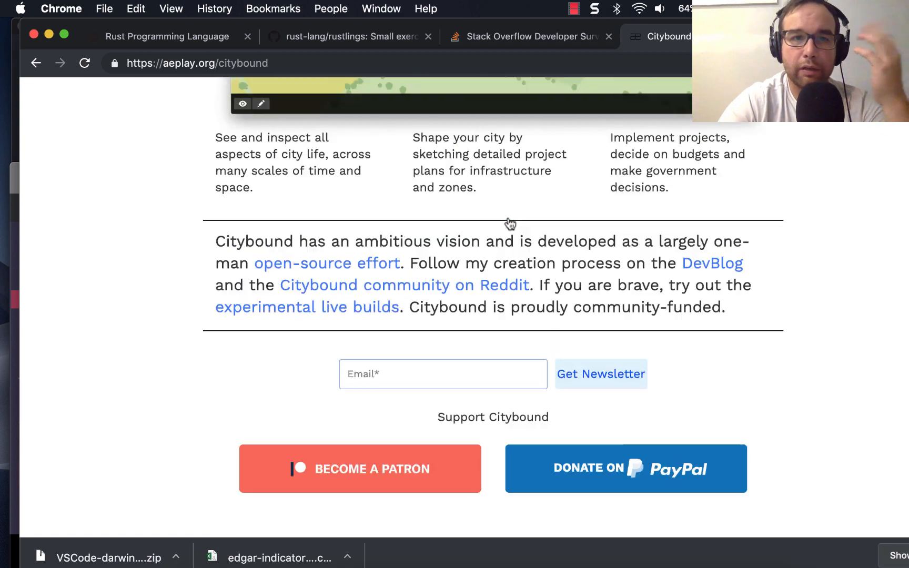
scroll(up, 3)
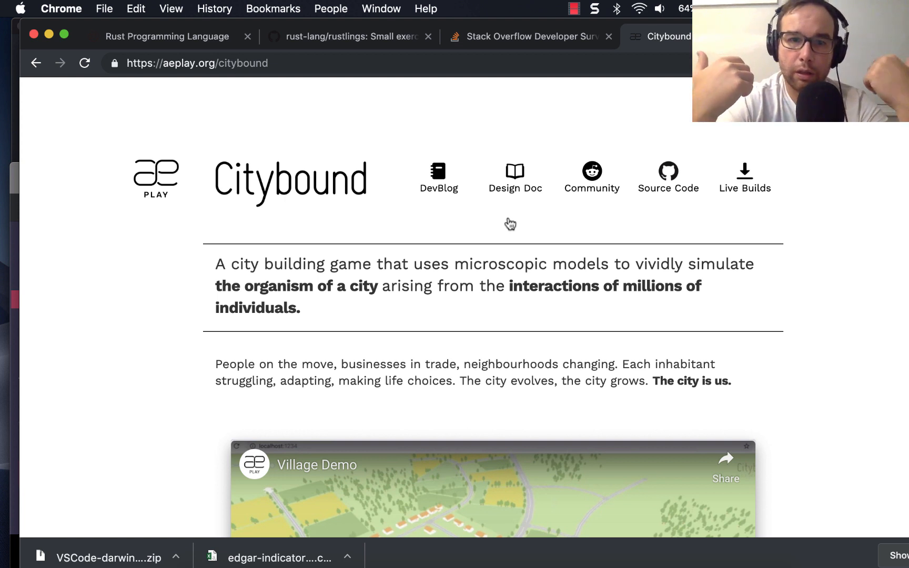
mouse_move(449, 81)
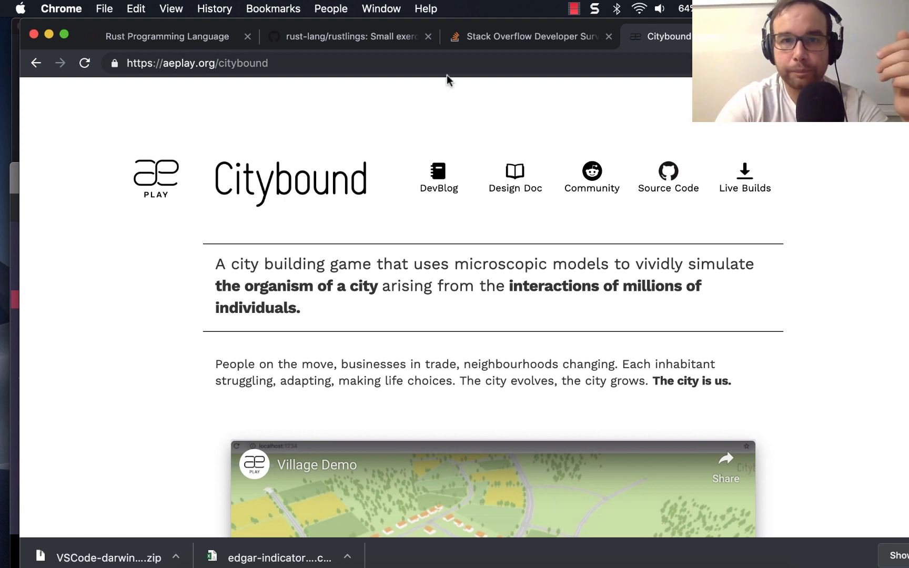
Step: Return to the Rust homepage and go to the Learn Rust resources page
click(167, 36)
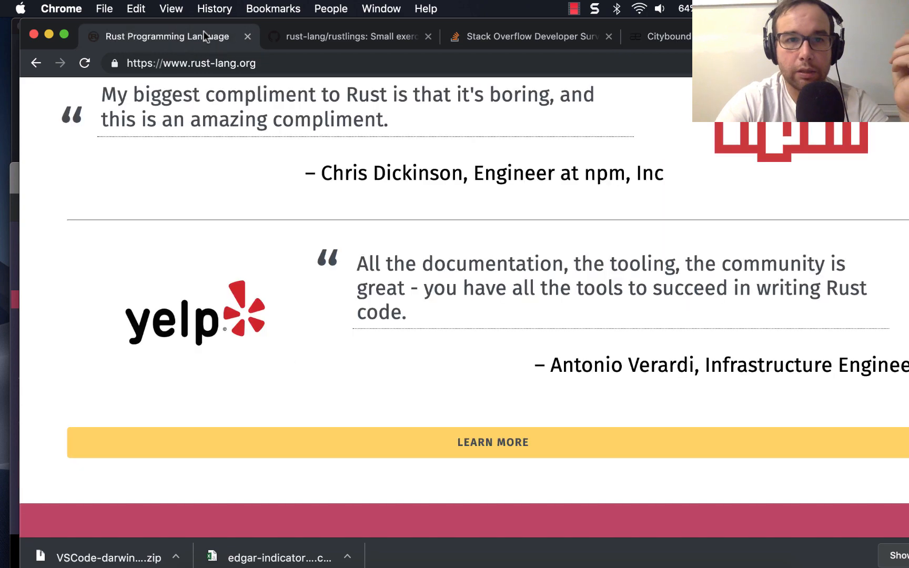
scroll(down, 3)
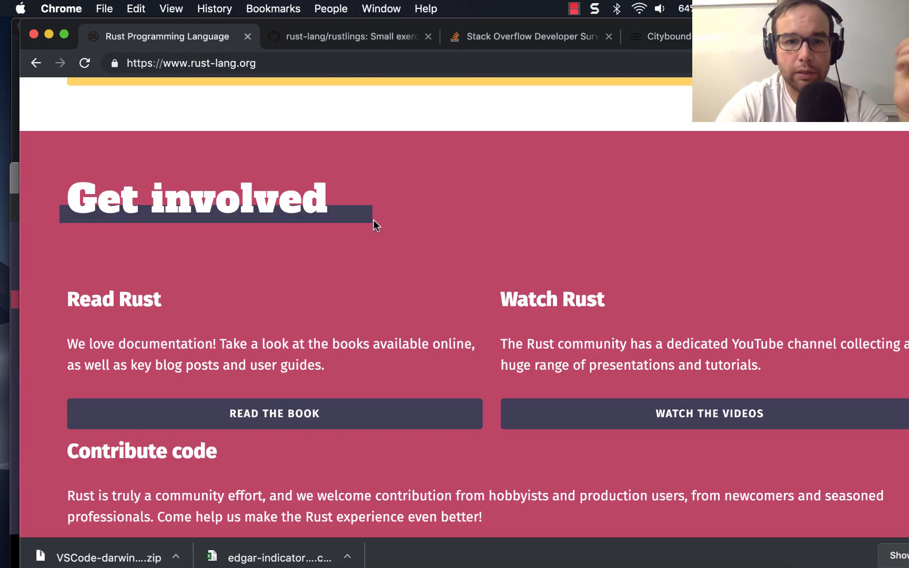
scroll(up, 3)
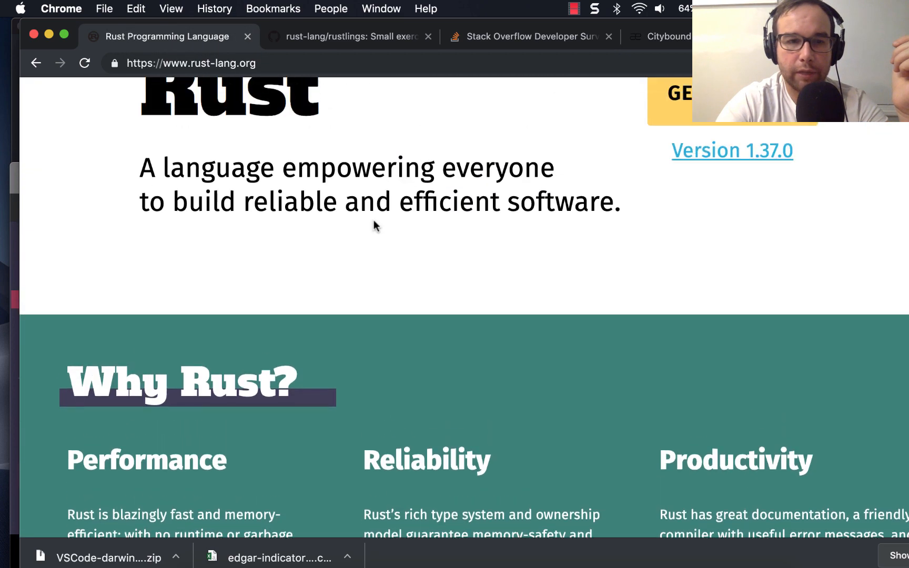
scroll(up, 3)
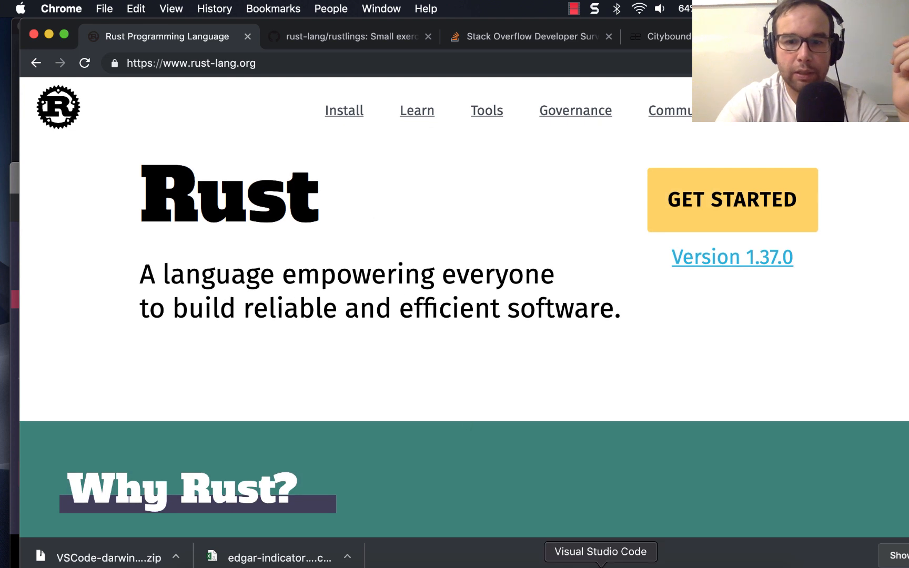
mouse_move(373, 35)
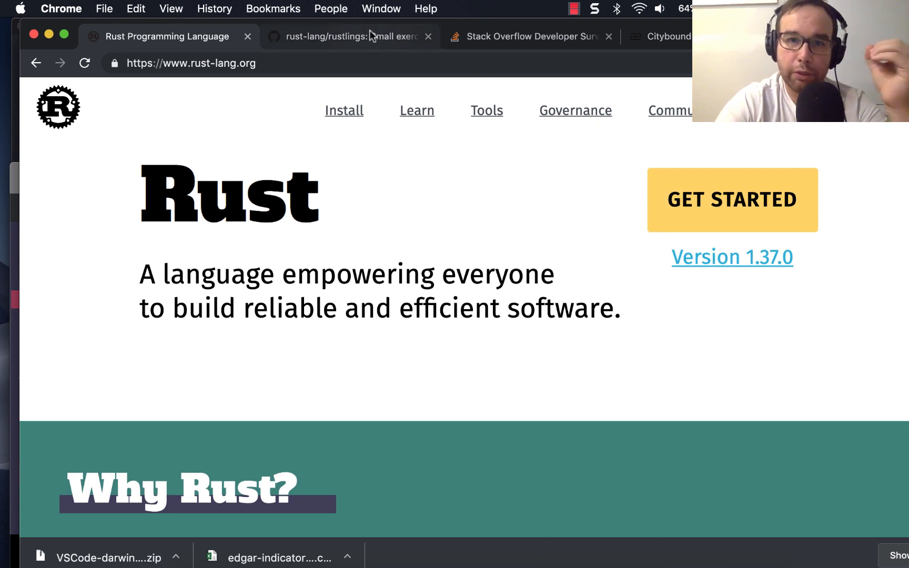
click(416, 111)
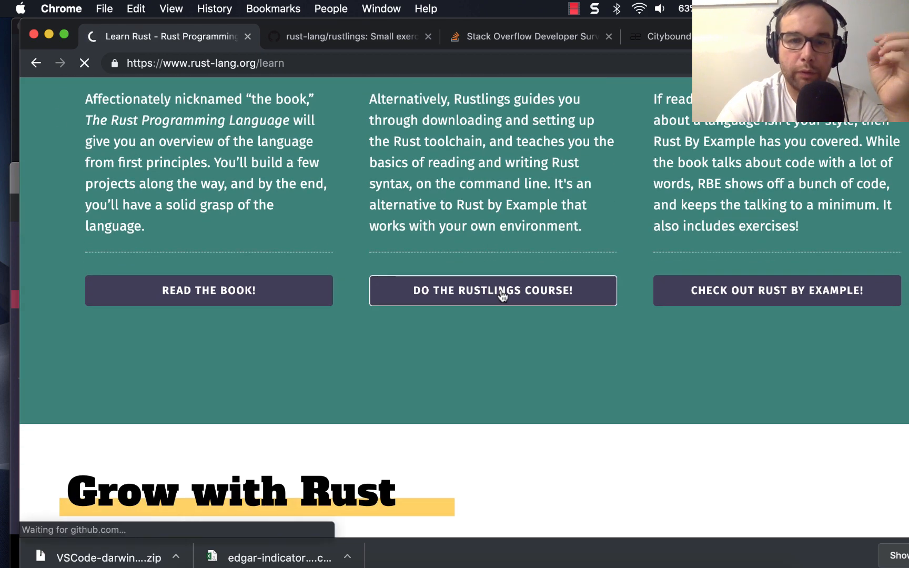
Step: Open the rust-lang/rustlings GitHub repository and read its README introduction and install instructions
click(492, 291)
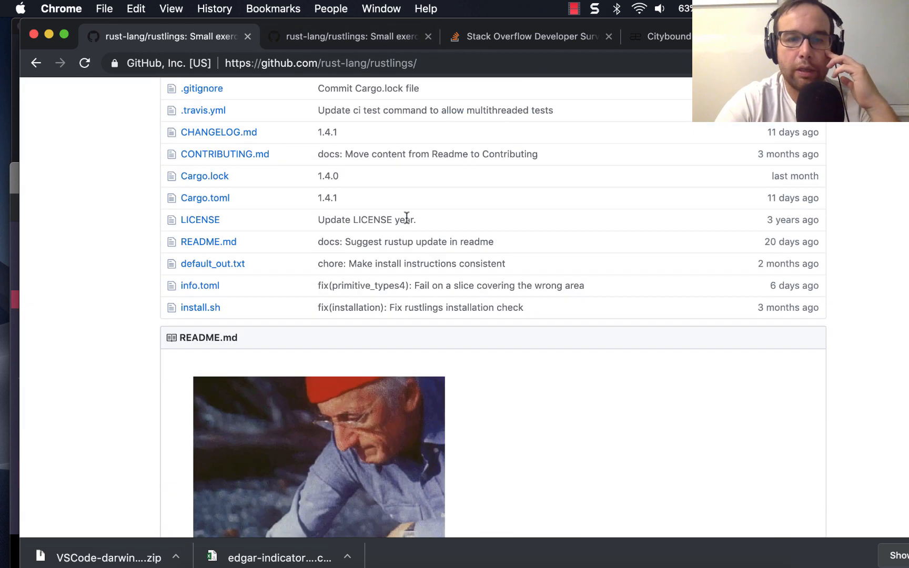
scroll(down, 3)
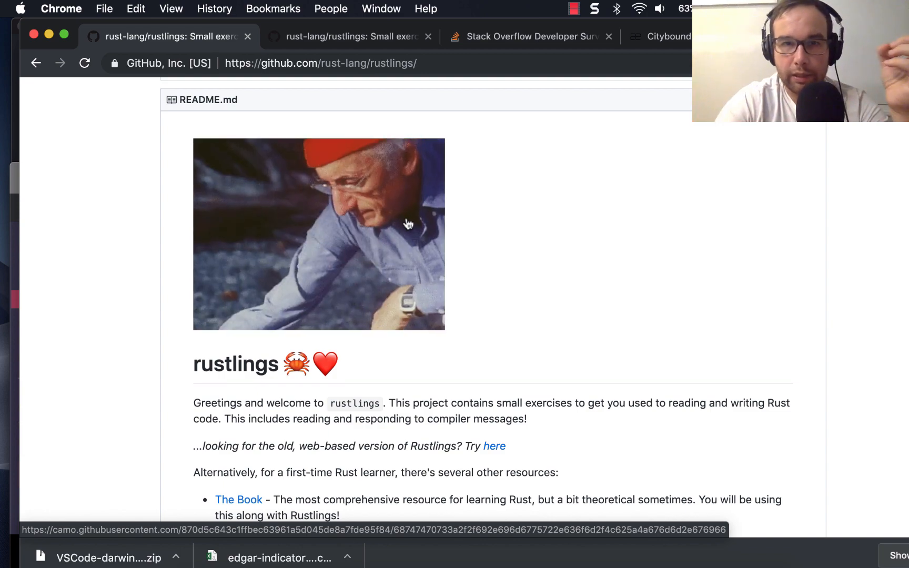
scroll(down, 3)
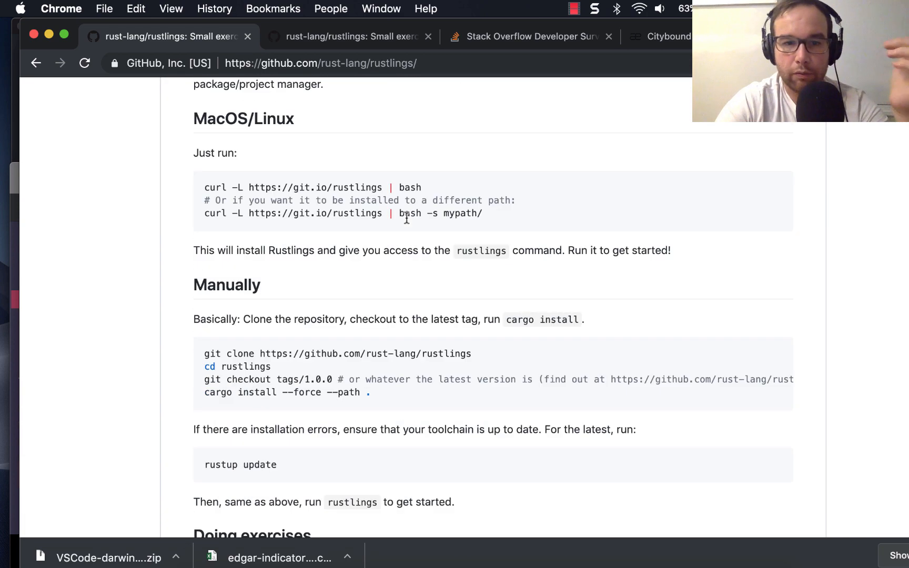
scroll(up, 3)
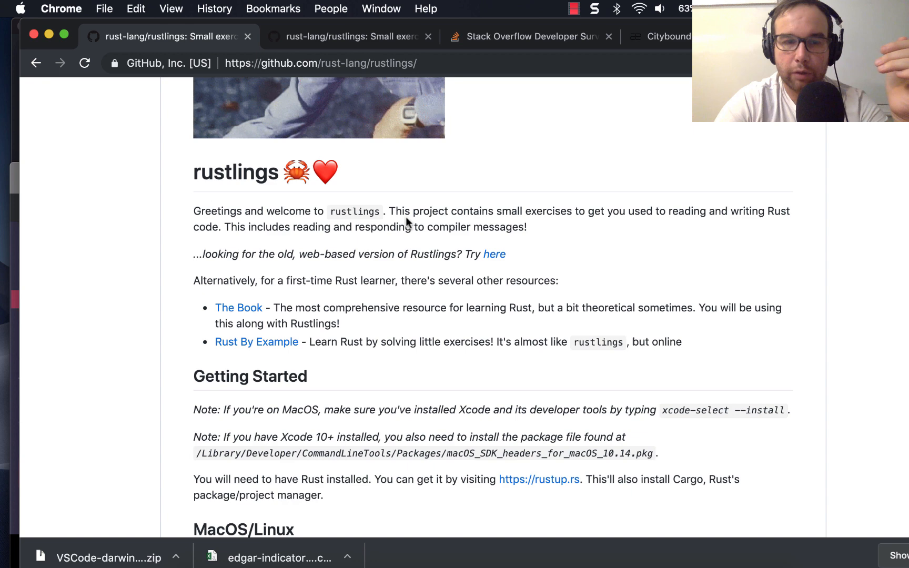
scroll(up, 3)
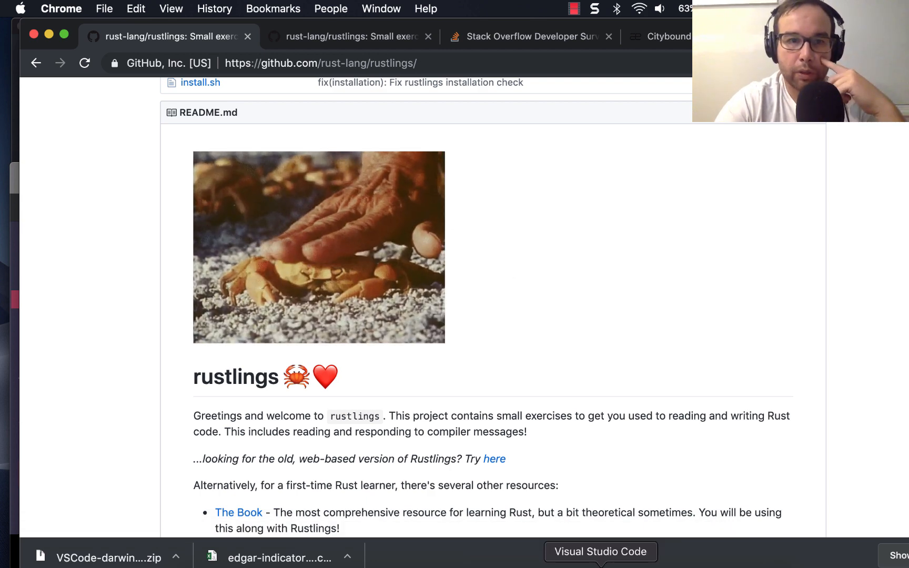
scroll(up, 3)
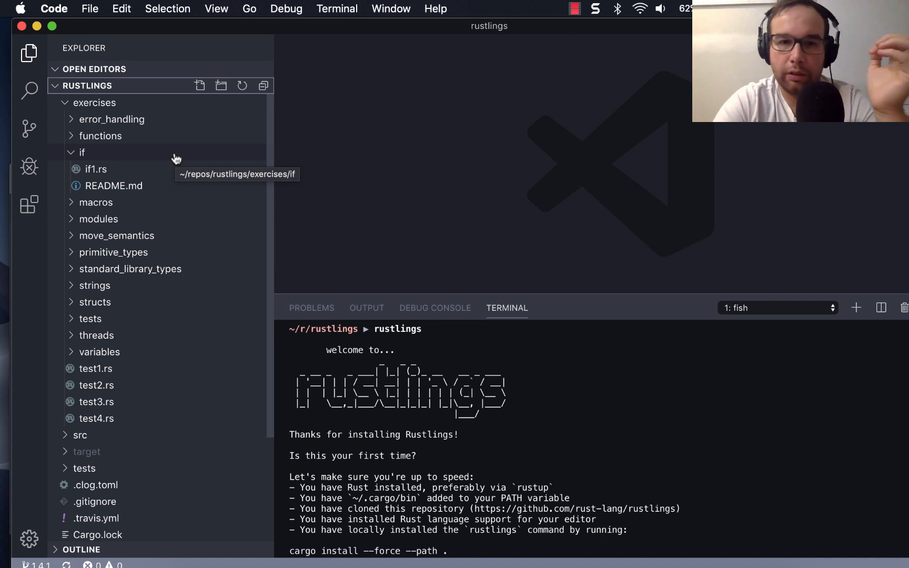
mouse_move(577, 439)
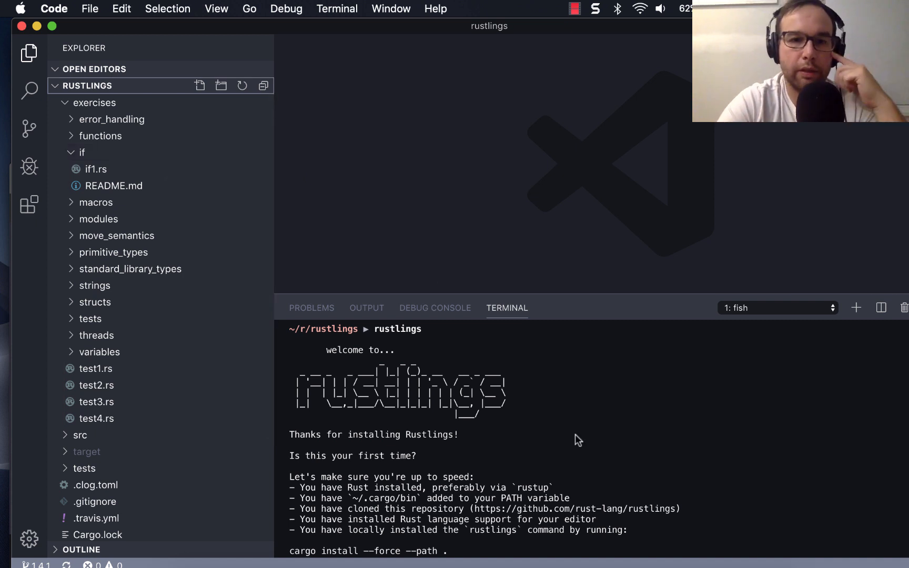
Step: Scroll the VS Code terminal to the end of the rustlings welcome output
scroll(down, 3)
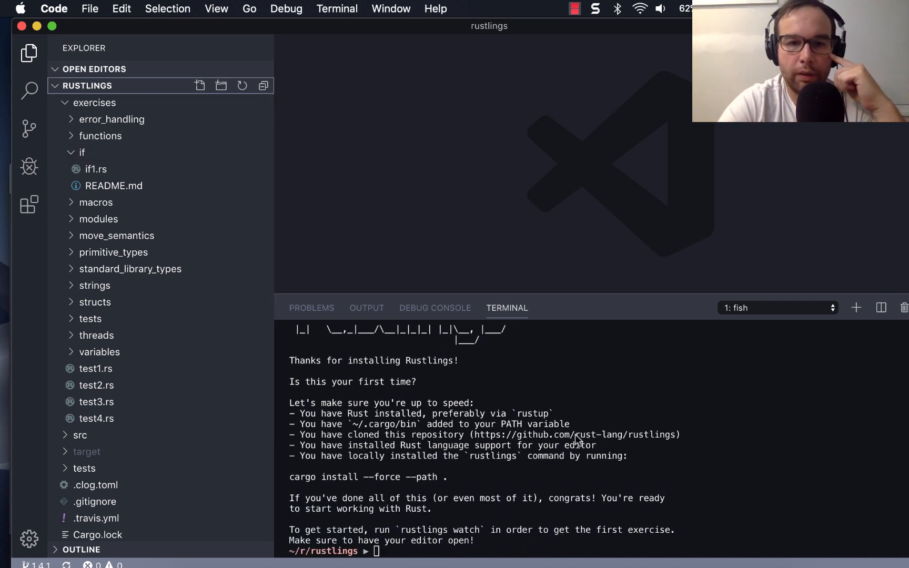
mouse_move(609, 481)
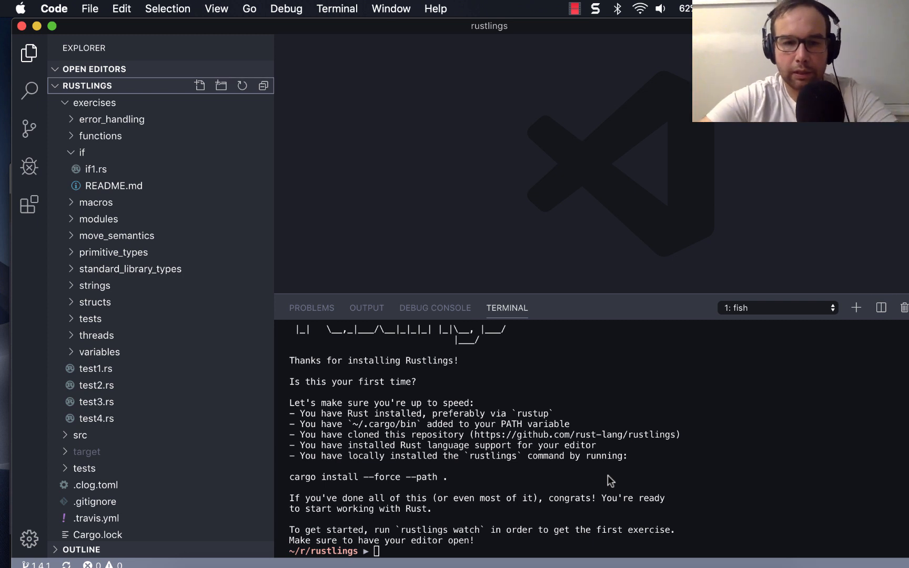
mouse_move(637, 502)
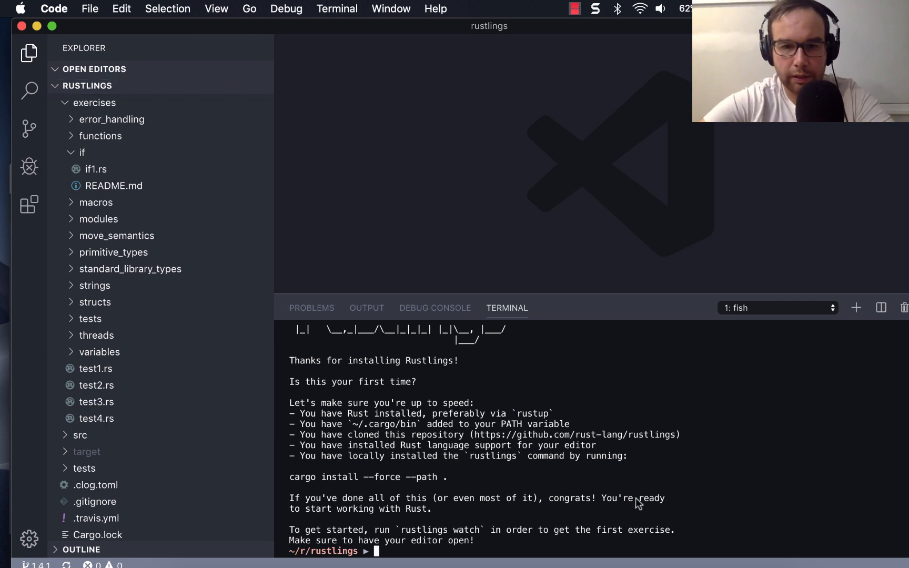
mouse_move(637, 548)
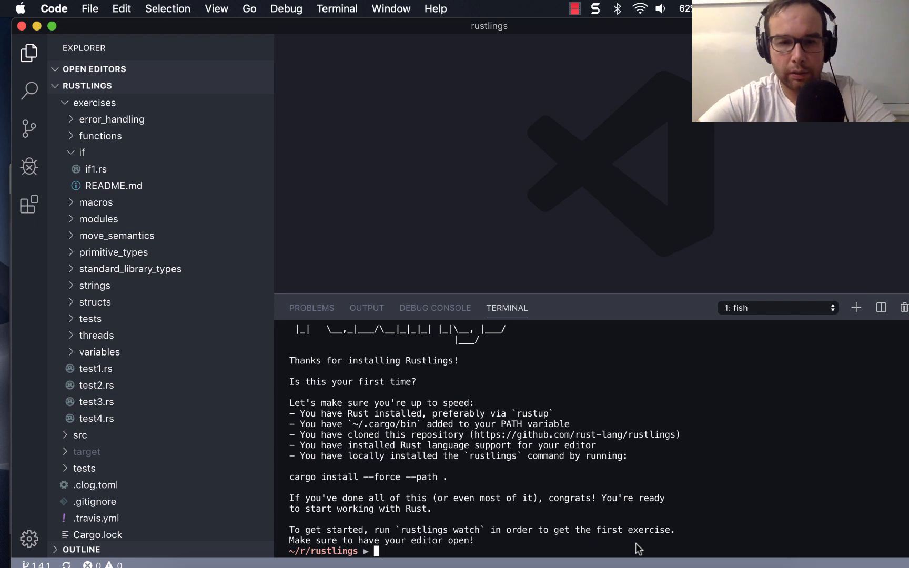
Step: Run rustup and its version check in the terminal, reporting rustup 1.18.3
text(rust --c)
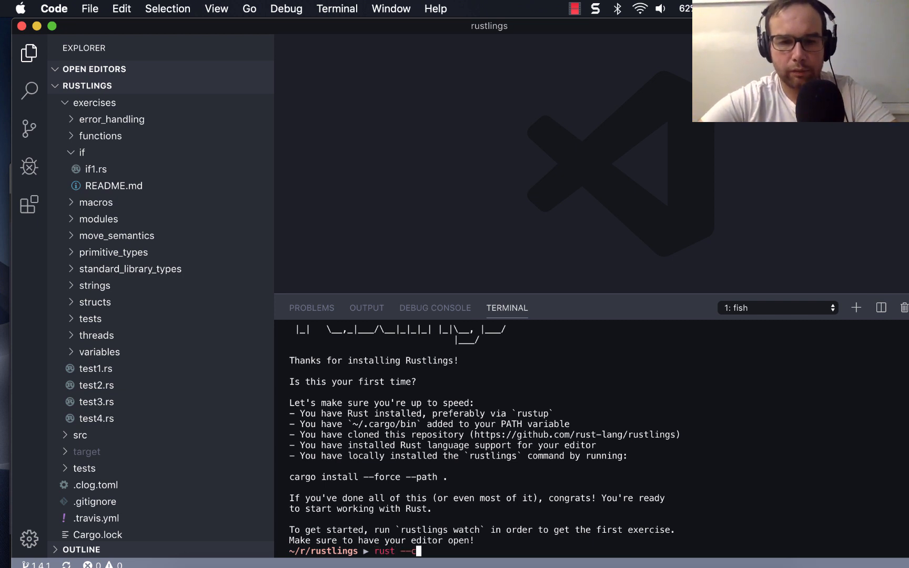
key(Return)
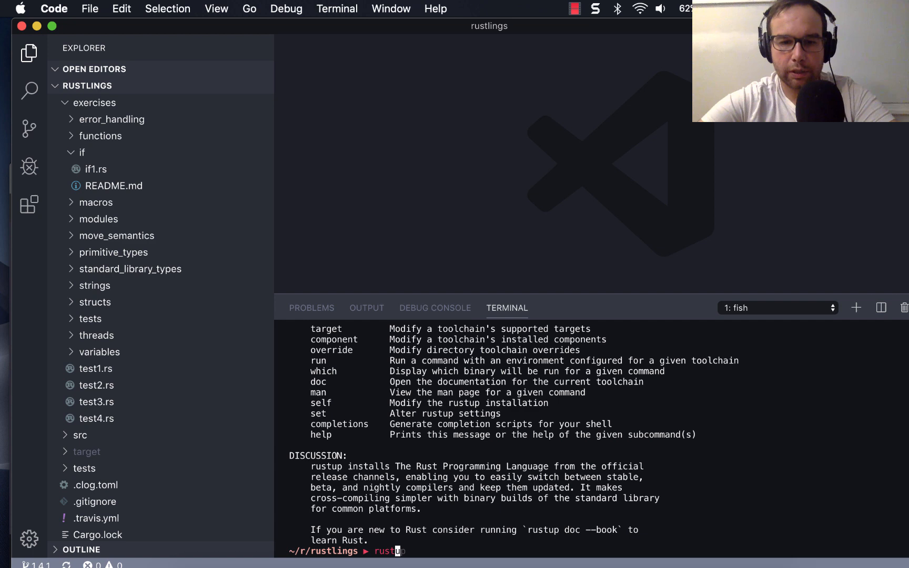
text(up version)
key(Return)
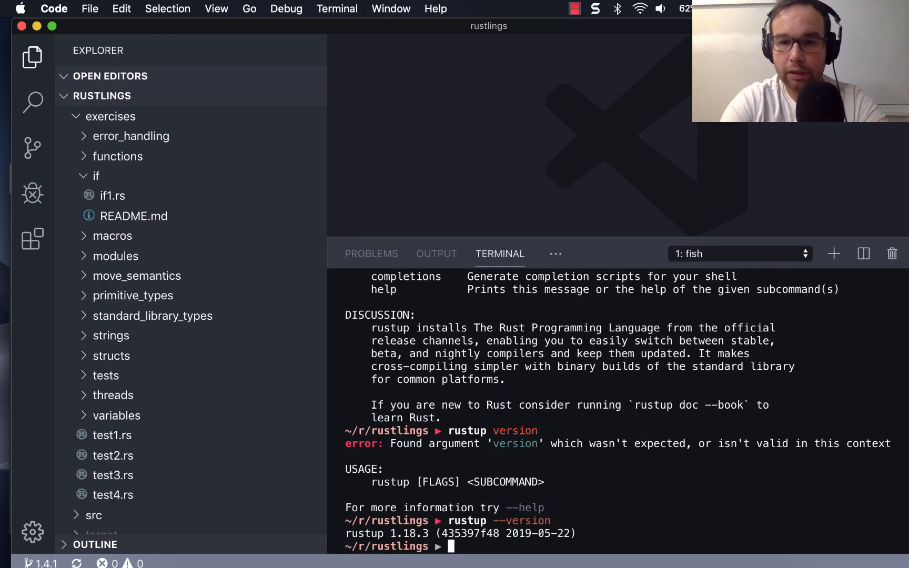
mouse_move(604, 239)
text(ru)
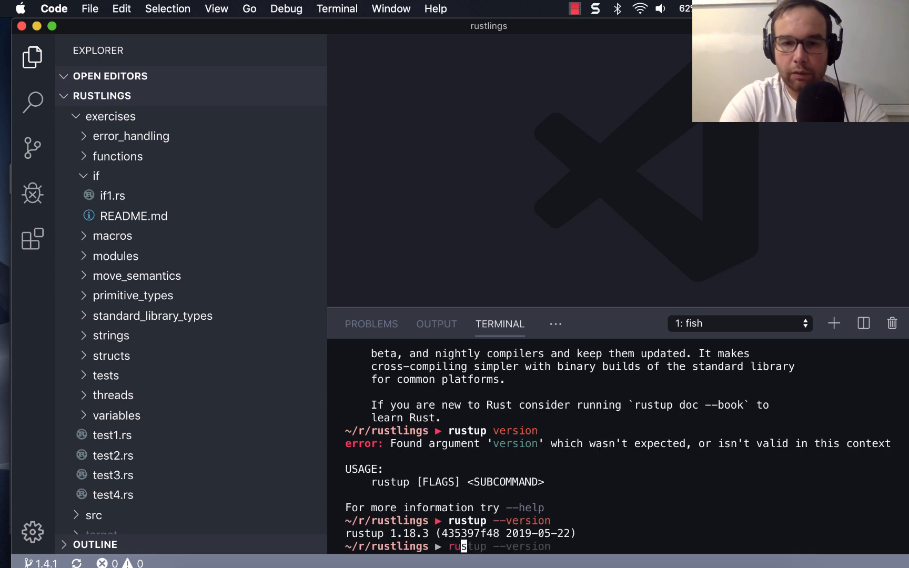
Step: Clear the rustup output from the terminal back to the Rustlings welcome and a fresh prompt
key(Return)
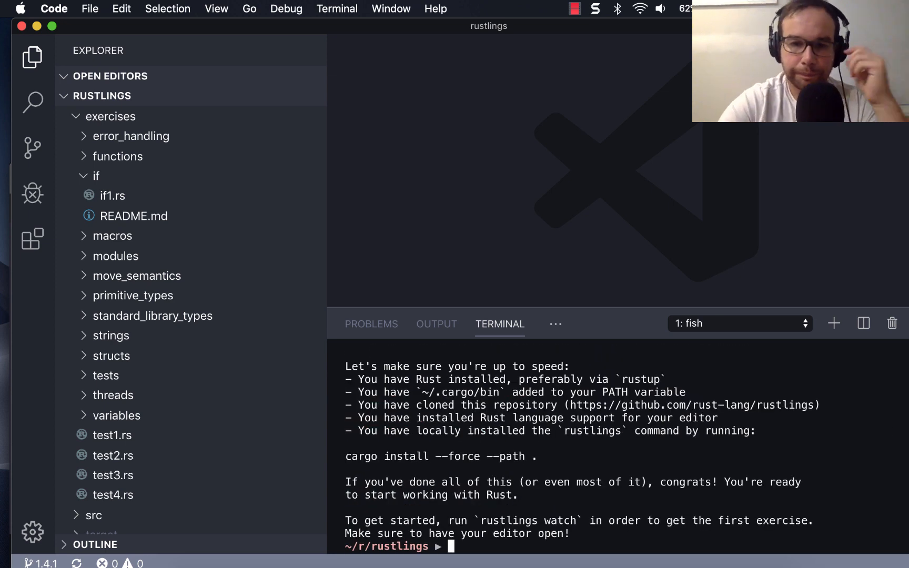
mouse_move(624, 421)
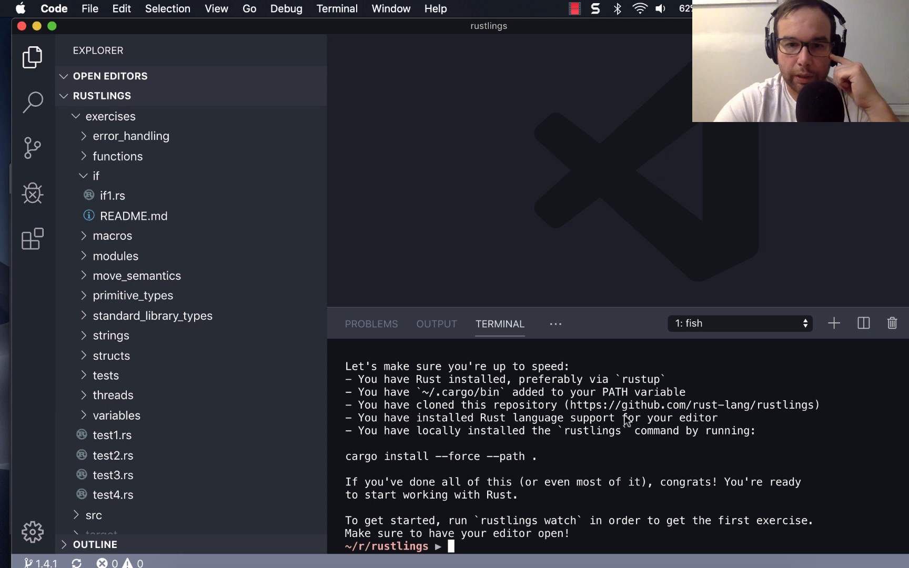
mouse_move(688, 461)
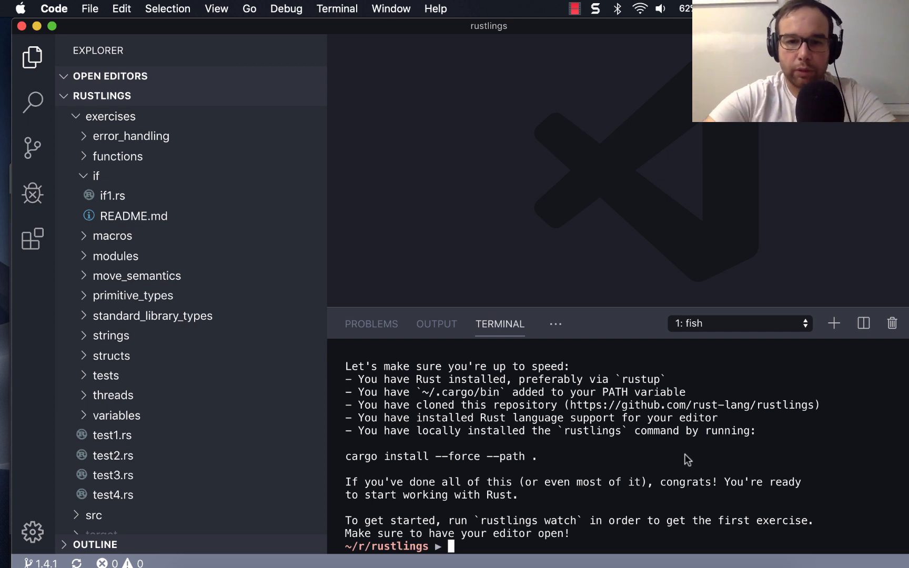
Step: Run 'rustlings watch' and review the variables1.rs 'cannot find value x' compile errors
text(rustlings a)
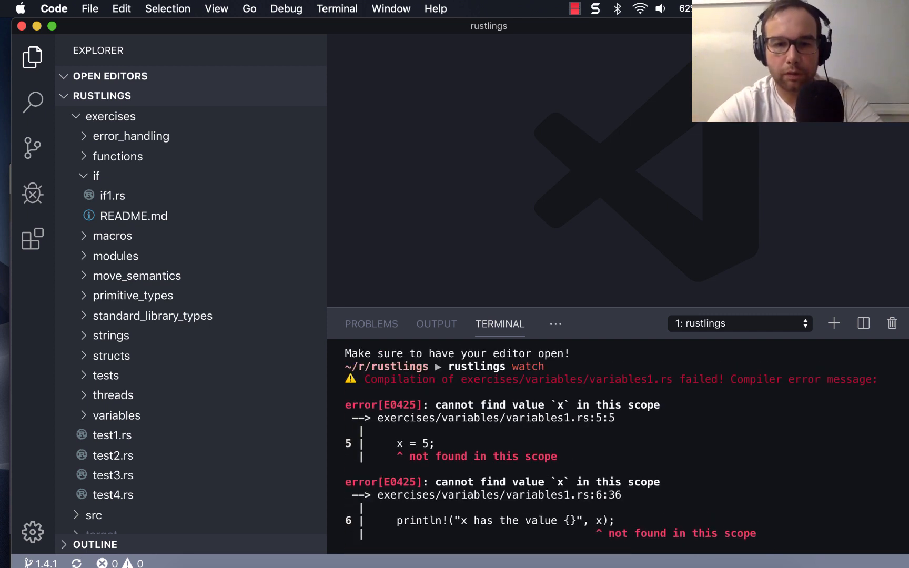
scroll(up, 3)
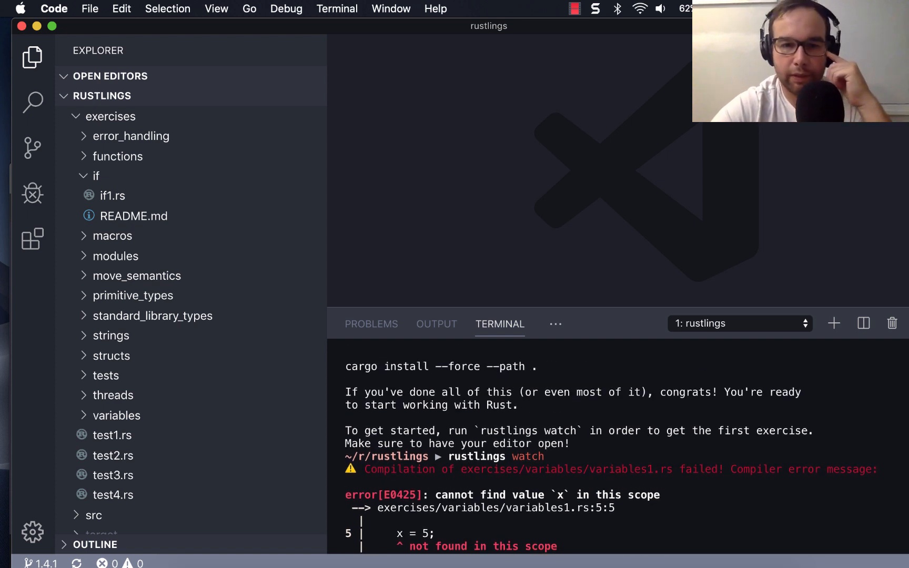
scroll(down, 3)
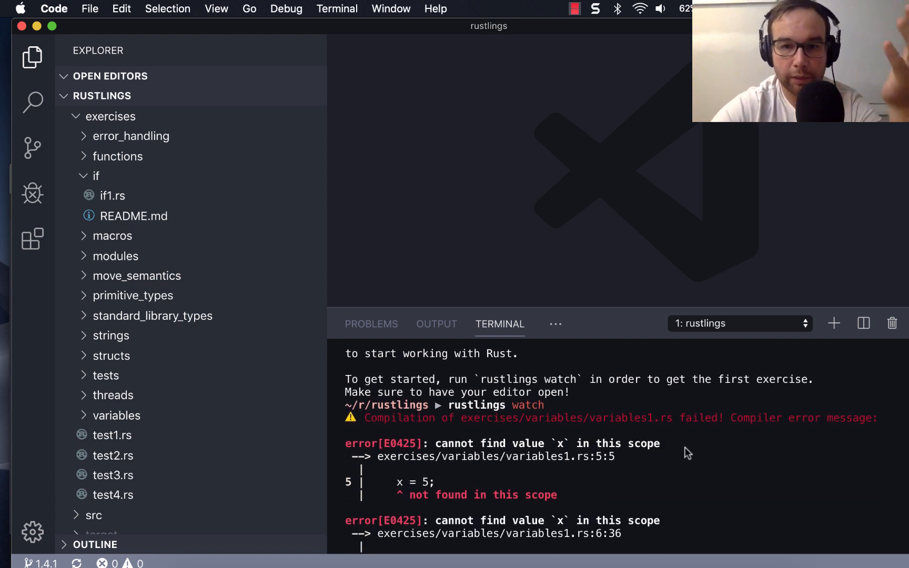
scroll(down, 3)
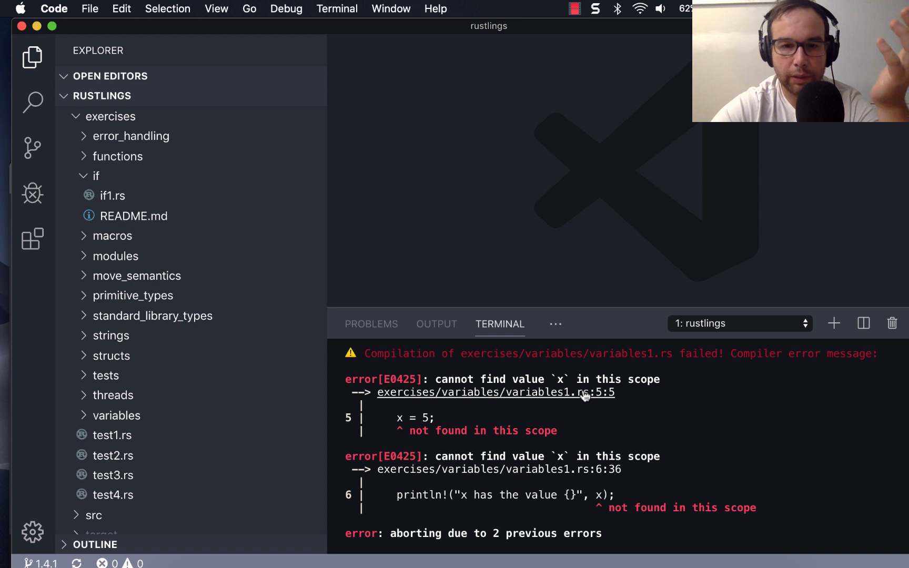
mouse_move(139, 157)
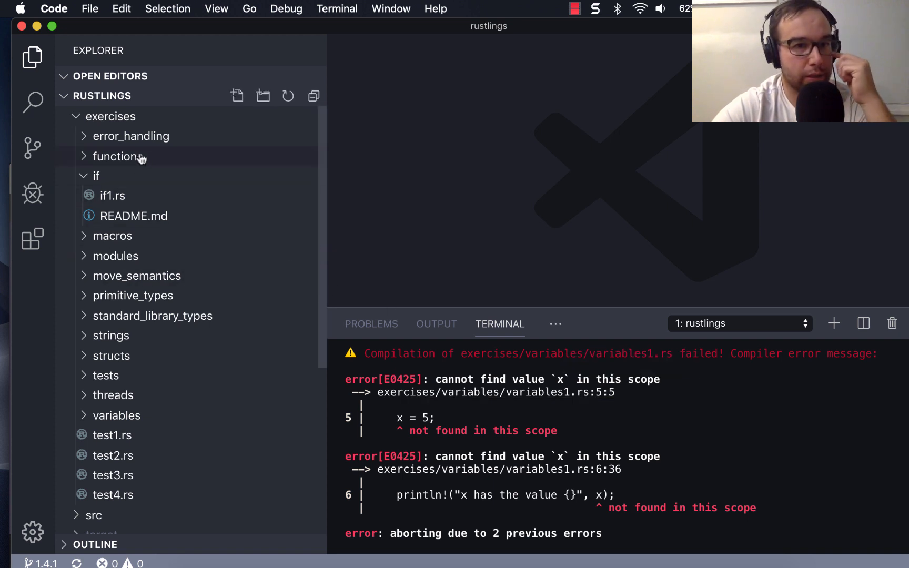
mouse_move(135, 124)
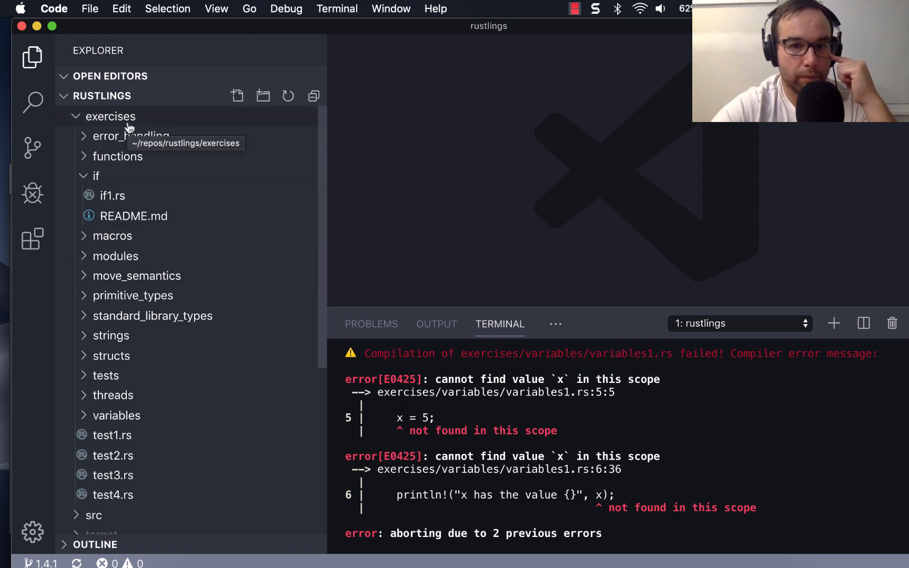
mouse_move(154, 399)
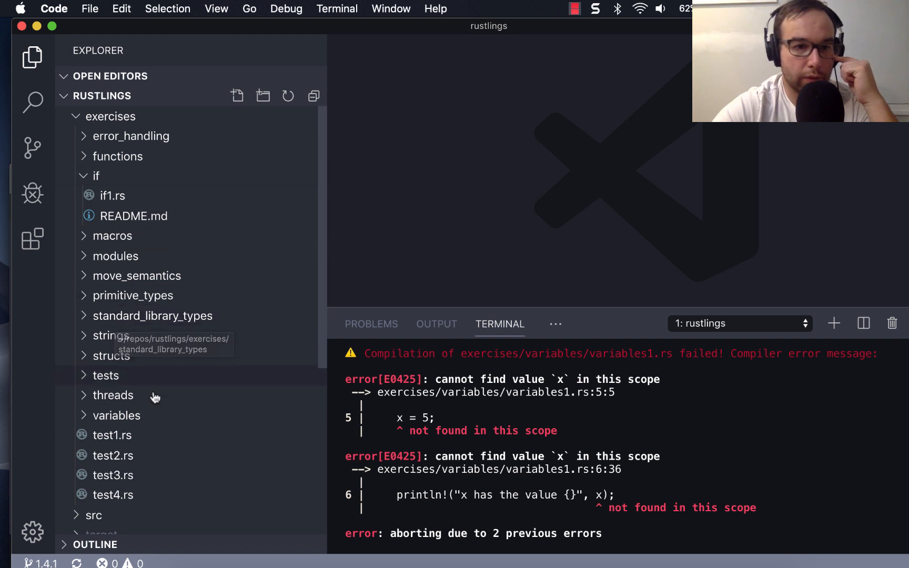
click(117, 416)
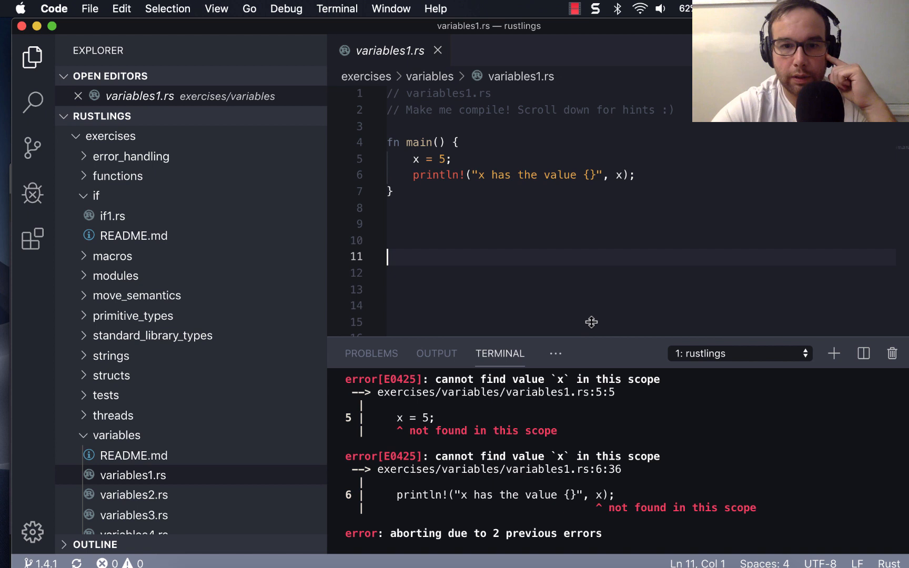
scroll(down, 3)
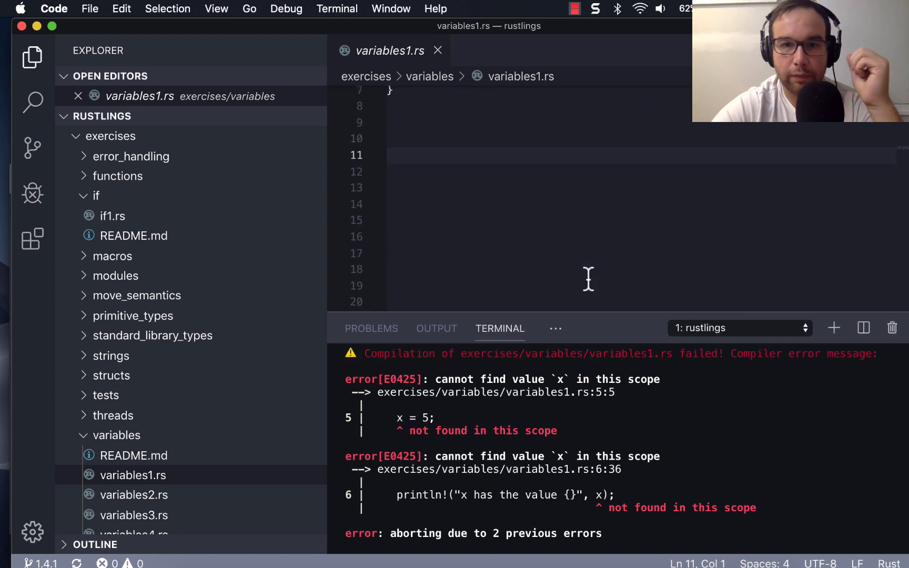
scroll(up, 3)
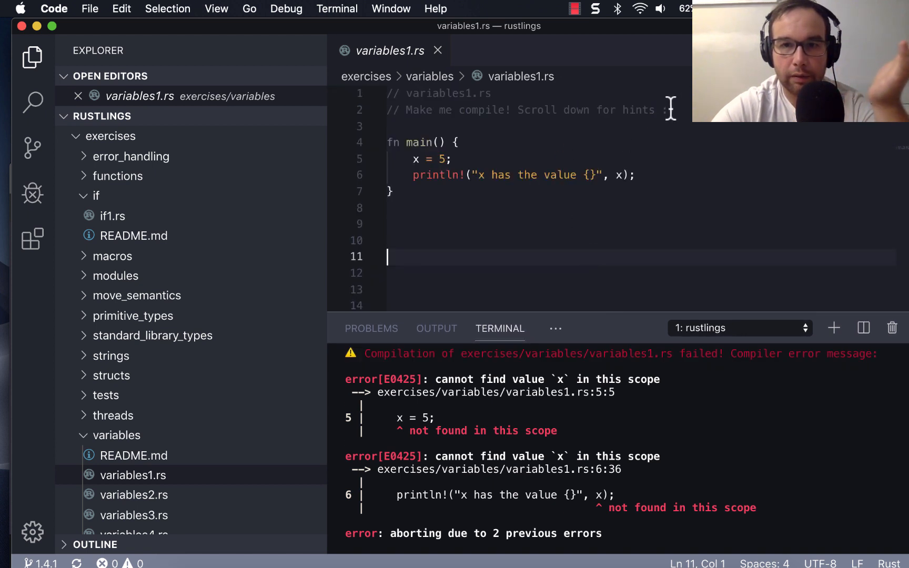
click(395, 126)
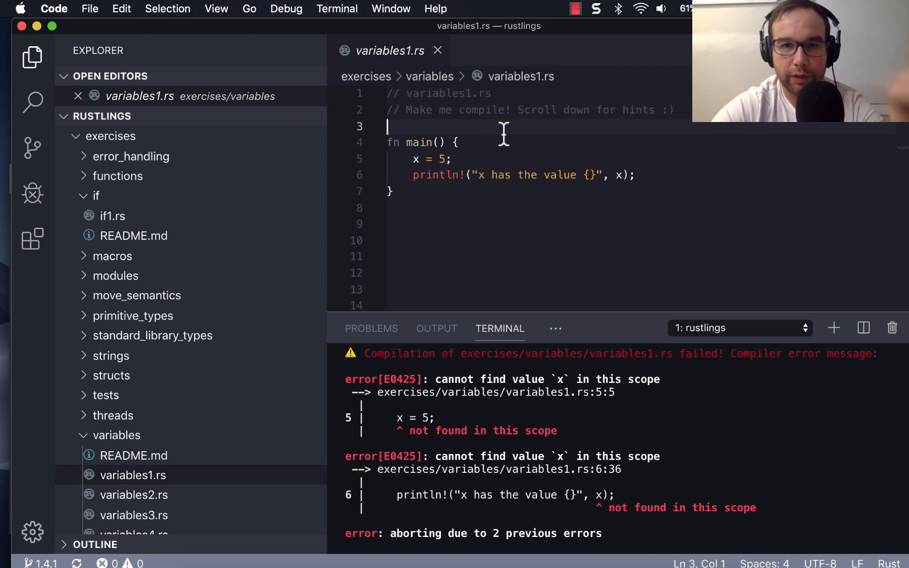
scroll(down, 3)
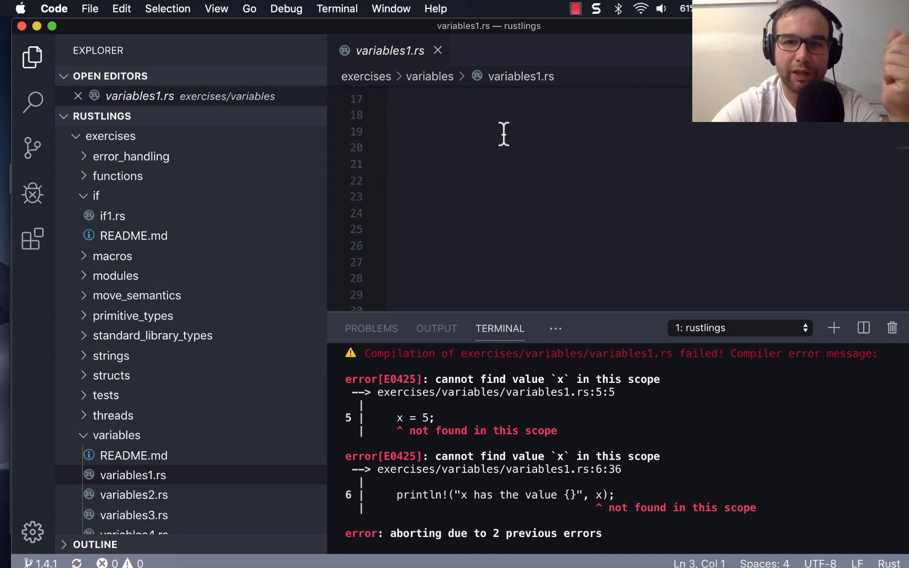
scroll(down, 3)
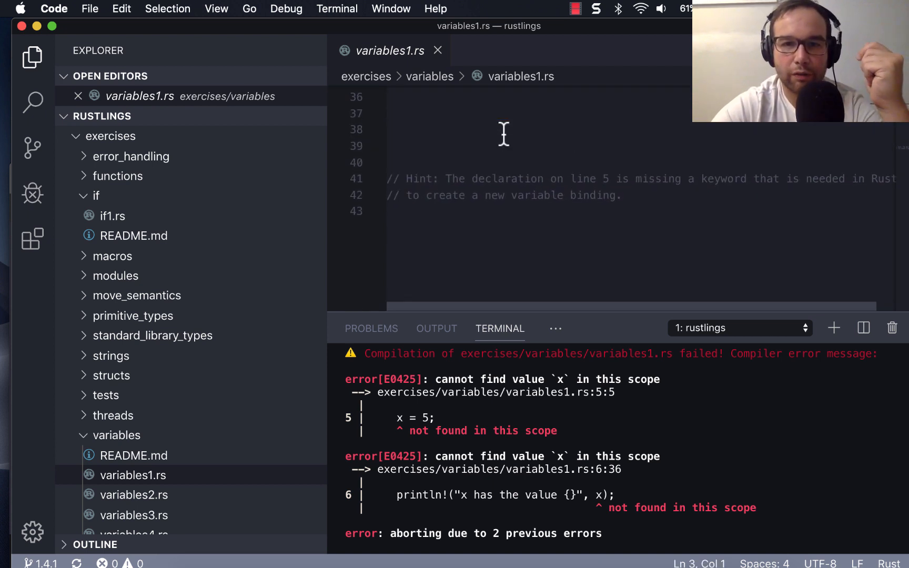
scroll(up, 3)
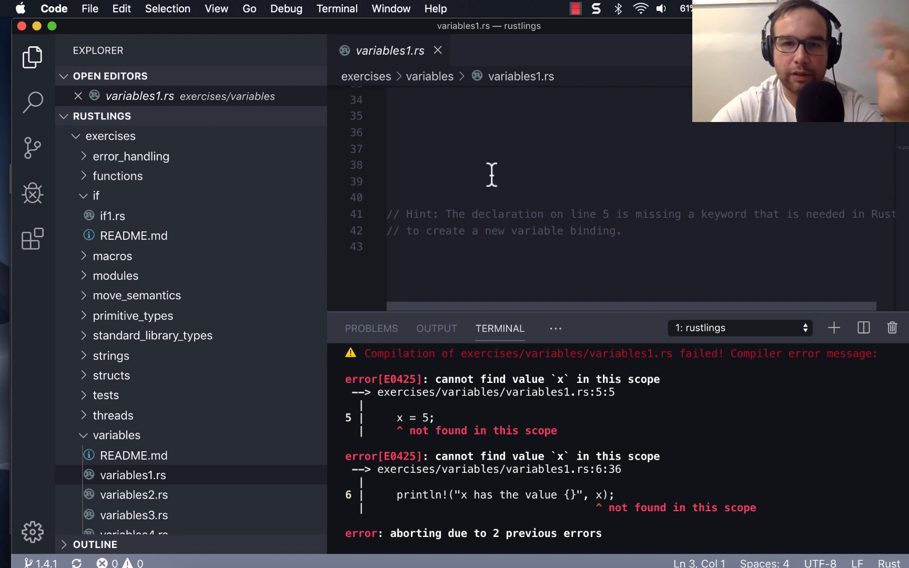
scroll(up, 3)
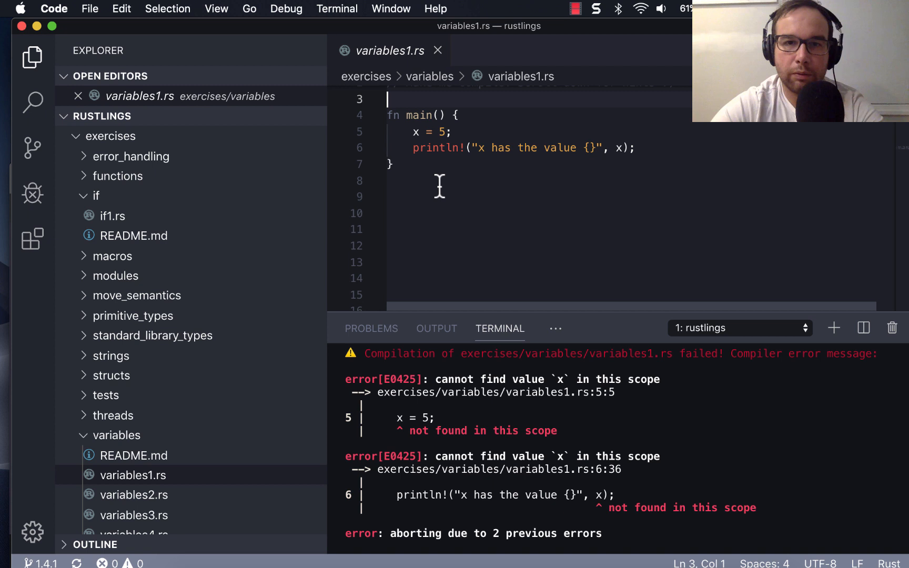
scroll(down, 3)
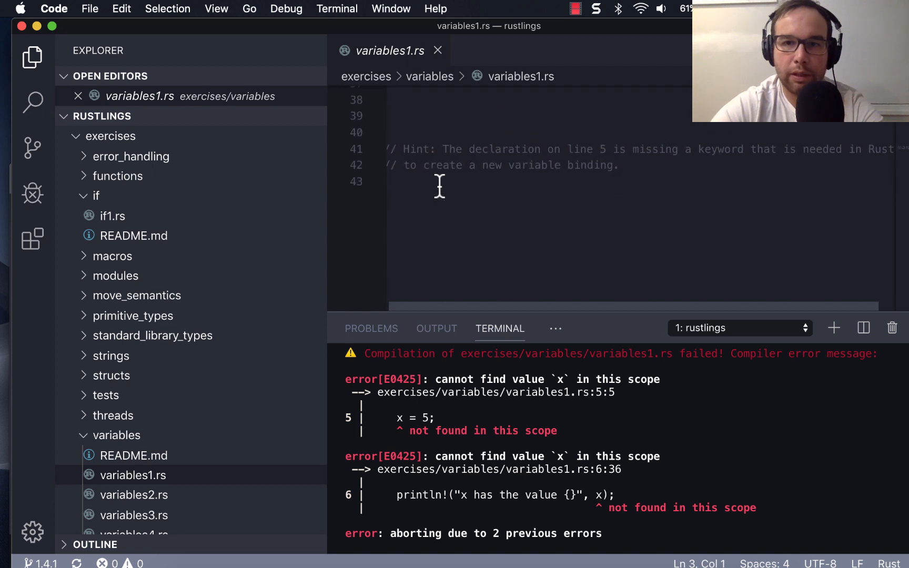
scroll(up, 3)
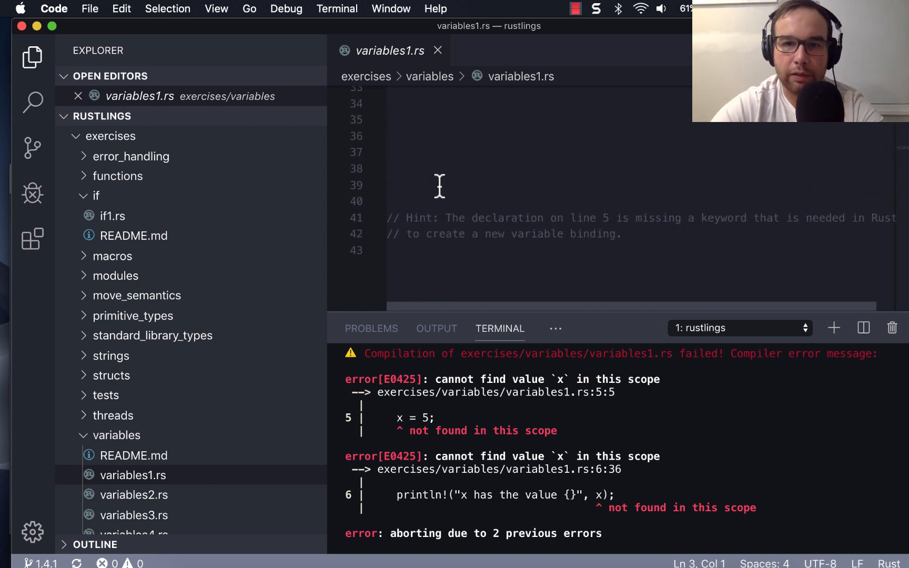
scroll(up, 3)
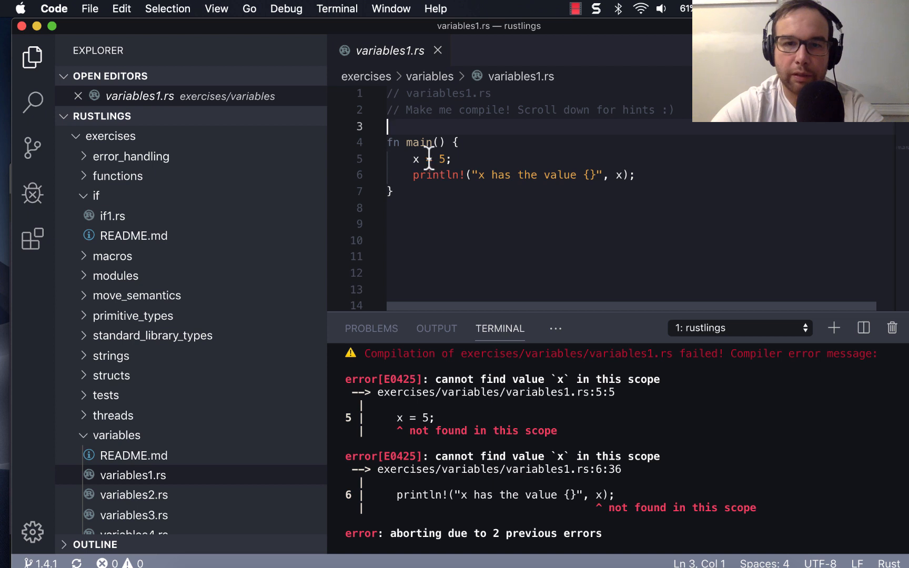
Step: Declare x with let so line 5 of variables1.rs reads 'let x = 5;'
text(let)
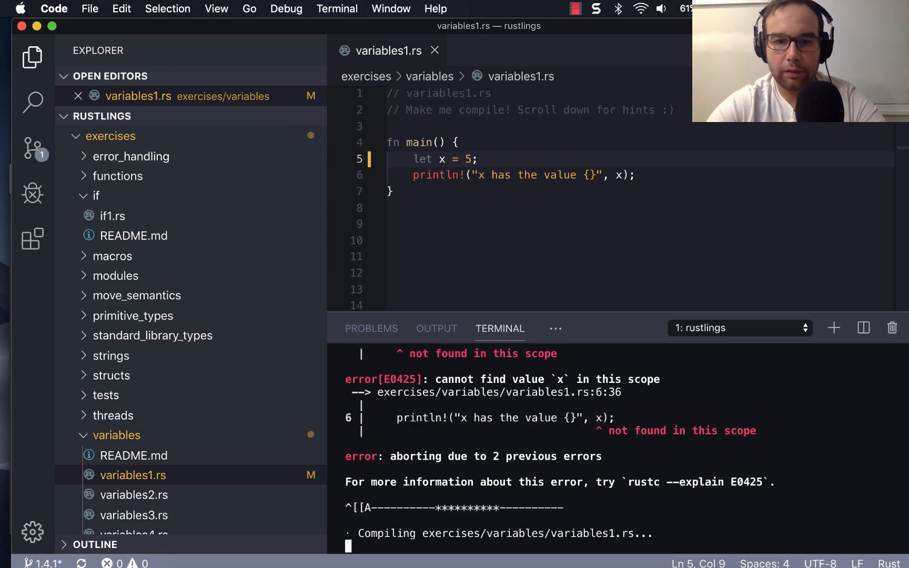
mouse_move(548, 512)
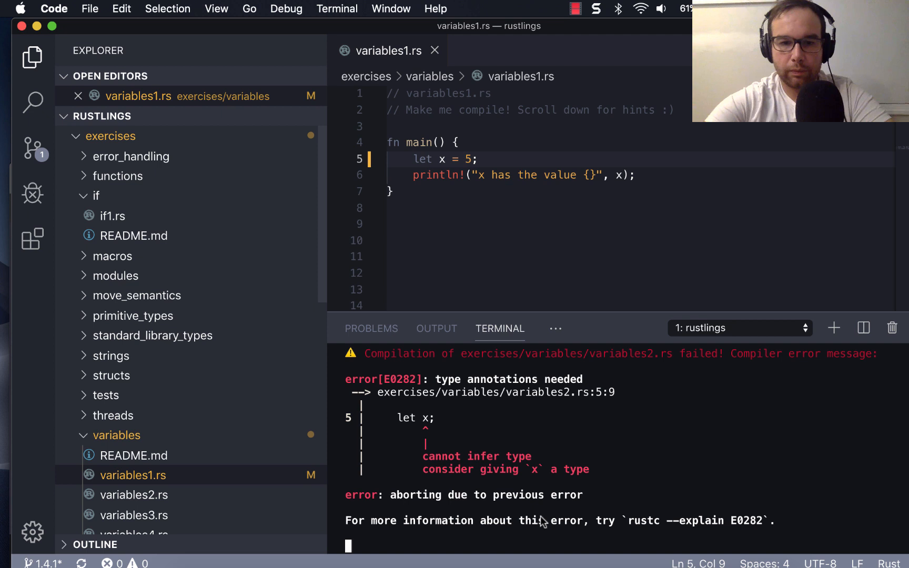
mouse_move(539, 545)
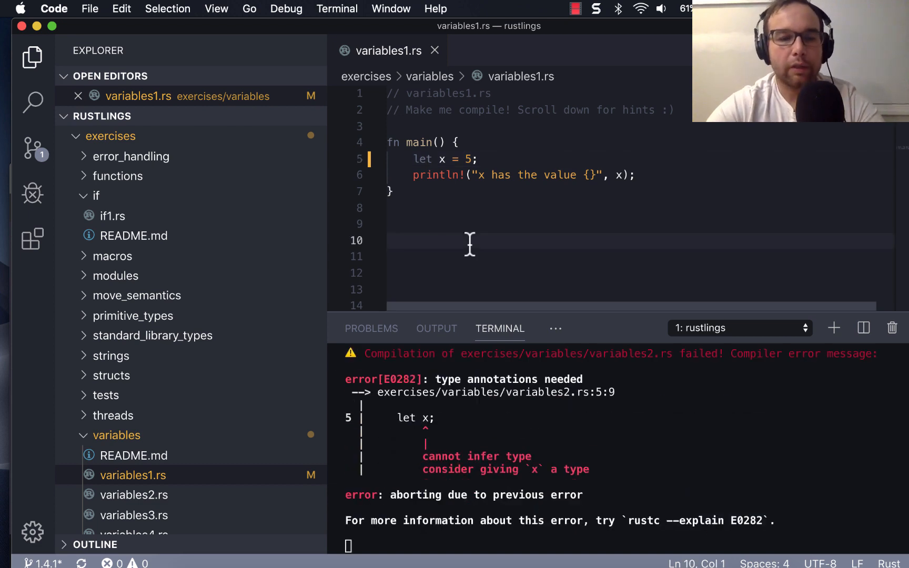
mouse_move(481, 261)
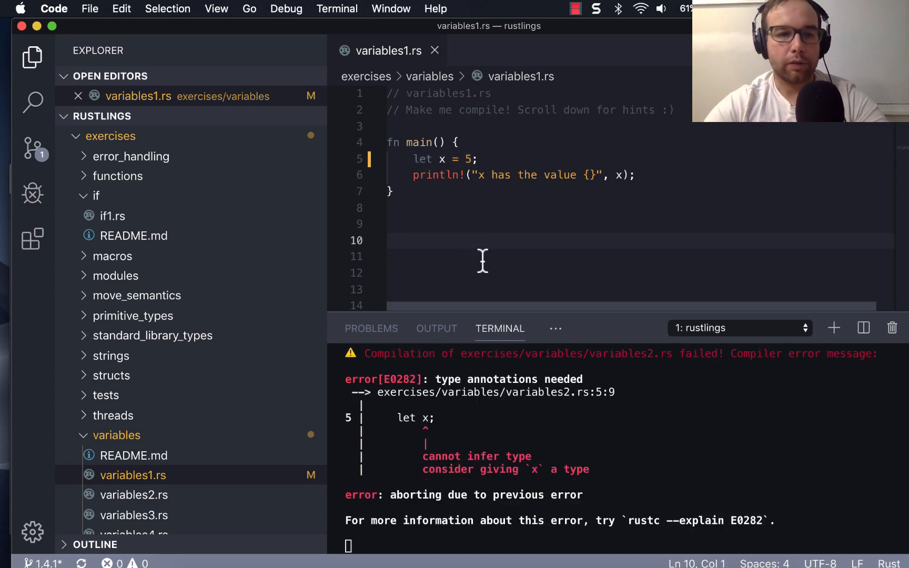
Step: Open variables2.rs from the Explorer and place the cursor on the 'let x;' declaration on line 5
click(135, 495)
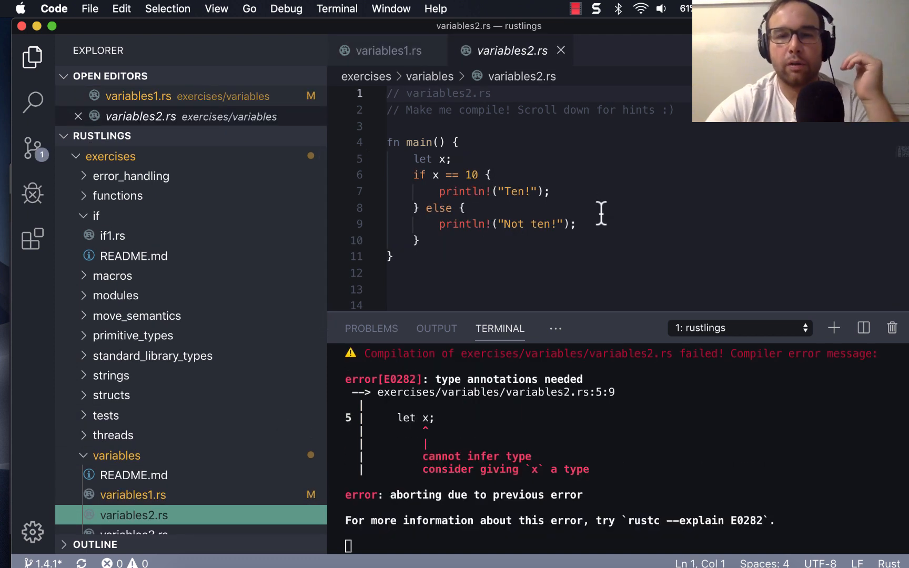
mouse_move(471, 174)
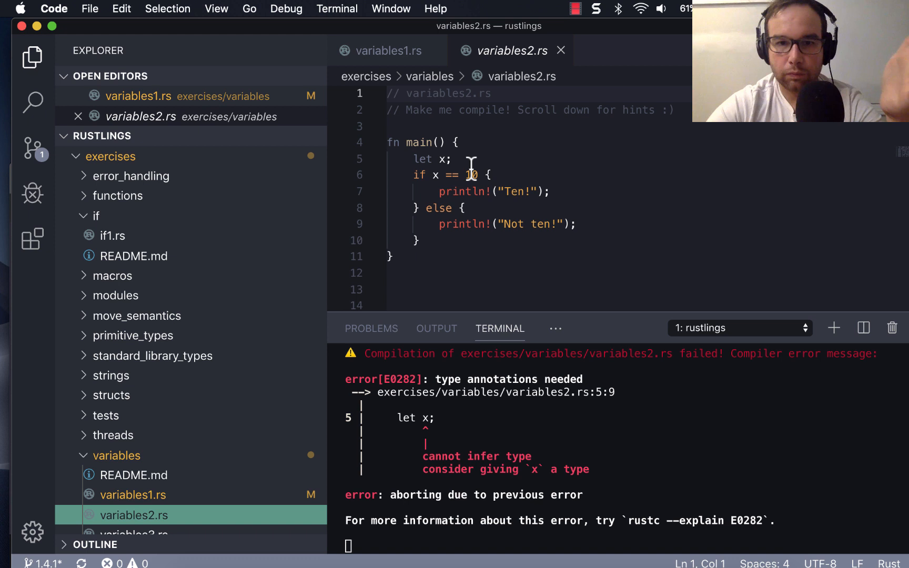
click(456, 160)
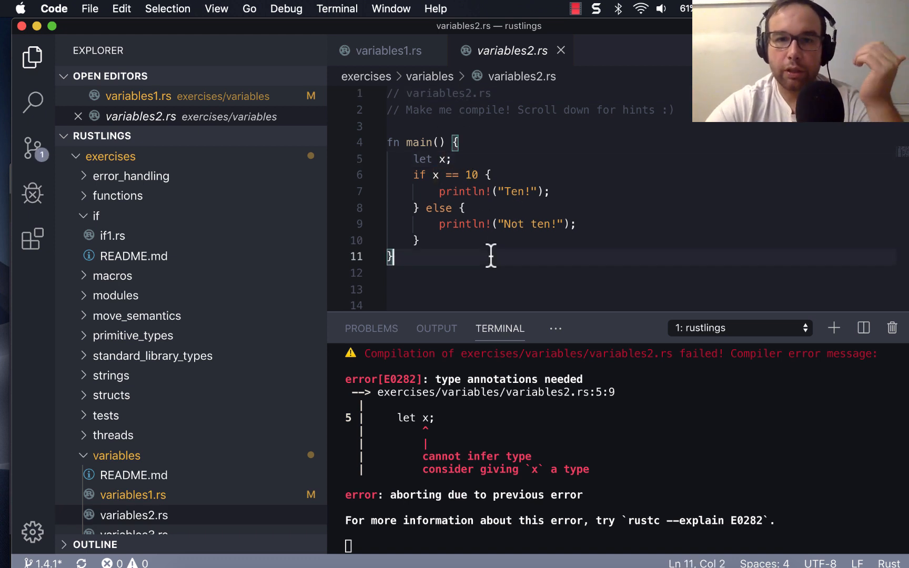
click(446, 159)
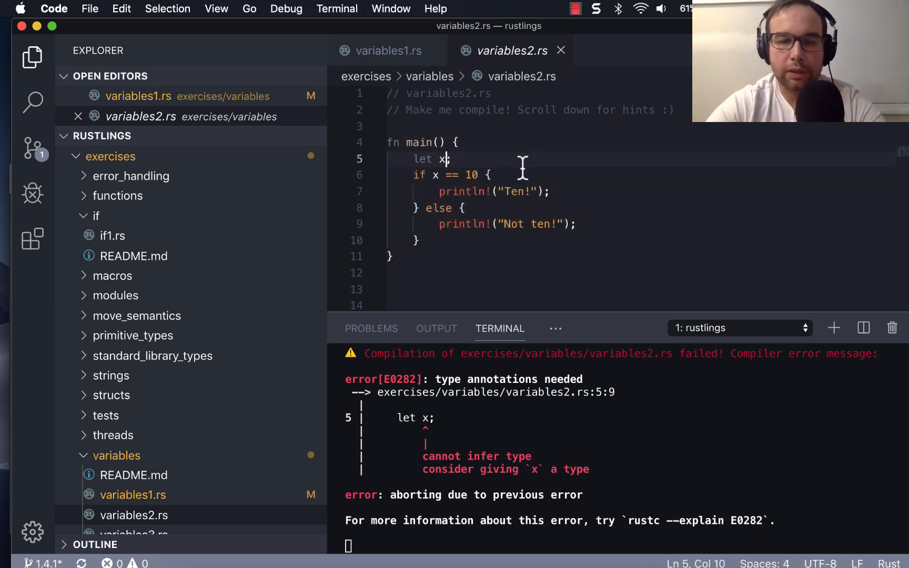
mouse_move(652, 518)
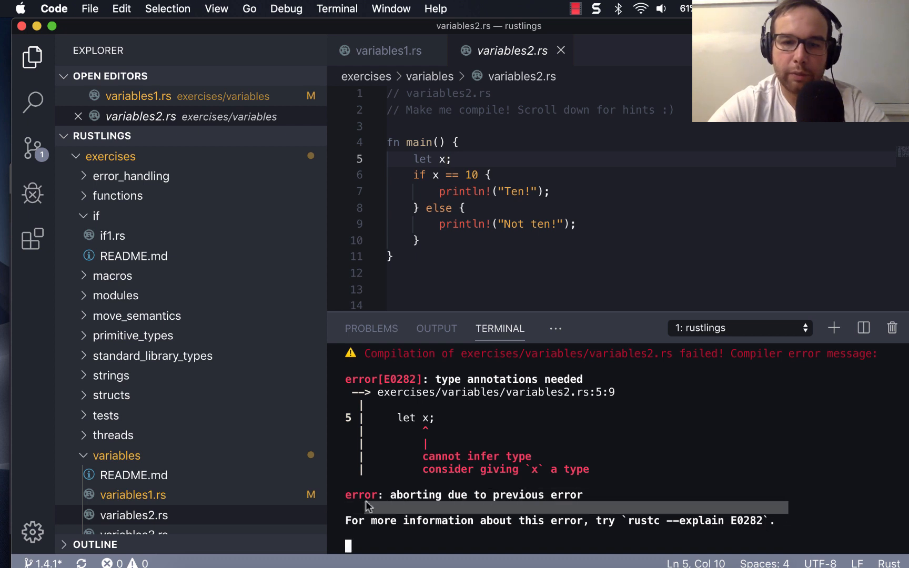
mouse_move(446, 489)
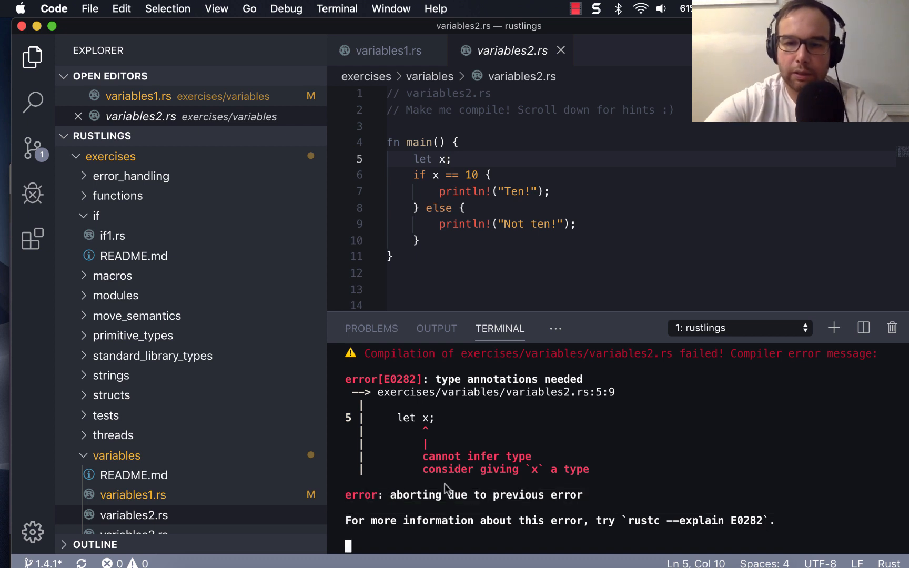
Step: Stop the rustlings watcher and run rustc --explain for an error code in the terminal
text(rust)
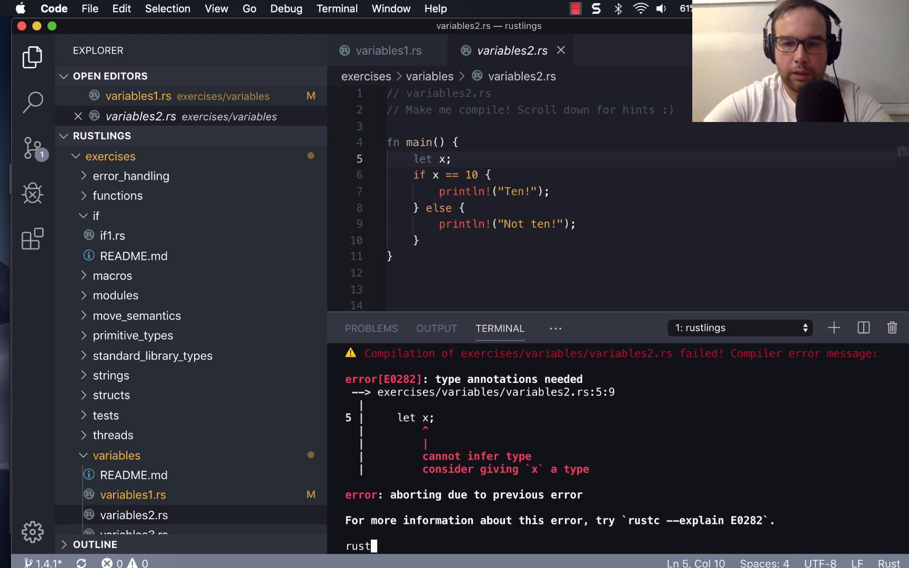
text(c --ex)
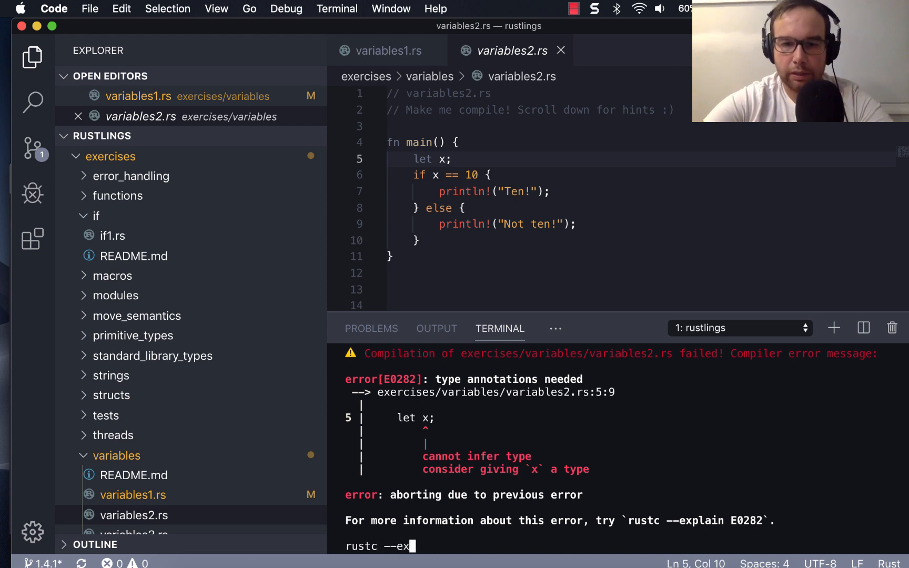
text(plain E038)
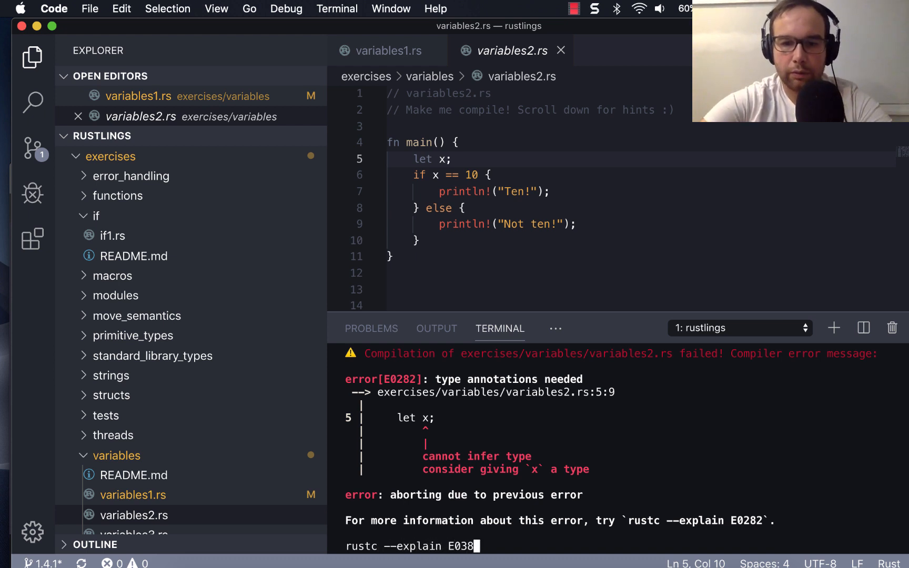
key(Backspace)
text(rustlings watch)
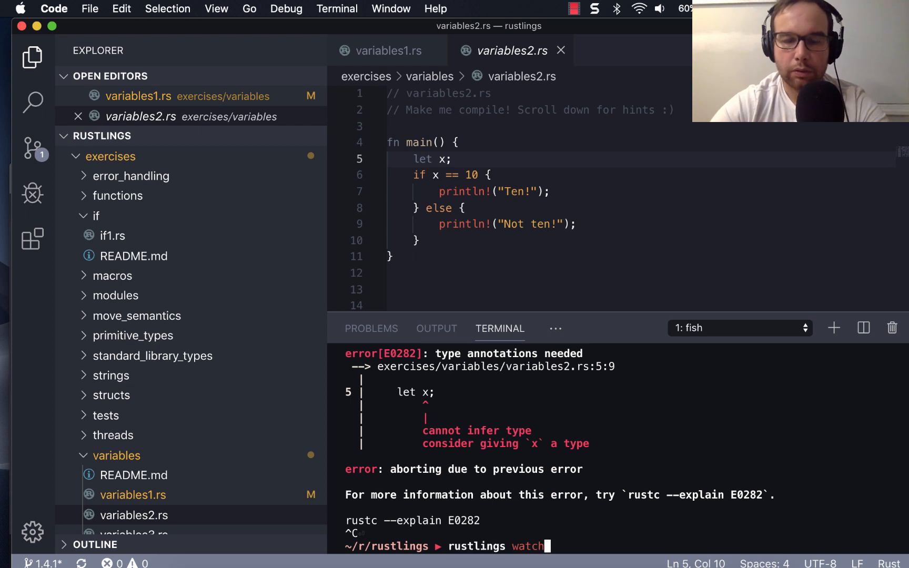
text(rustc --version)
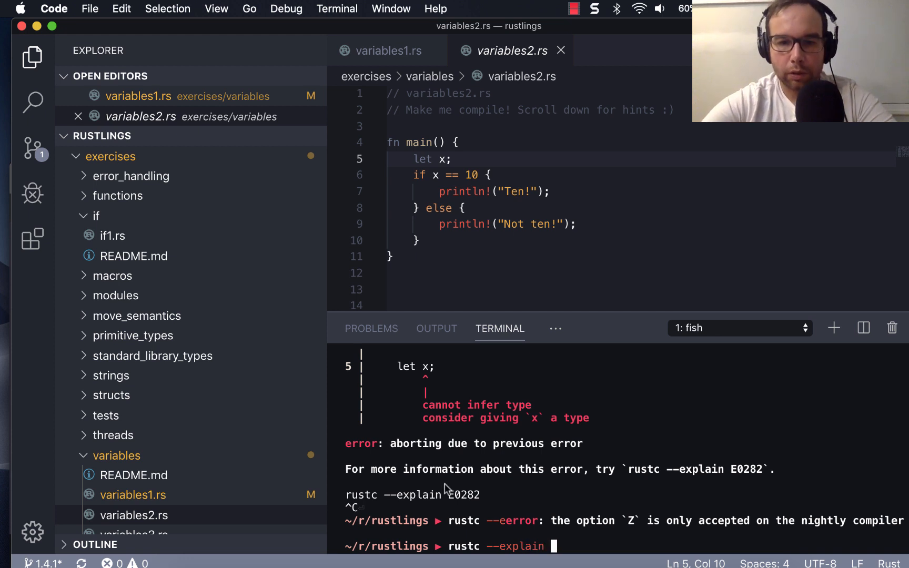
key(Return)
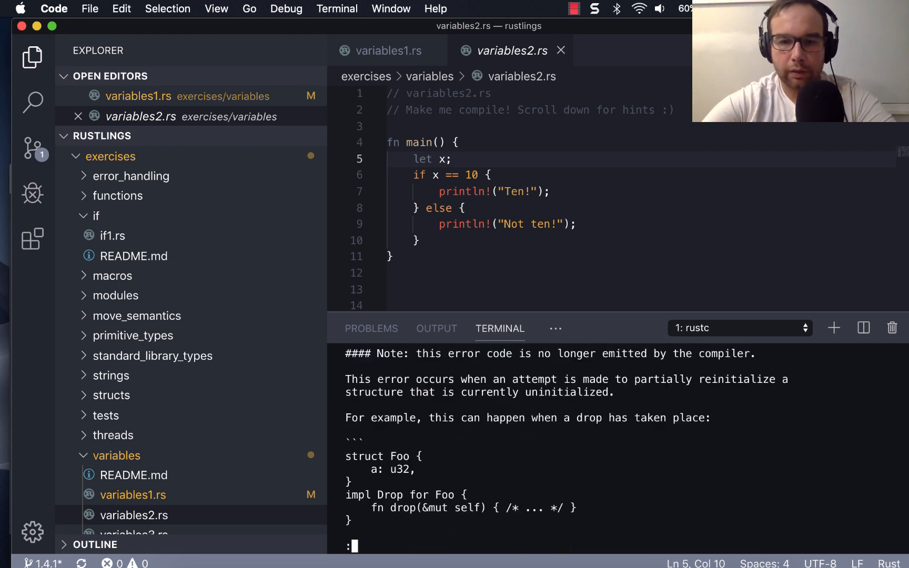
Step: Run rustc --explain E0282, then scroll variables2.rs down to its hints about annotating x
scroll(down, 3)
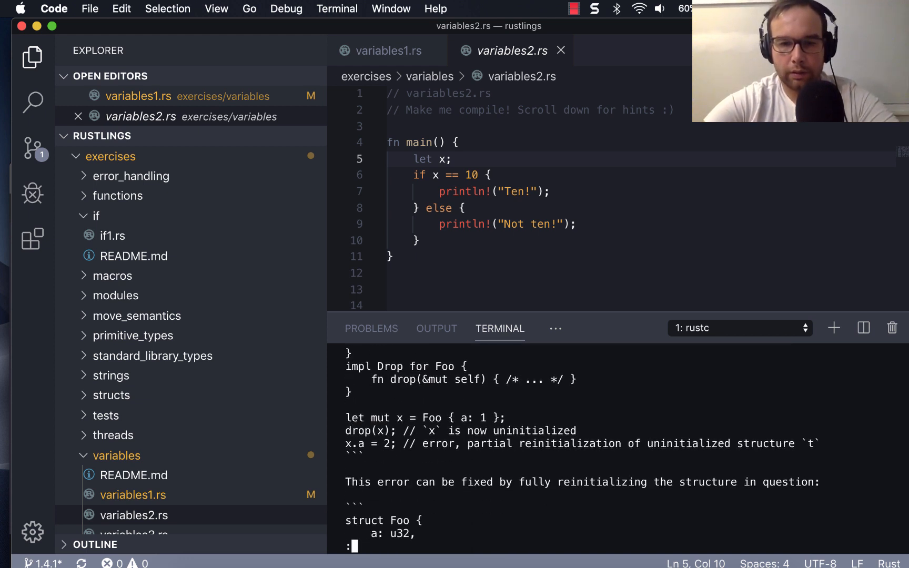
scroll(down, 3)
text(rustc --explain E038)
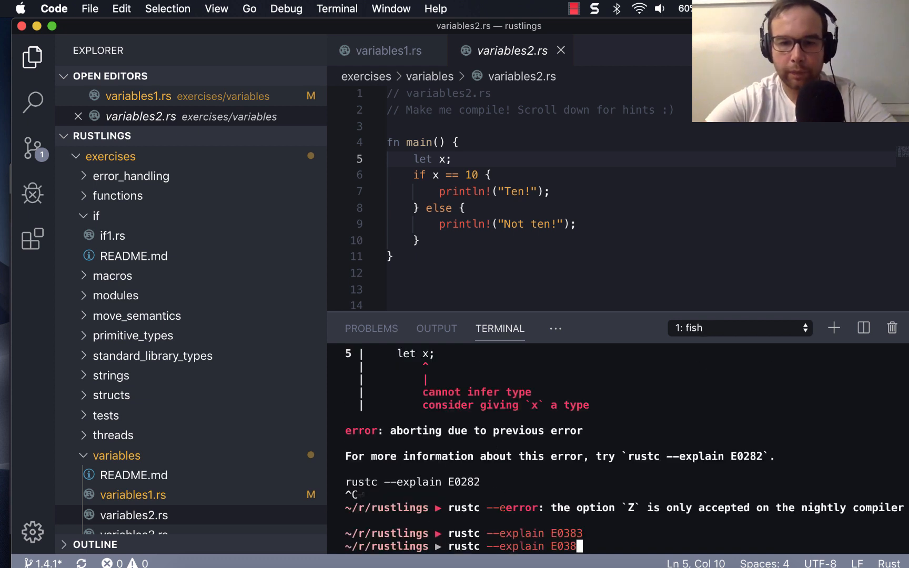
key(Return)
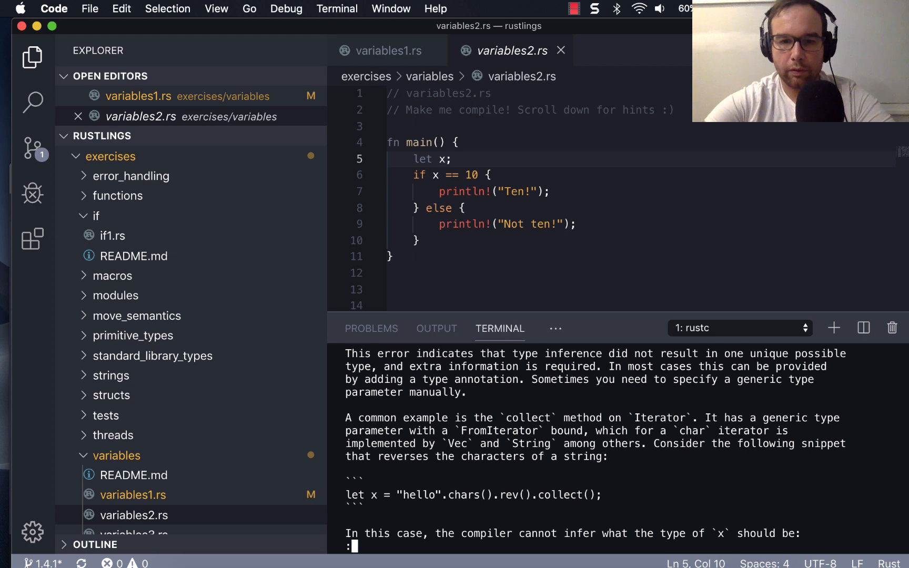
mouse_move(505, 357)
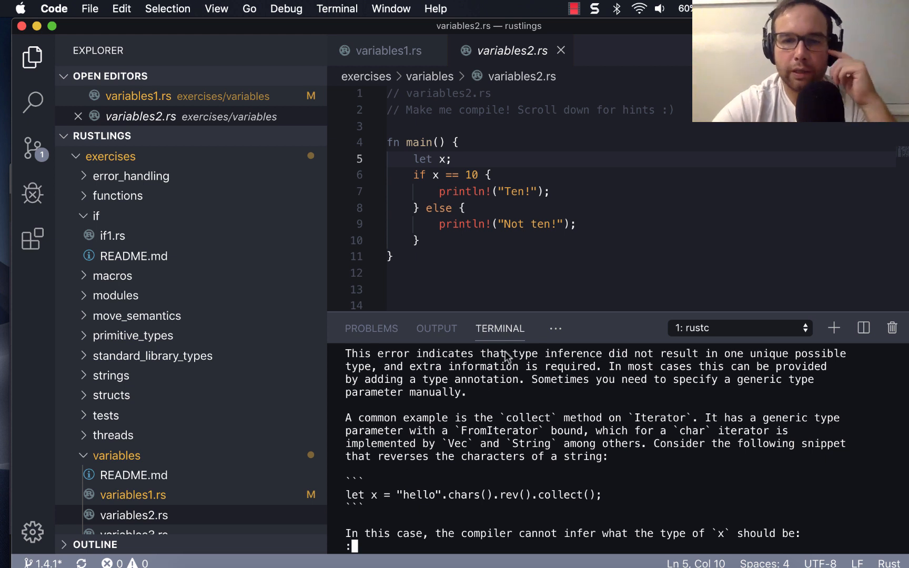
mouse_move(689, 384)
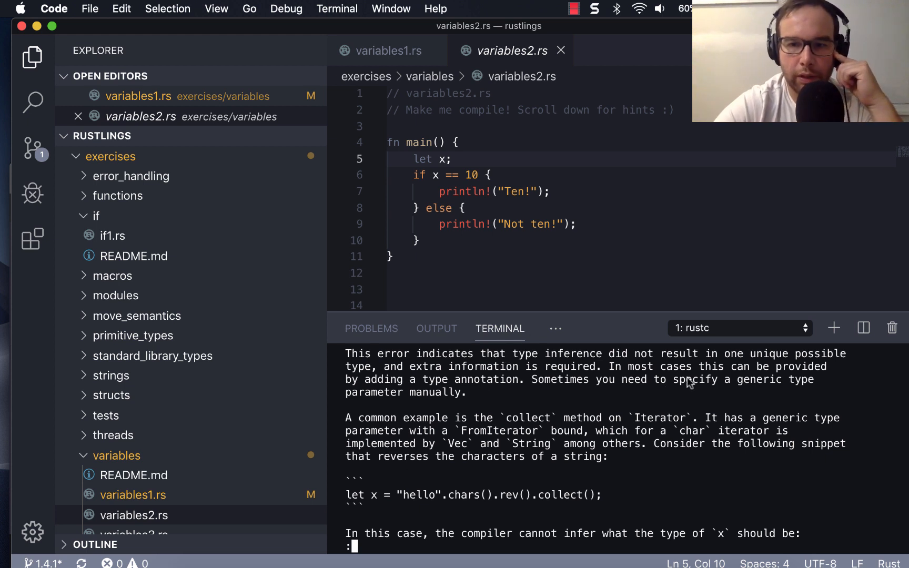
mouse_move(514, 212)
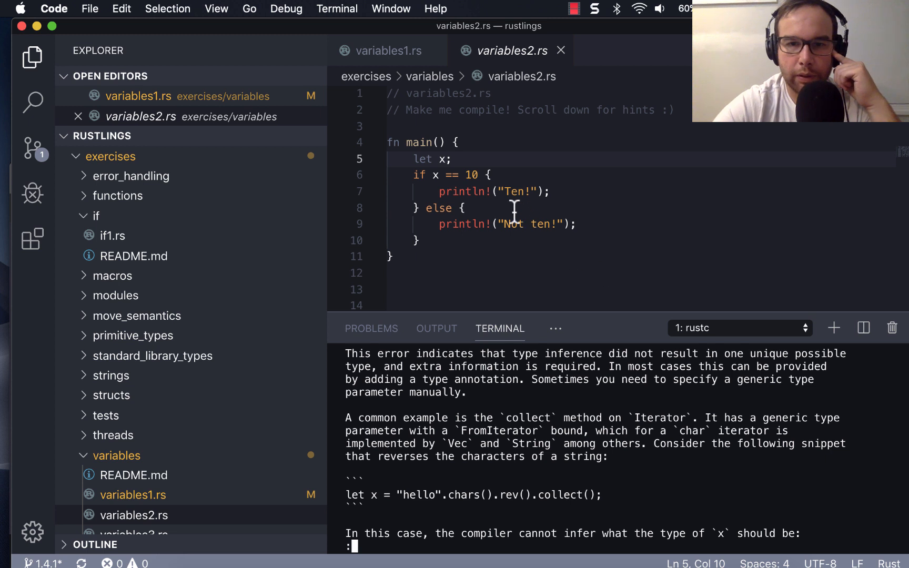
click(435, 160)
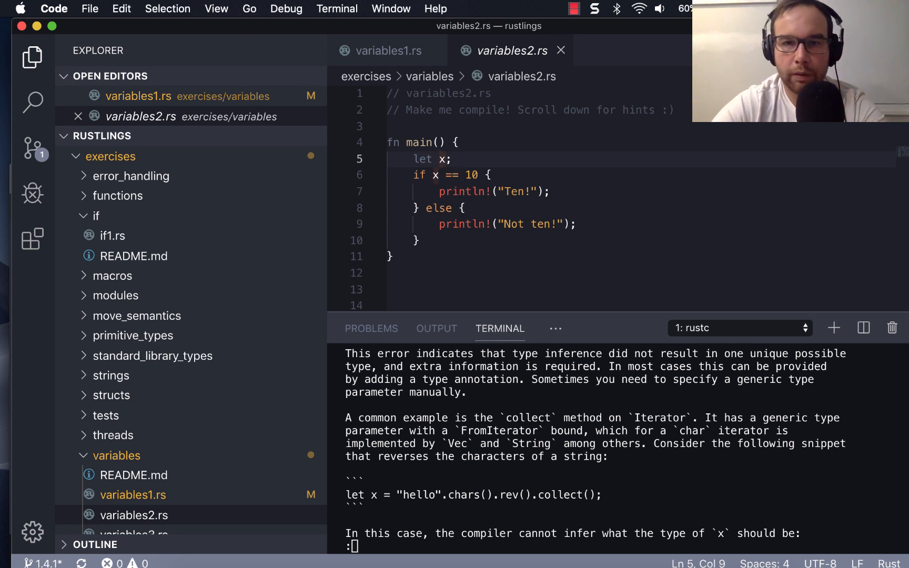
scroll(down, 3)
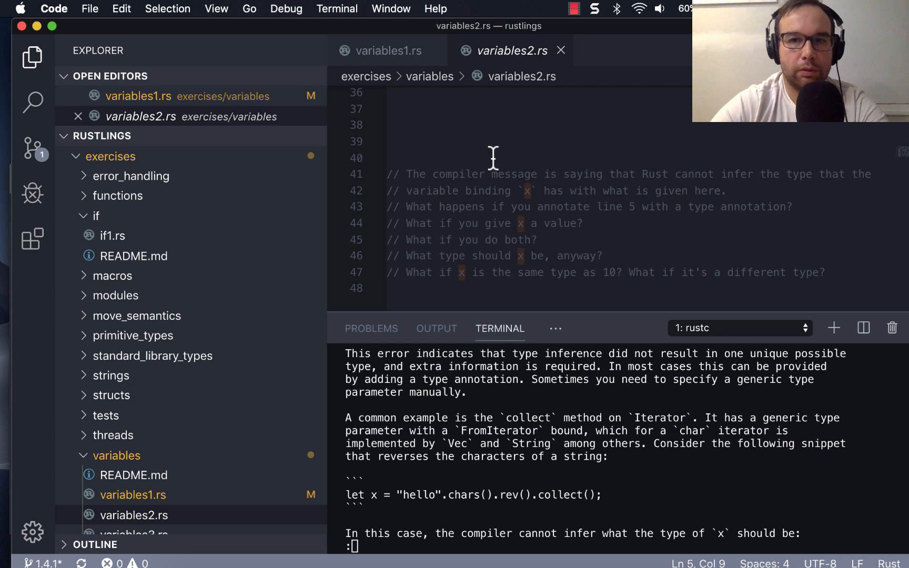
Step: Annotate line 5 of variables2.rs as 'let x: i32;' and save the file
scroll(up, 3)
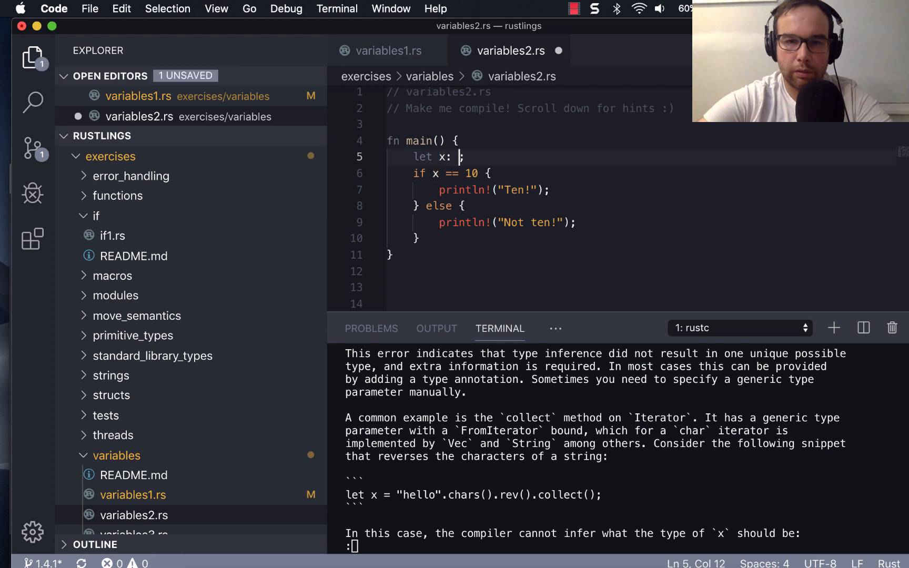
text(ui)
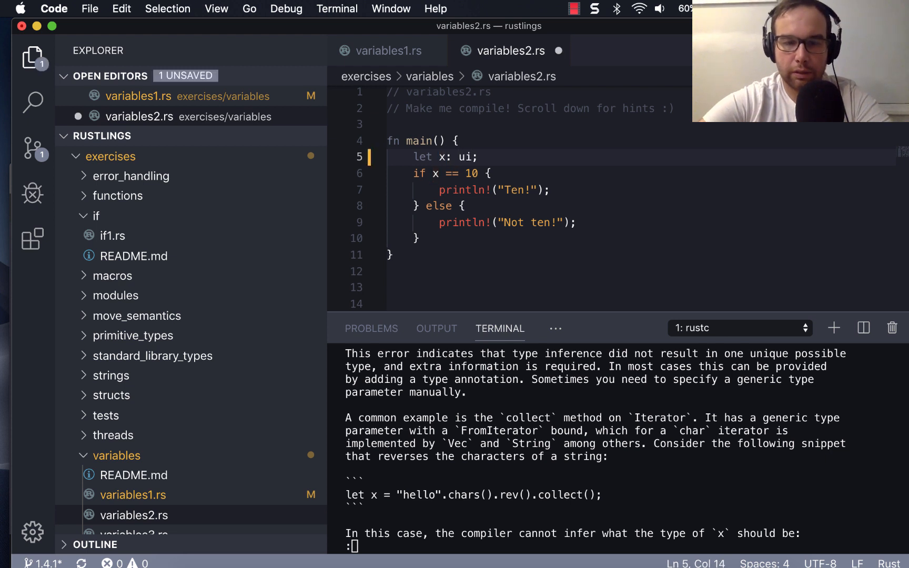
key(Backspace)
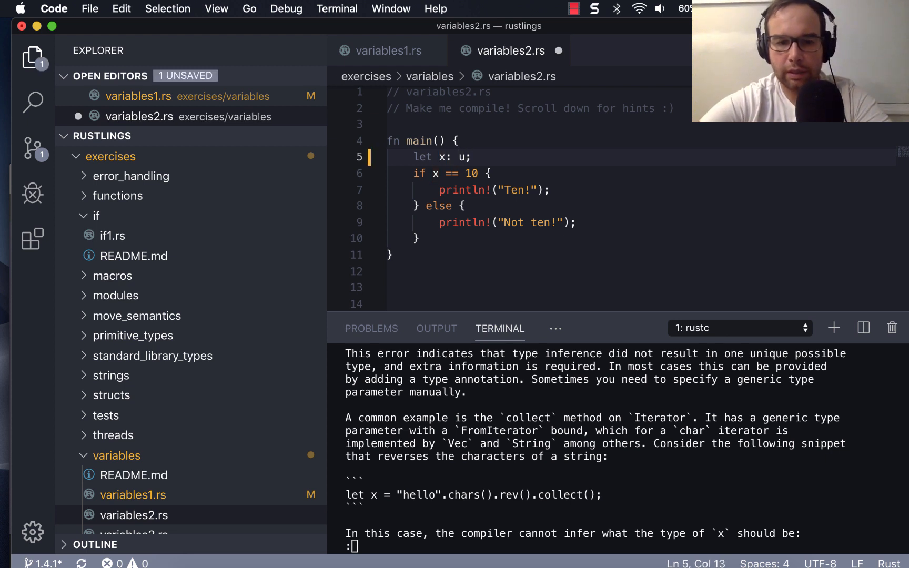
text(i32)
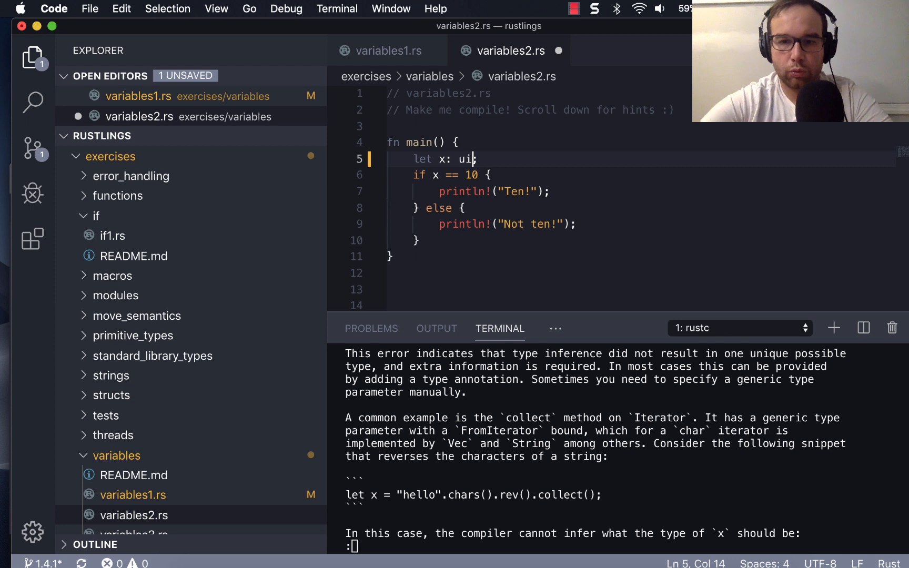
key(backspace)
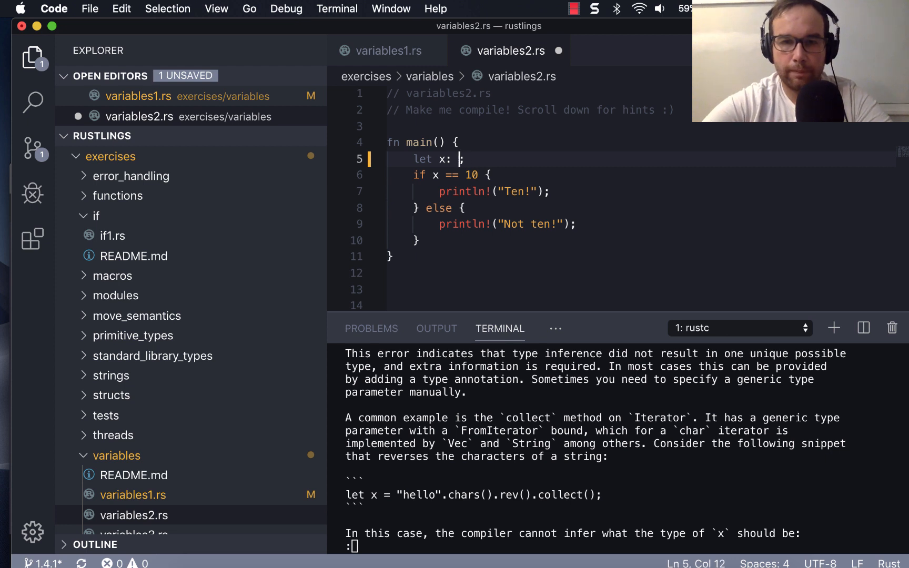
text(i32)
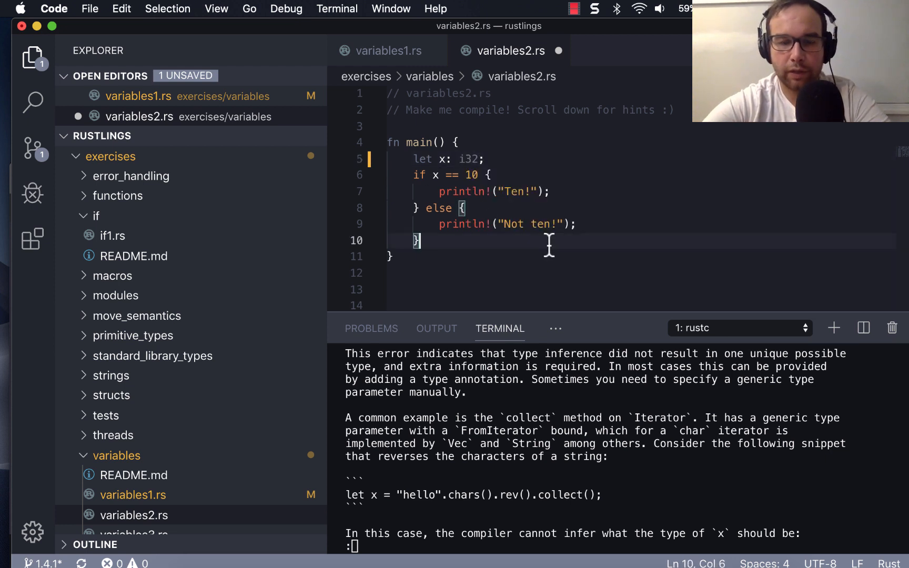
mouse_move(561, 339)
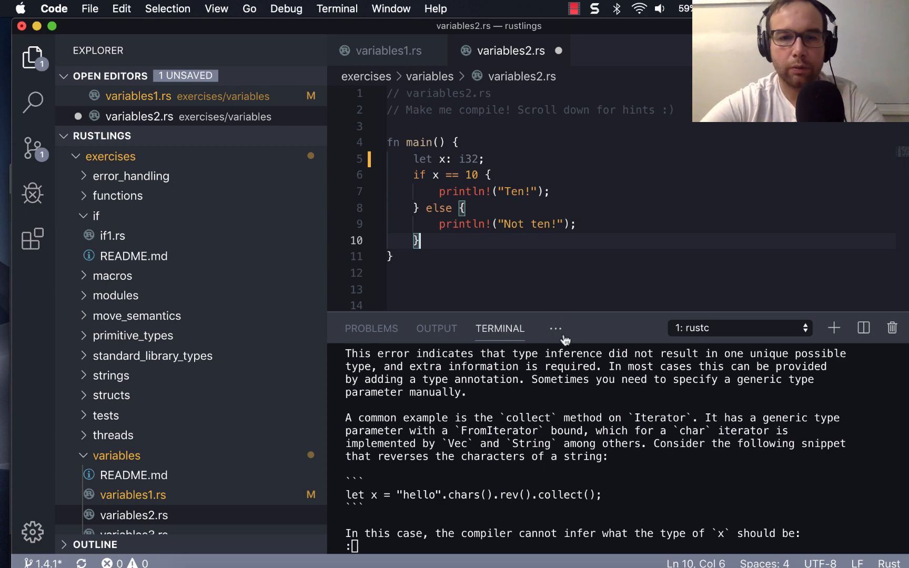
Step: Scroll through the rustc explanation pager before returning to the shell prompt
scroll(down, 3)
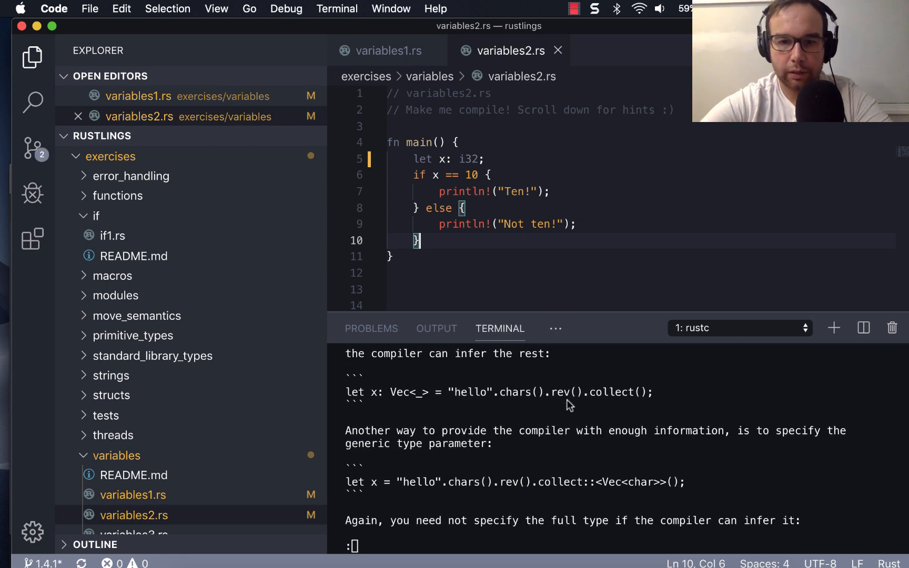
scroll(down, 3)
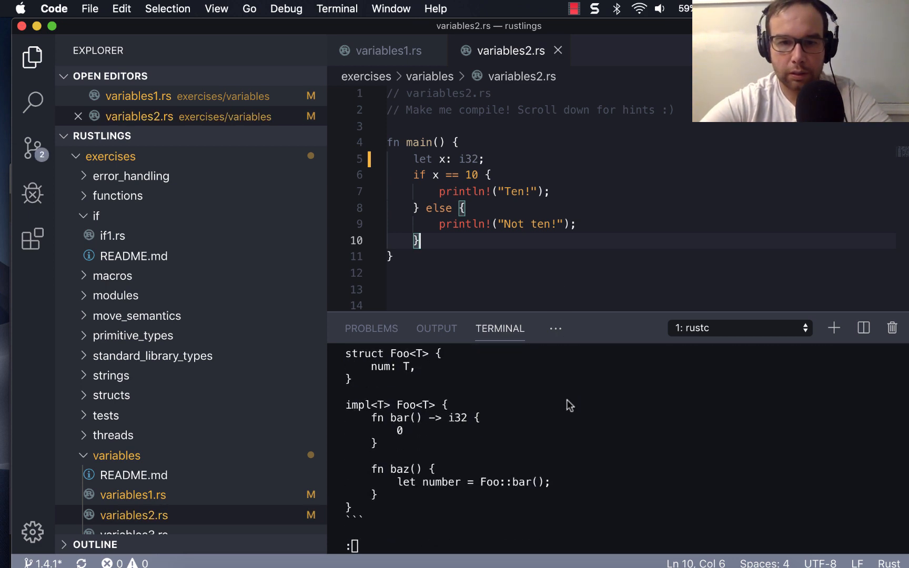
scroll(down, 3)
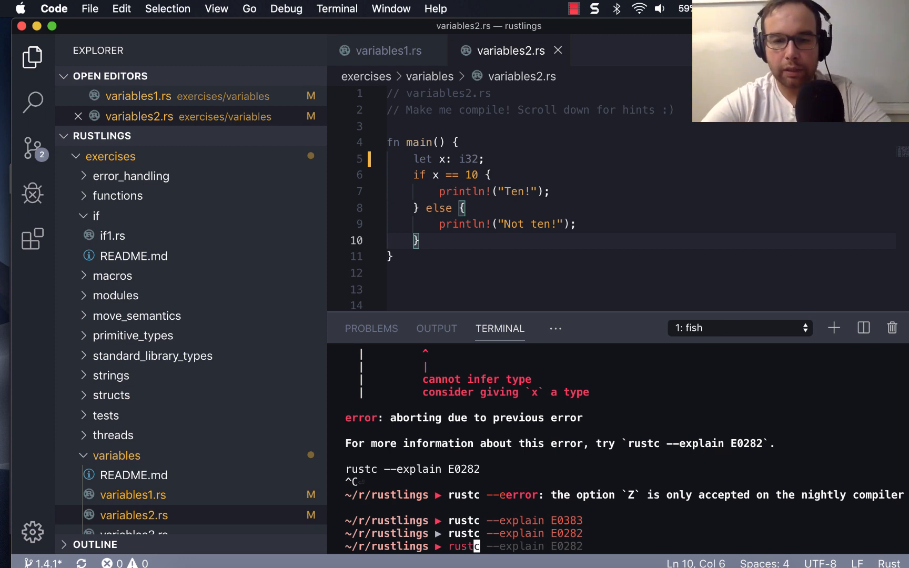
Step: Start rustlings watch and initialise line 5 to 'let x: i32 = 10;' so variables2.rs compiles
text(rustlings watch)
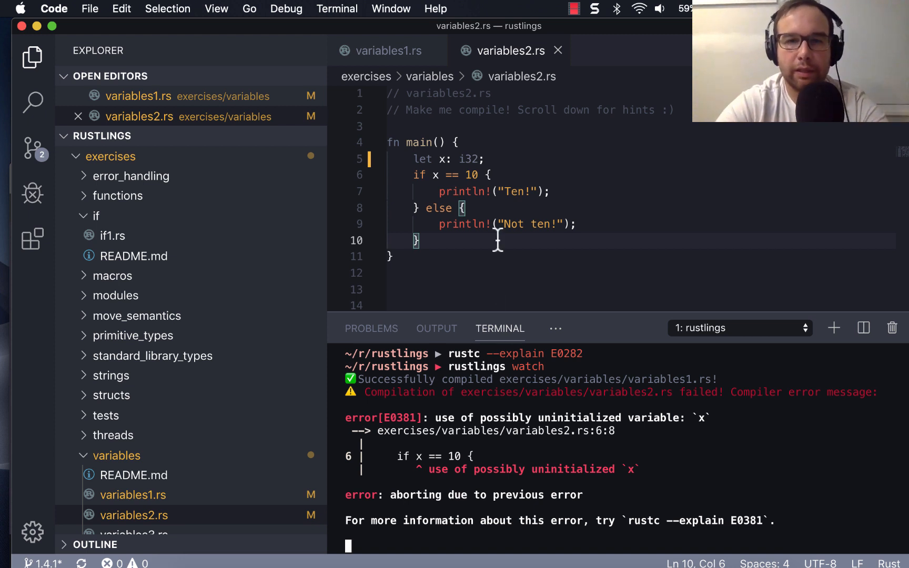
click(433, 174)
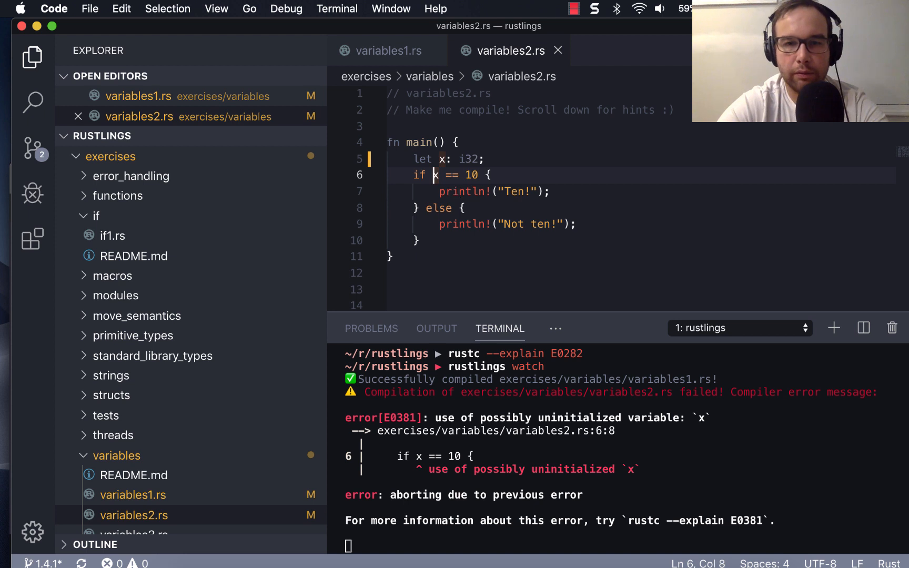
text(= 10)
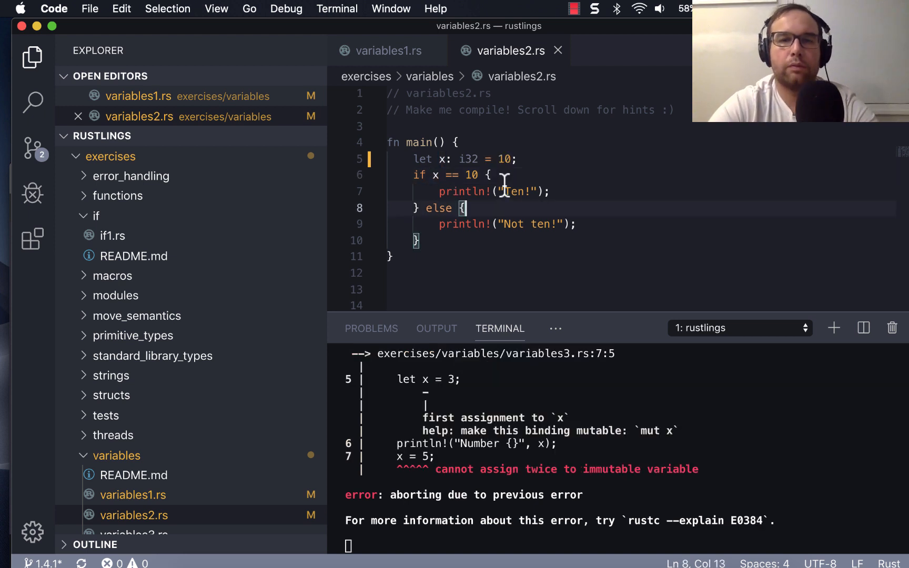
click(487, 159)
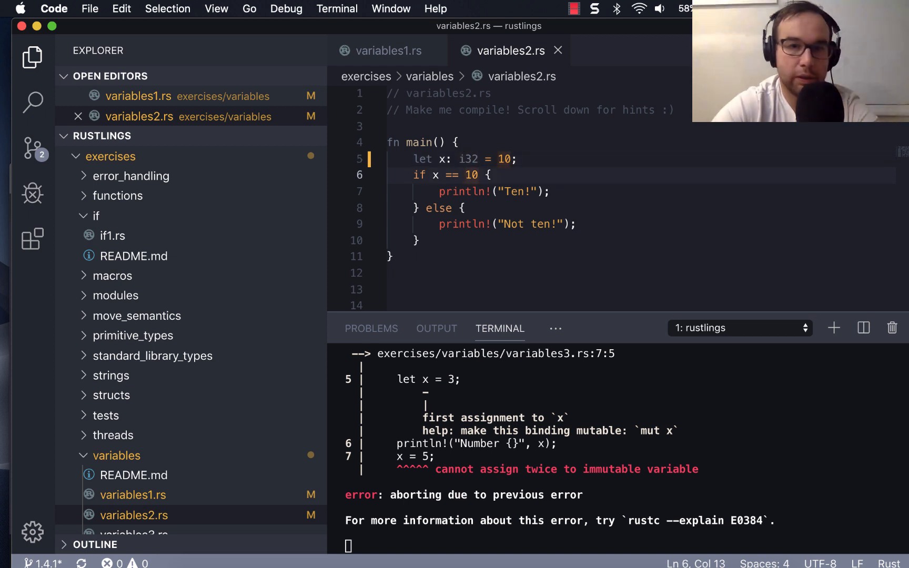
click(458, 159)
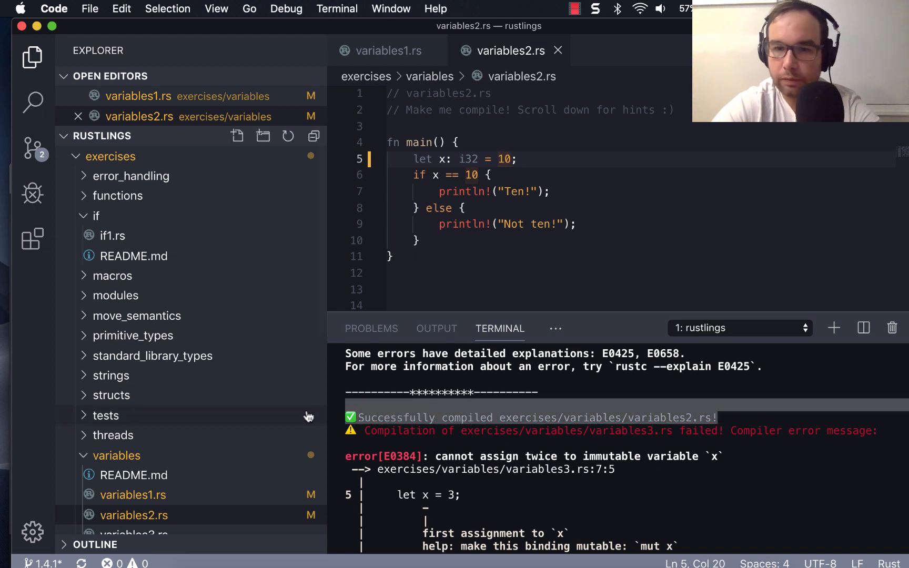
Step: Declare x as bool to show the mismatch error, and change line 6 to 'if x == True'
click(470, 159)
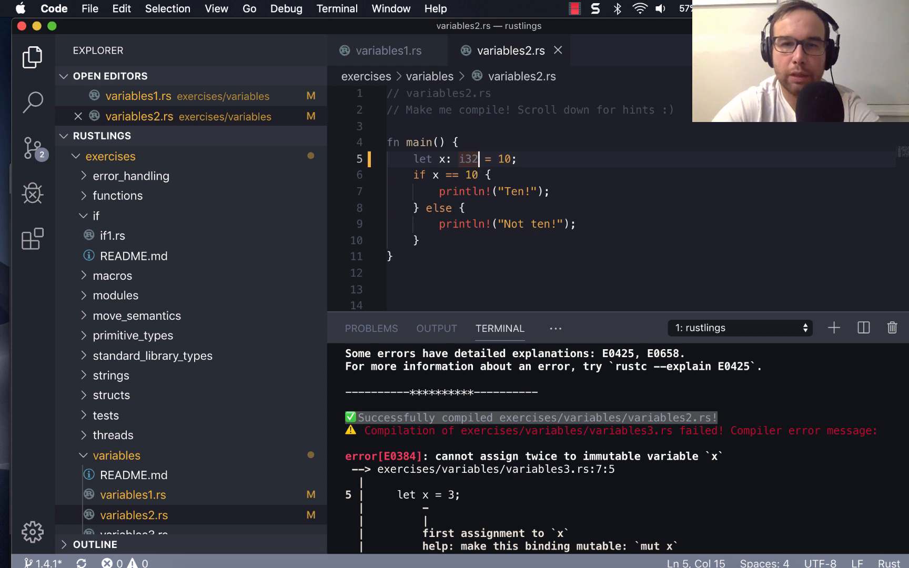
text(oo)
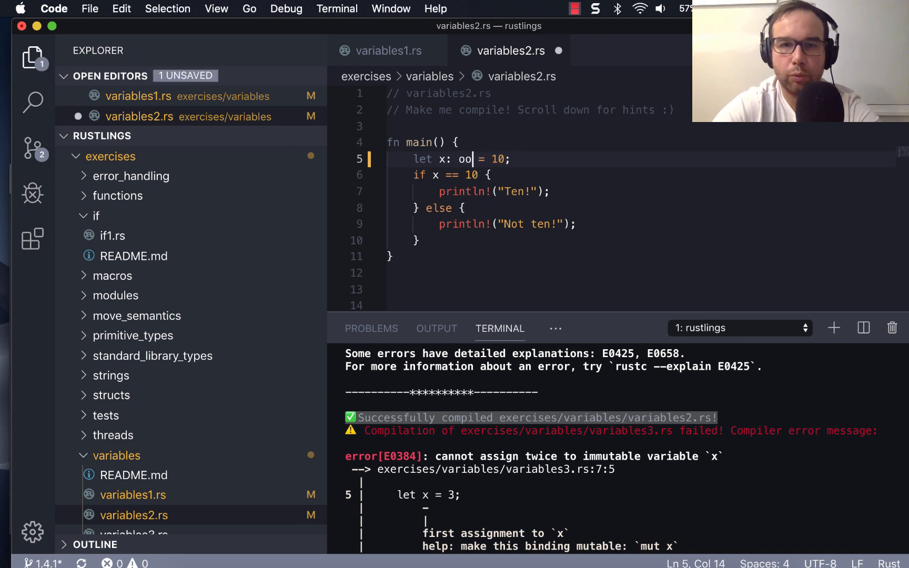
text(bool)
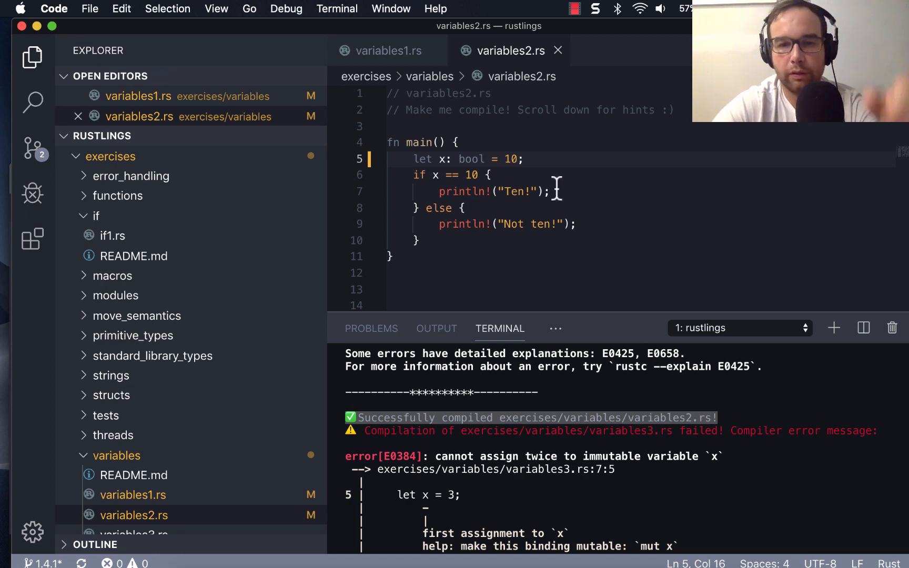
scroll(down, 3)
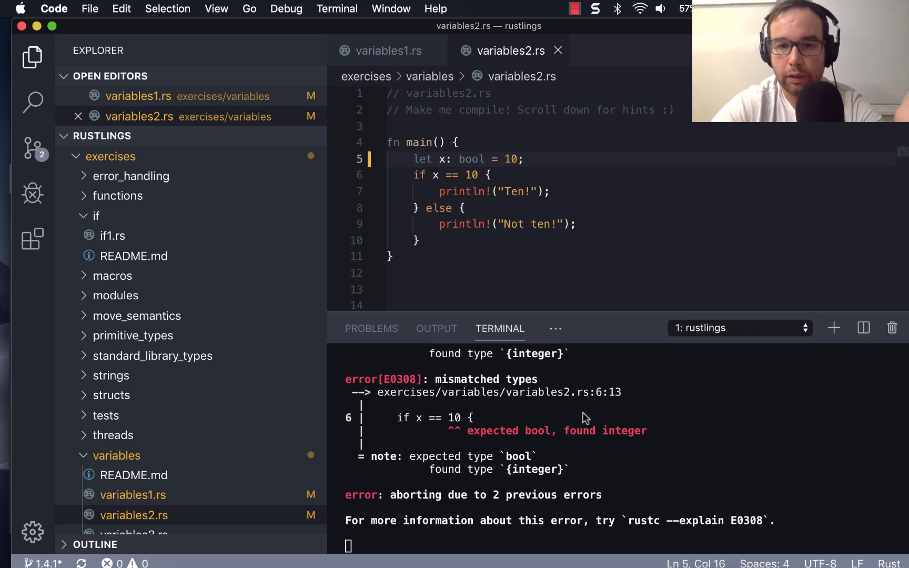
mouse_move(535, 441)
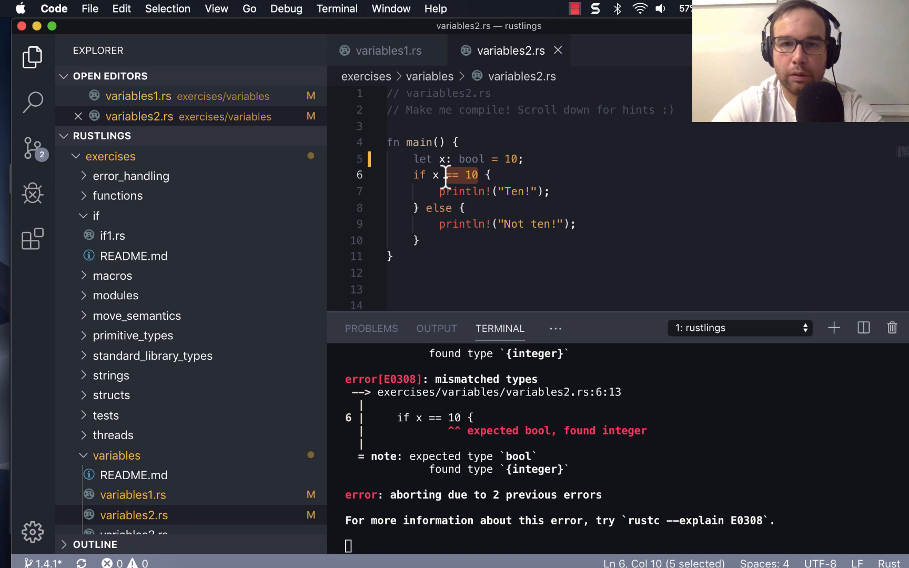
text(True)
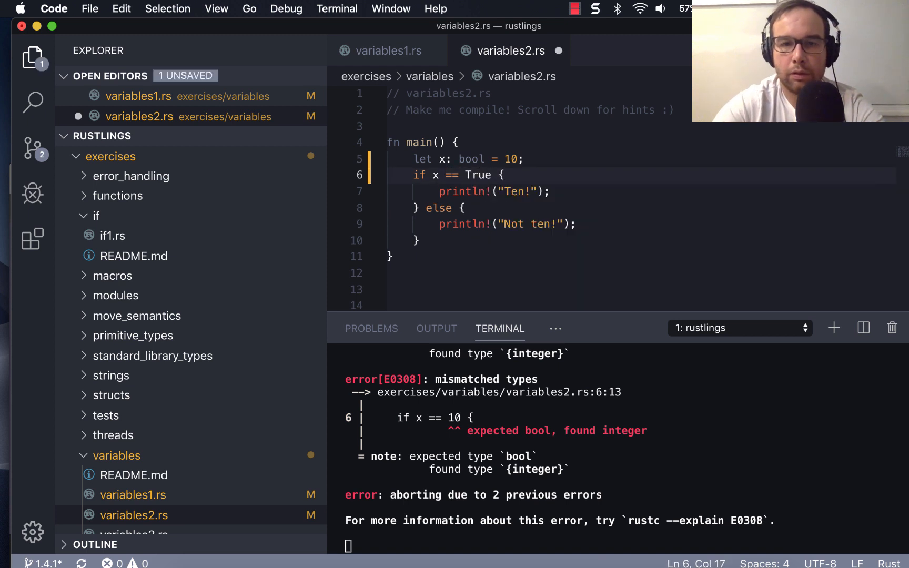
Step: Compare x against lowercase true and save, leaving only the line 5 bool-versus-integer error
text(true)
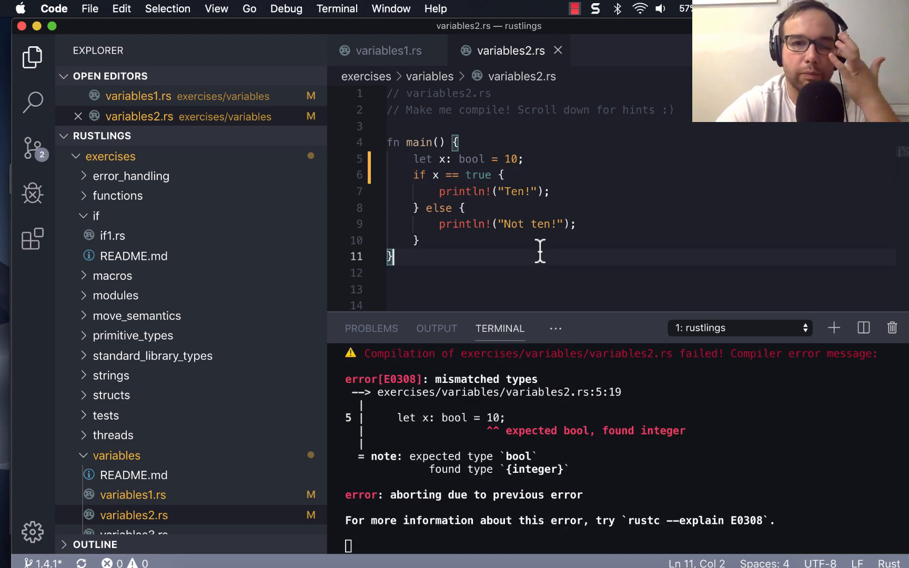
mouse_move(609, 440)
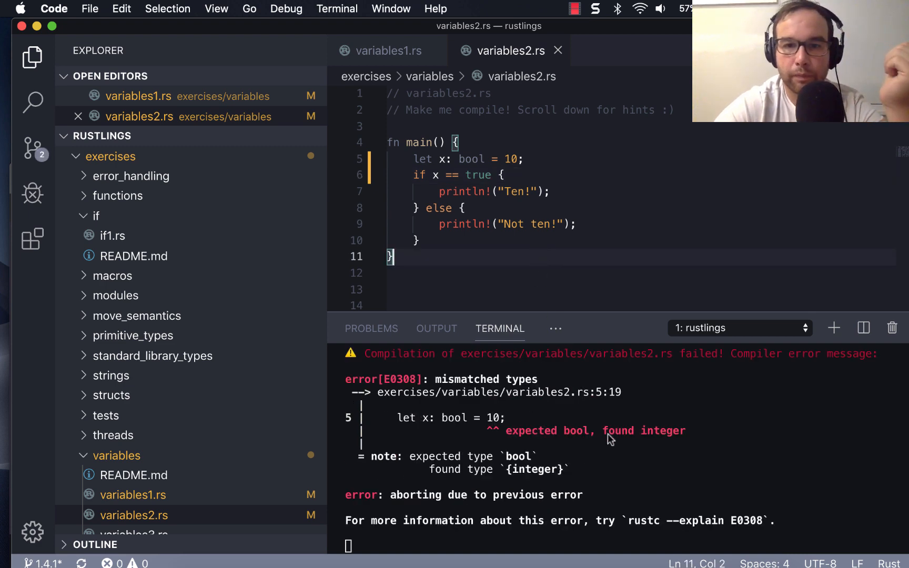
click(498, 174)
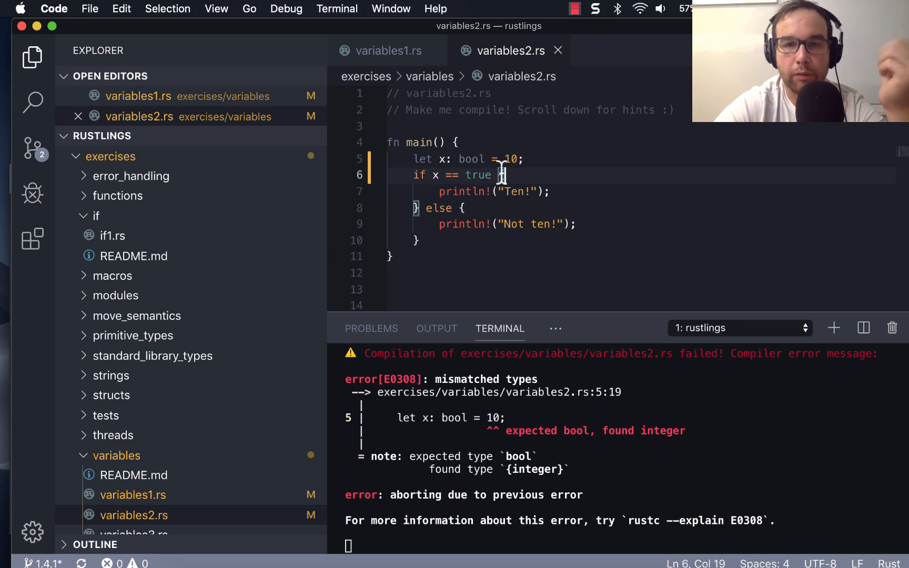
text(True)
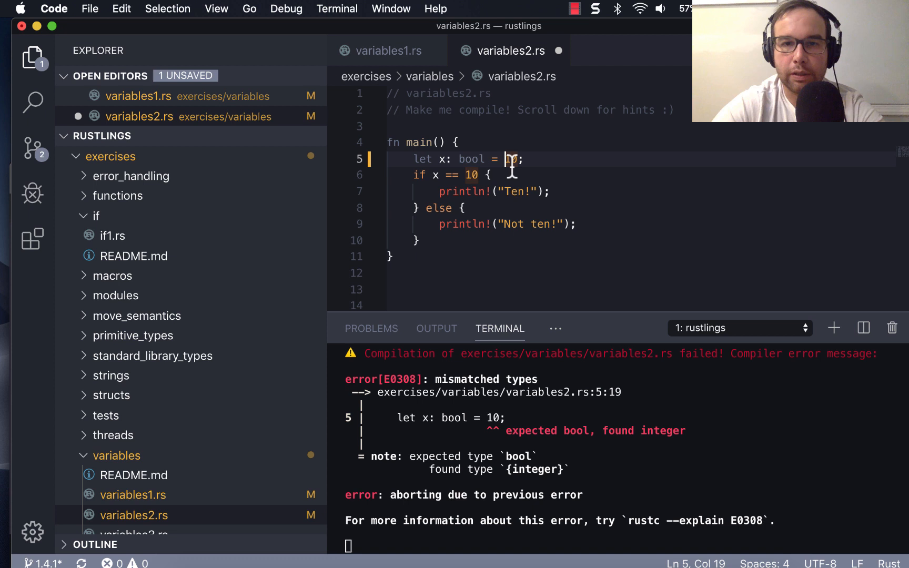
Step: Undo the bool edits and declare x as u32 = 10 so variables2.rs compiles
key(backspace)
text(ui)
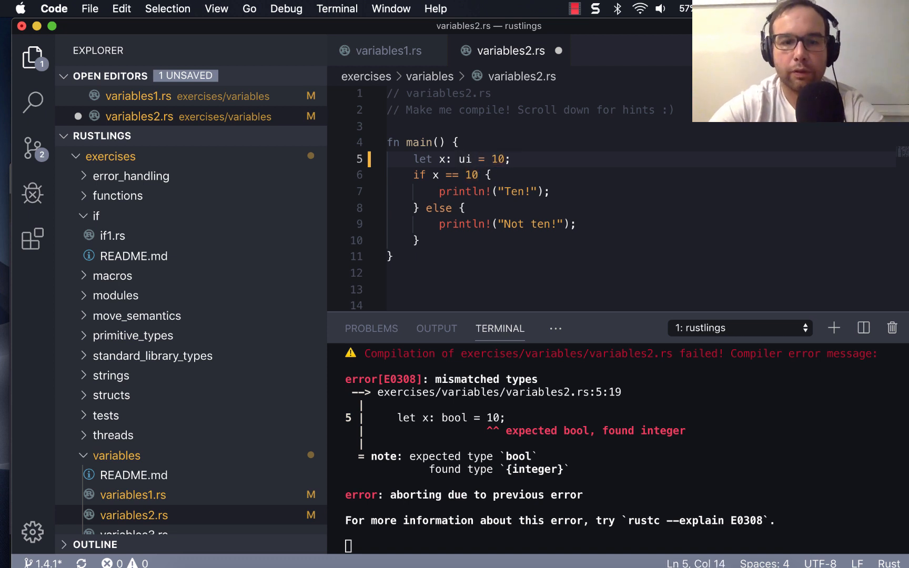
text(32)
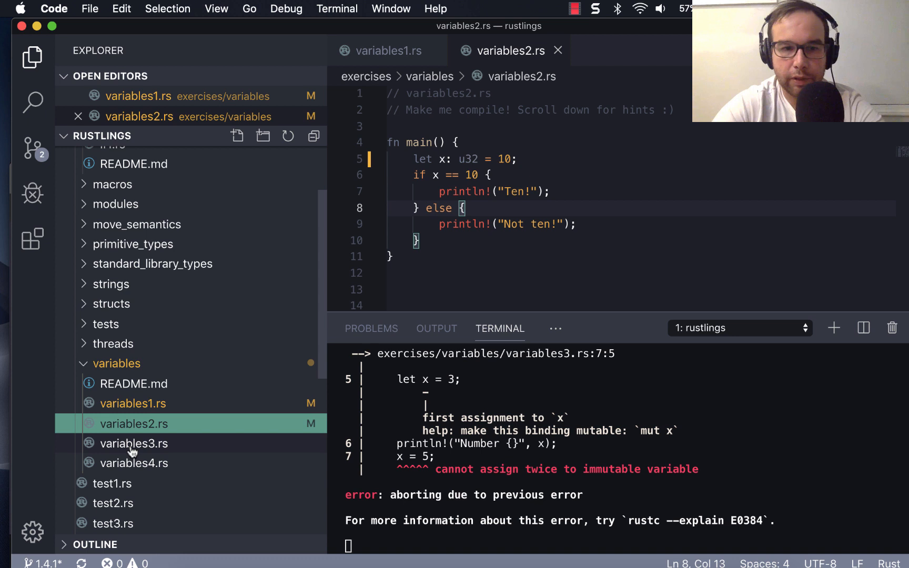
Step: Change line 5 of variables3.rs to 'let mut x = 3;' and save so it compiles
click(134, 443)
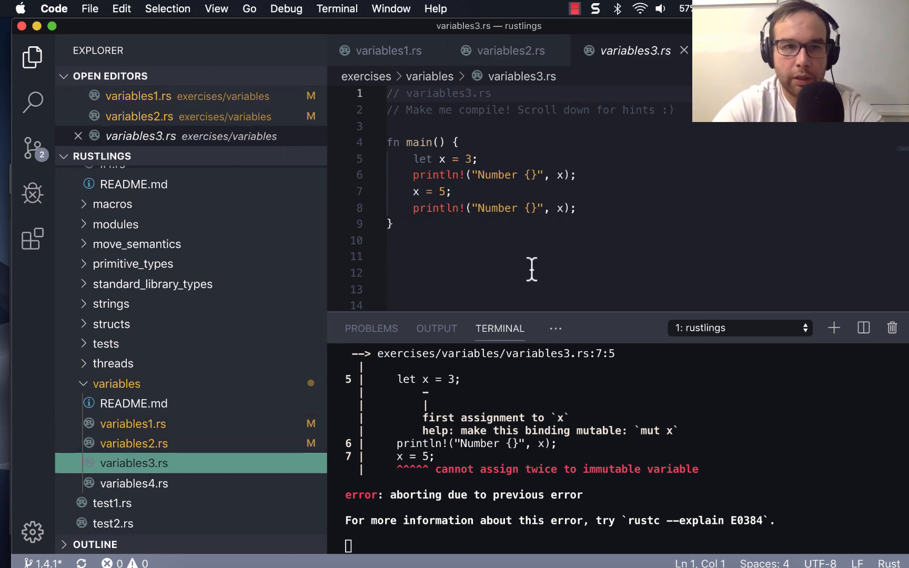
mouse_move(425, 173)
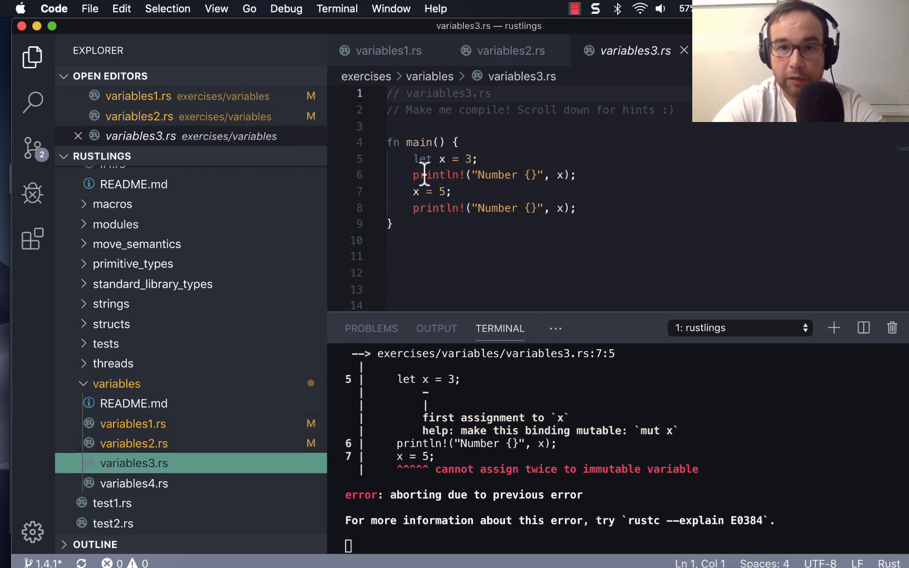
mouse_move(539, 226)
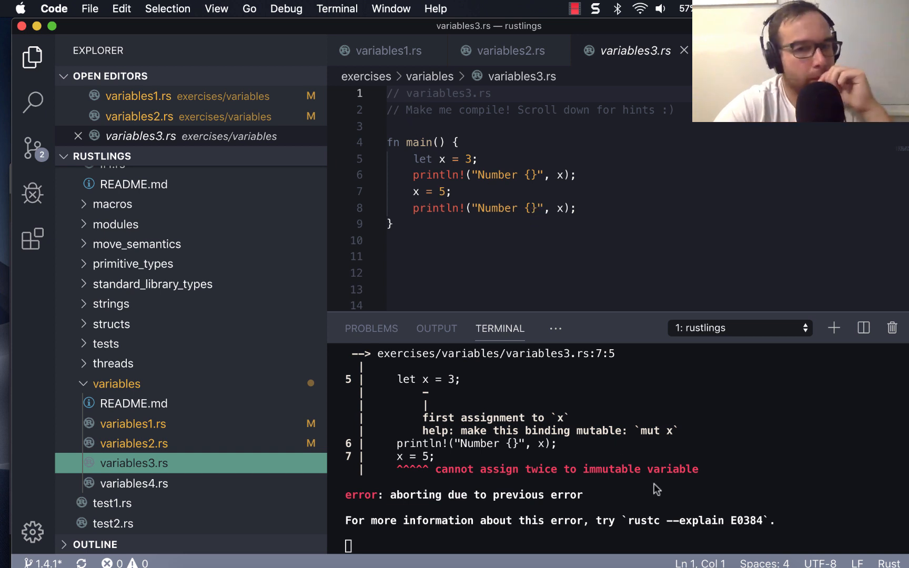
mouse_move(519, 229)
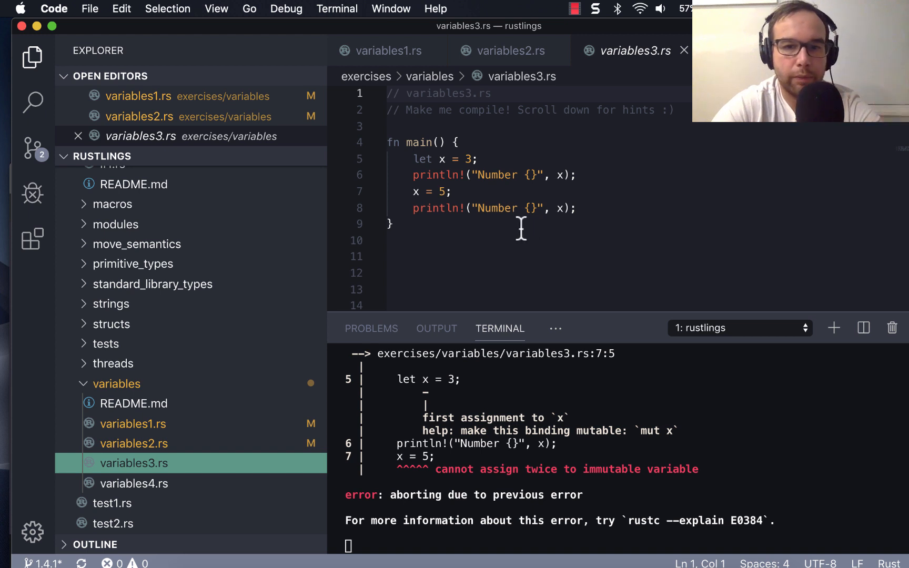
click(458, 209)
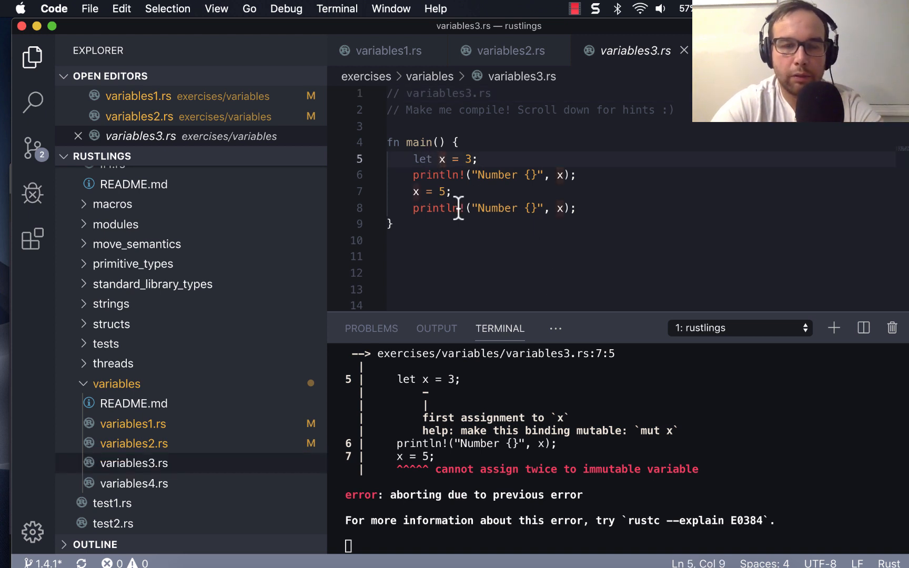
text(mut)
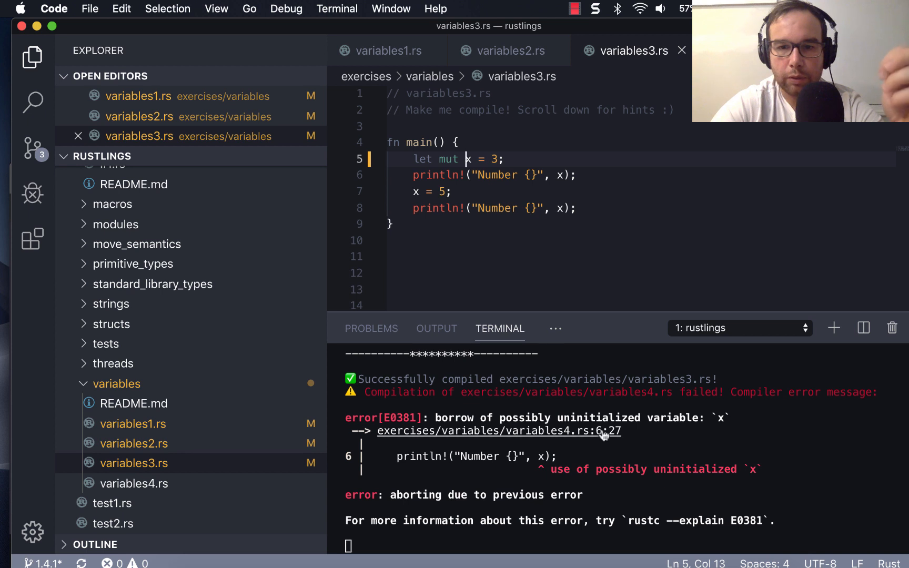
mouse_move(515, 452)
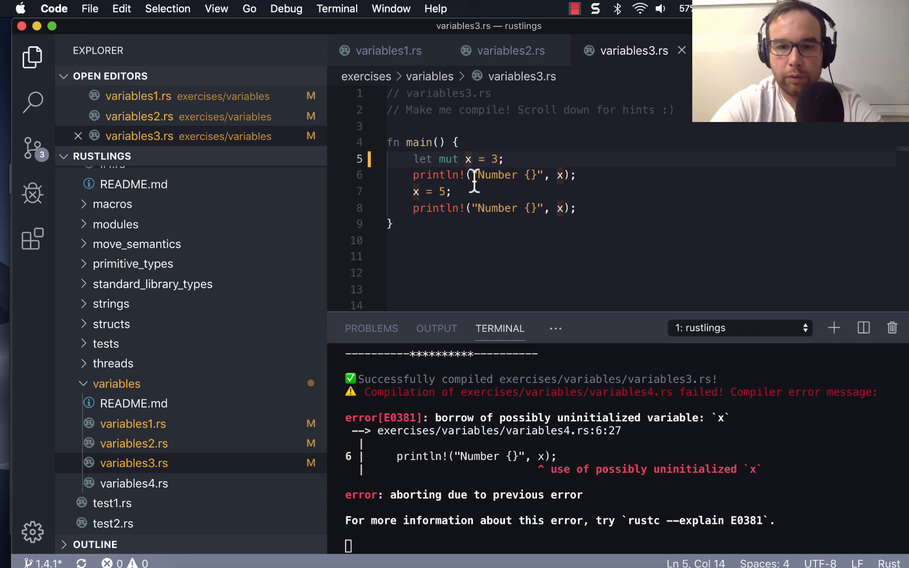
Step: Scroll around variables3.rs and the terminal to review the hint and the variables4.rs failure
scroll(up, 3)
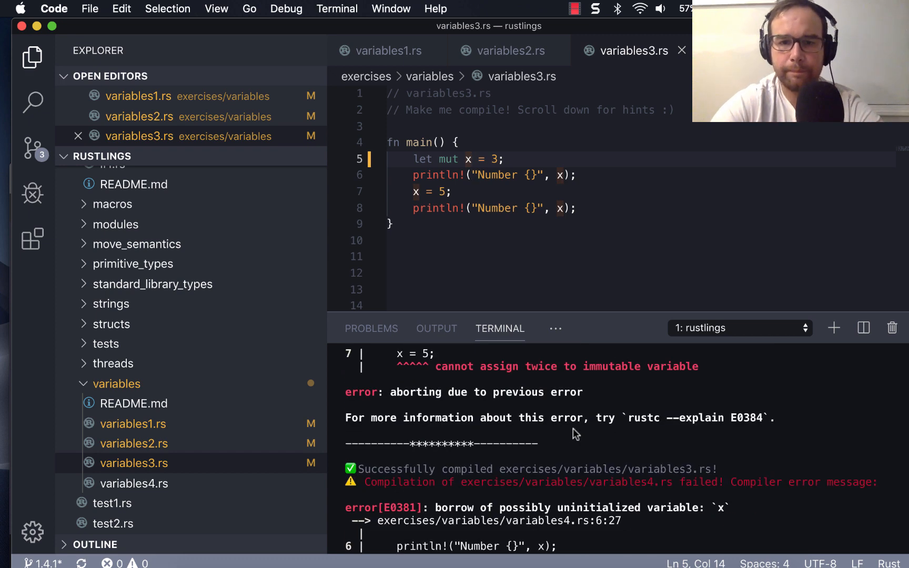
scroll(down, 3)
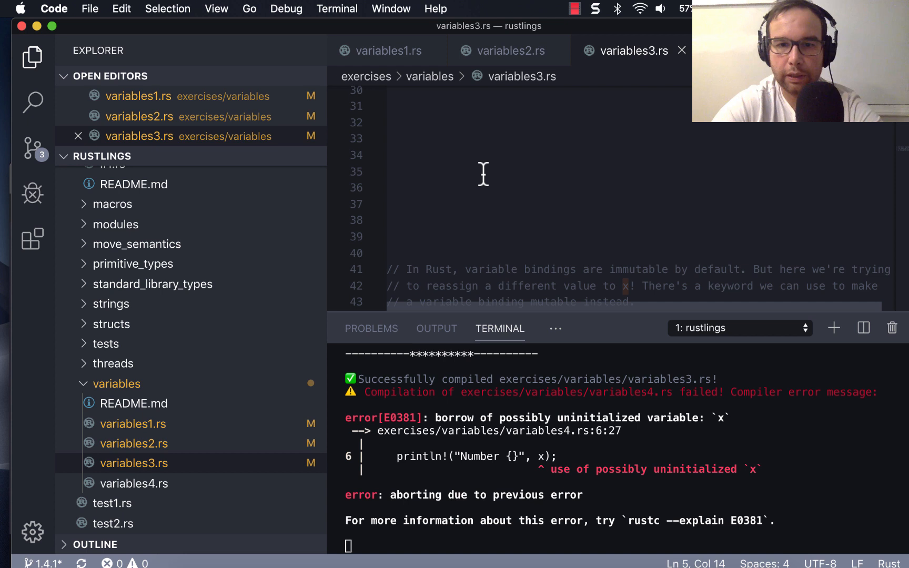
scroll(down, 3)
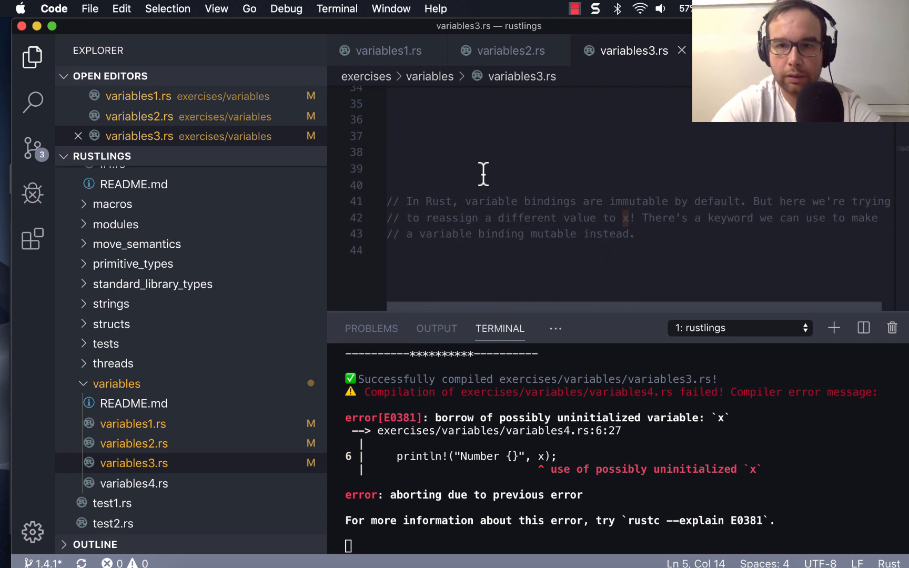
scroll(up, 3)
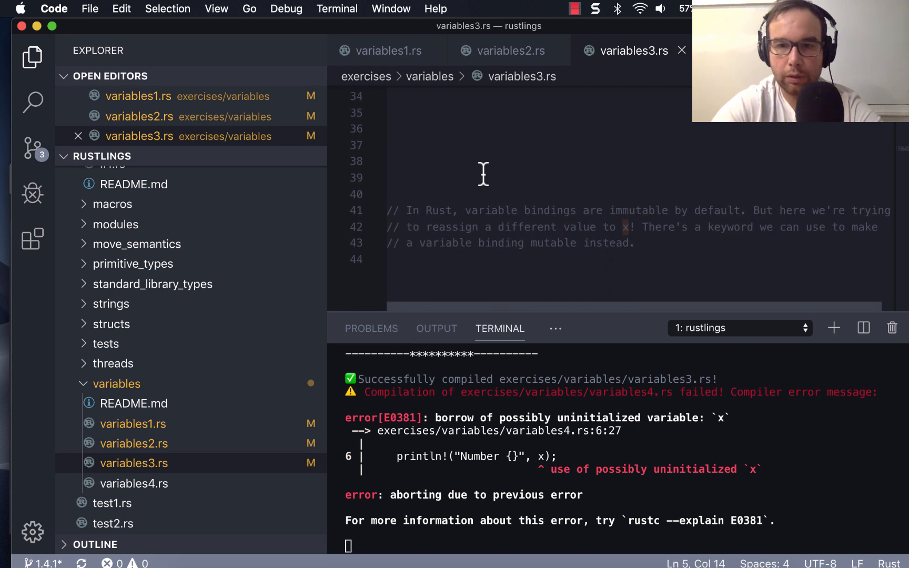
scroll(up, 3)
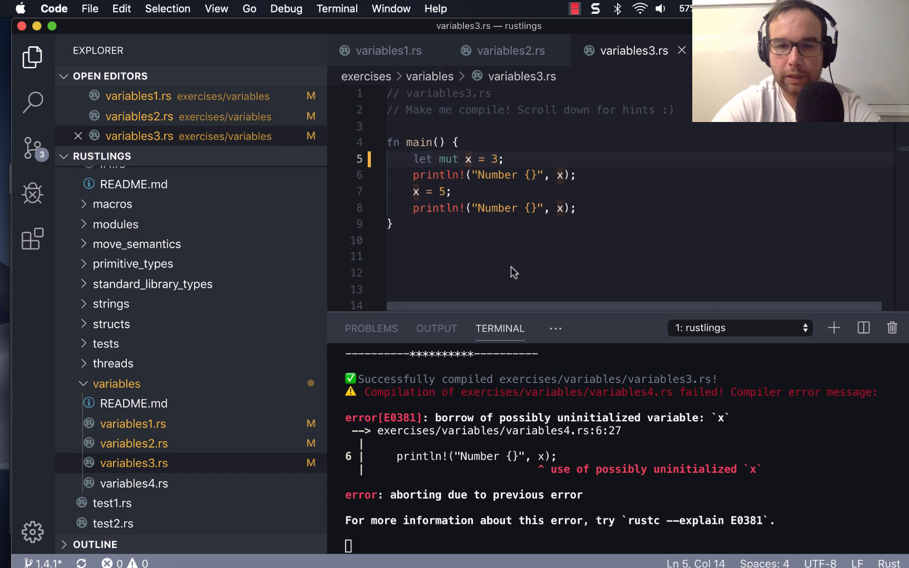
scroll(down, 3)
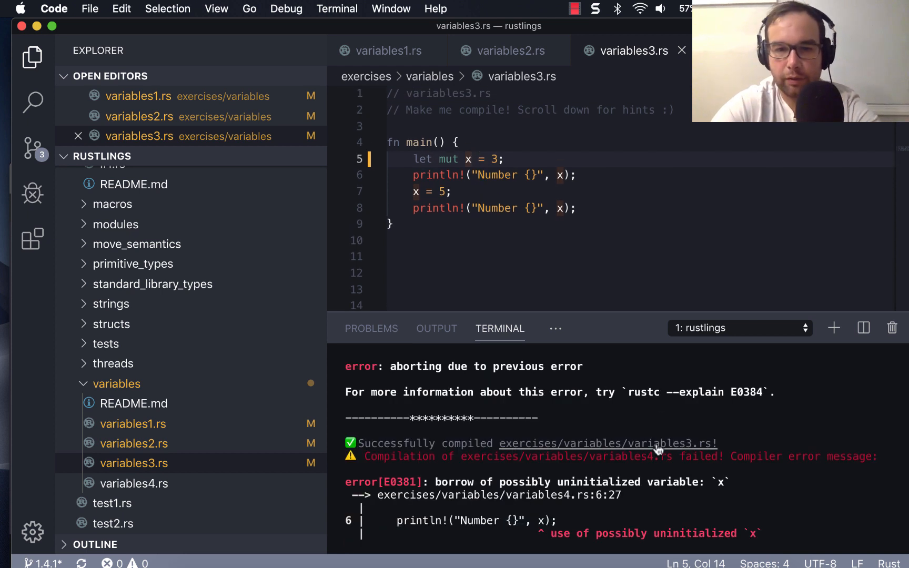
mouse_move(193, 484)
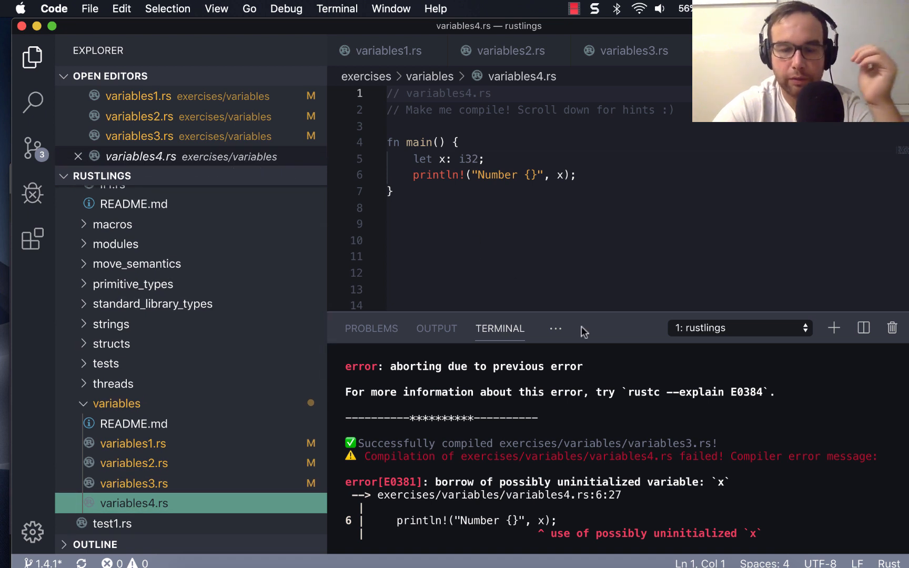
mouse_move(509, 484)
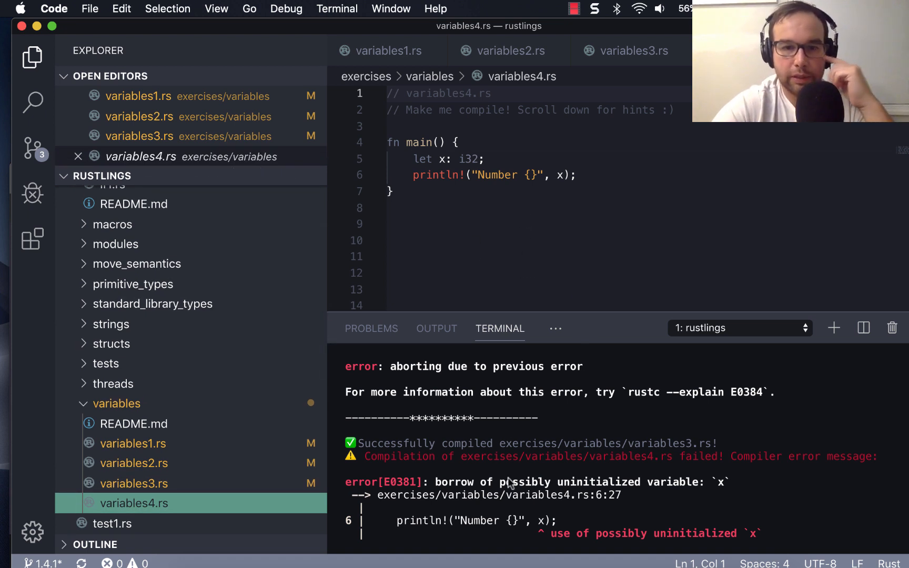
mouse_move(543, 273)
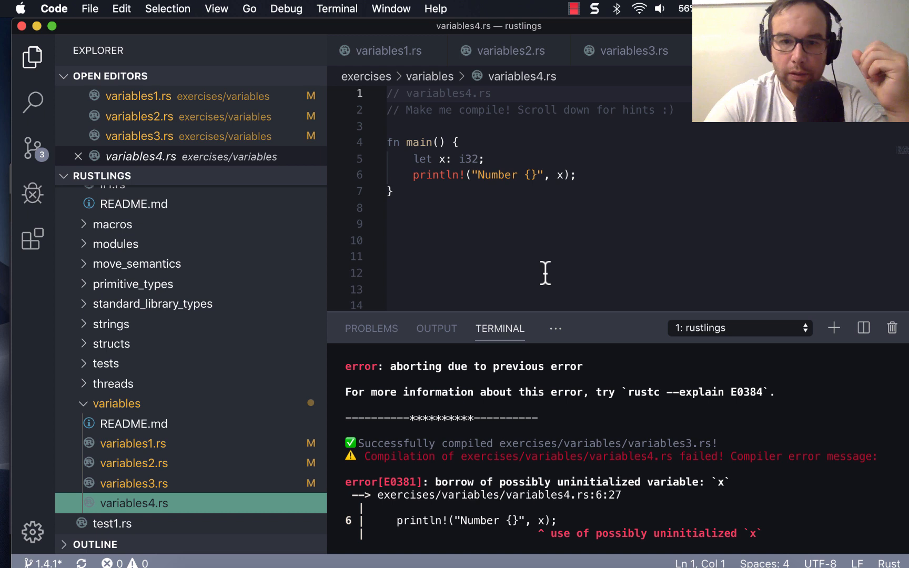
mouse_move(582, 465)
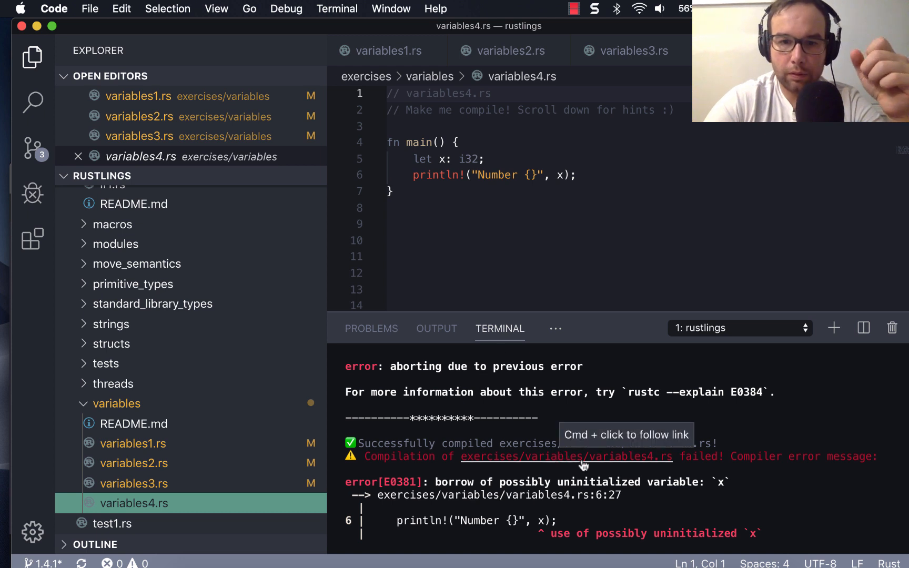
mouse_move(577, 487)
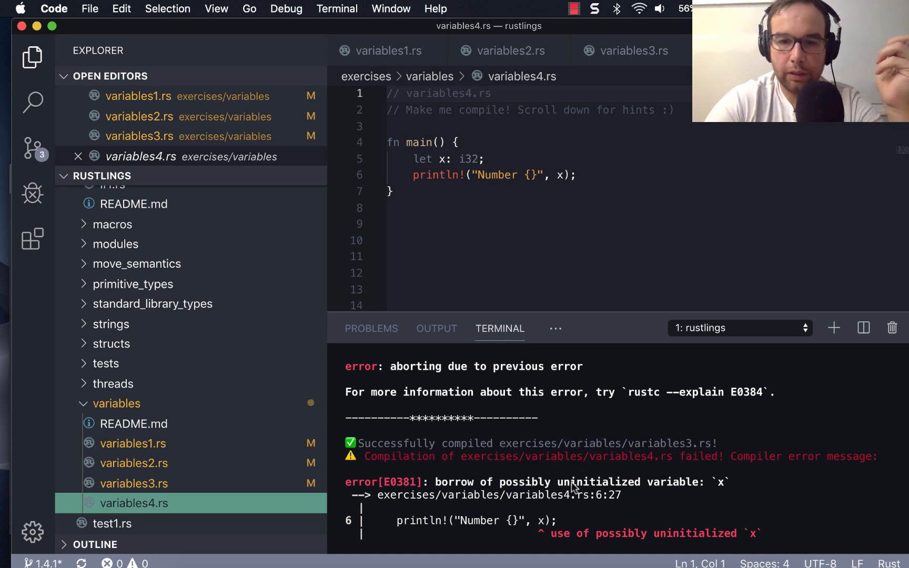
Step: Initialise line 5 of variables4.rs to 'let x: i32 = 10;', save, and collapse the variables folder
click(442, 159)
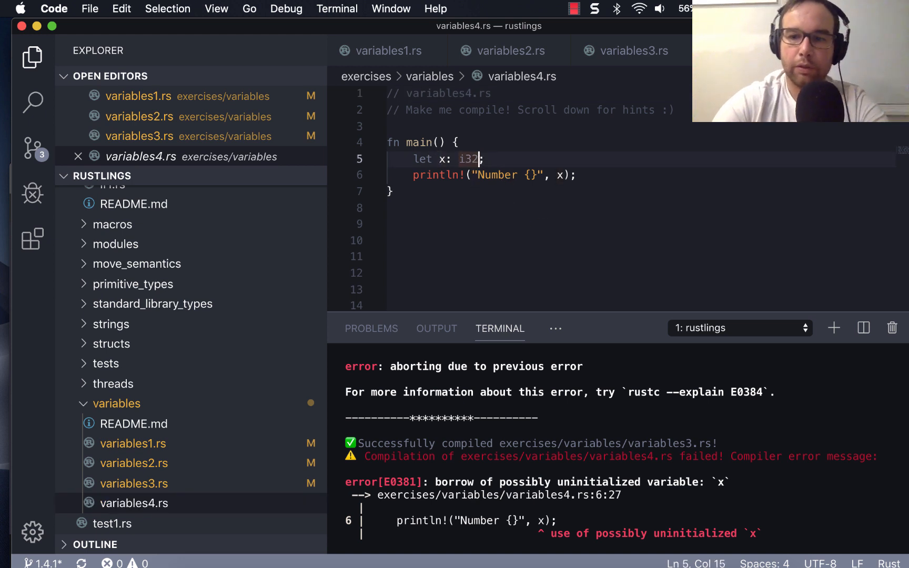
text(= 10)
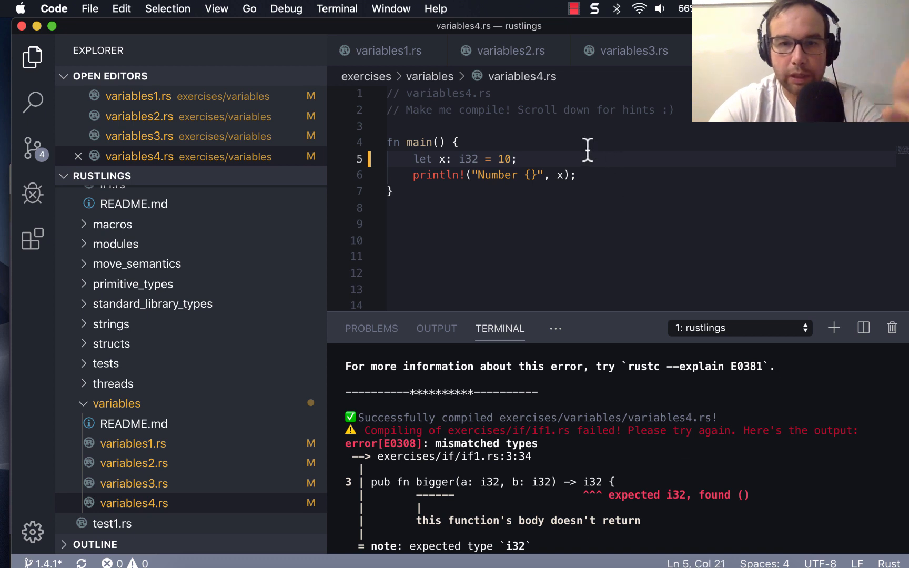
mouse_move(586, 229)
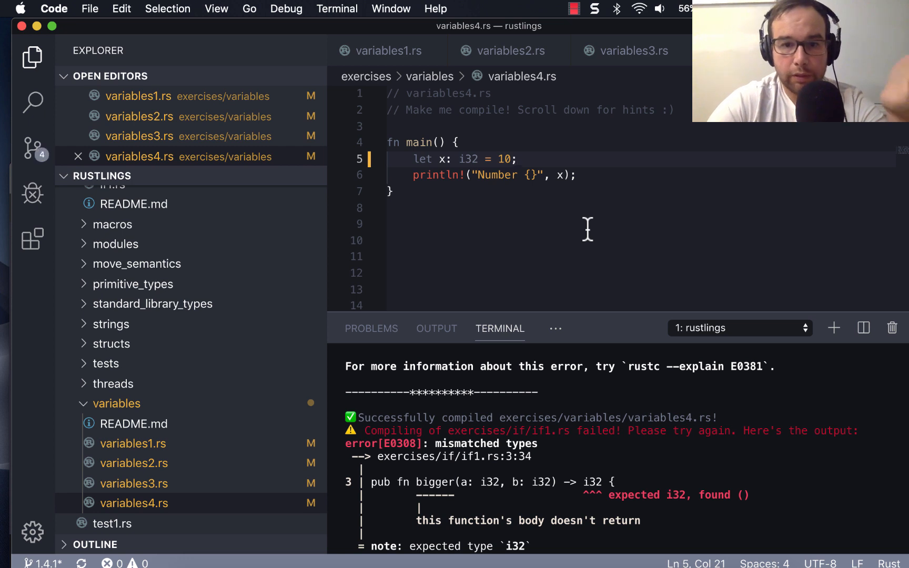
scroll(up, 3)
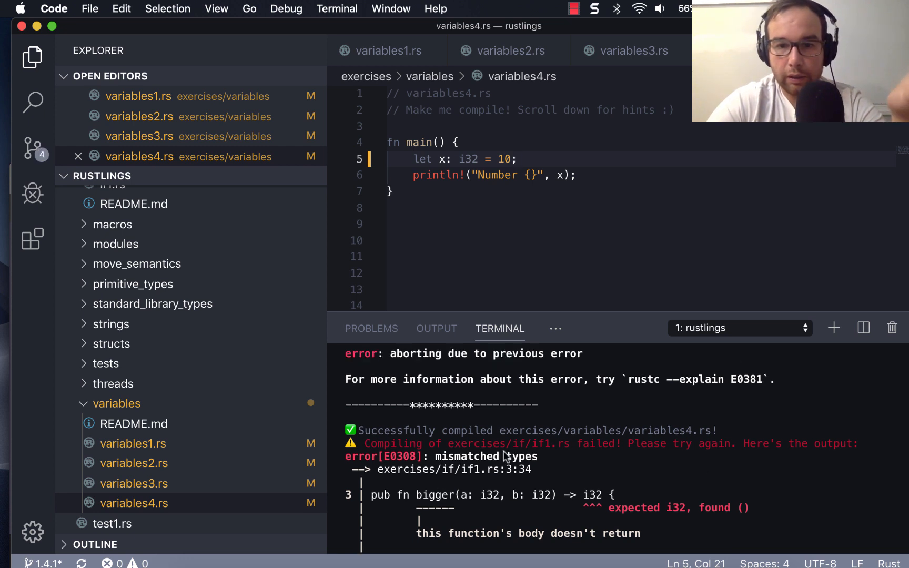
click(116, 404)
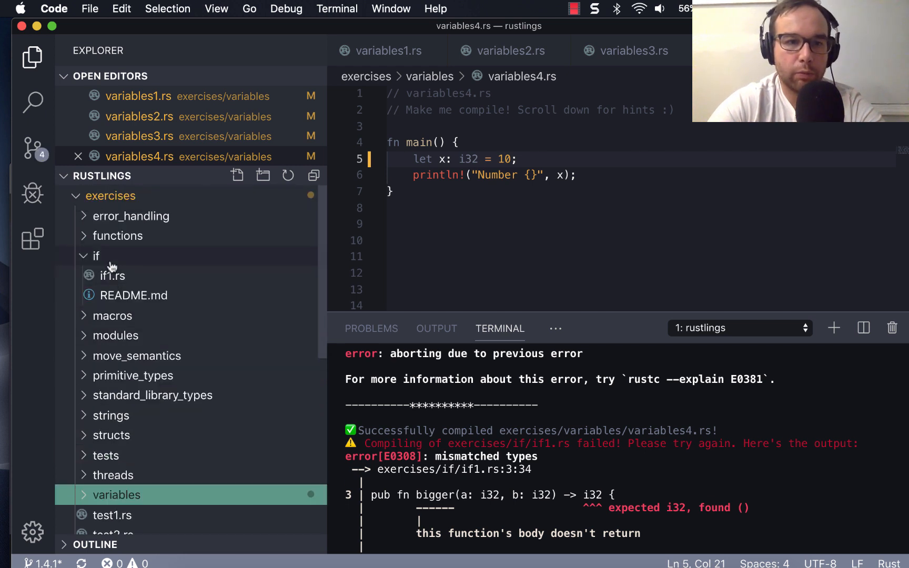
Step: Look over if1.rs under exercises/if, then reopen variables1.rs from the variables folder
click(112, 276)
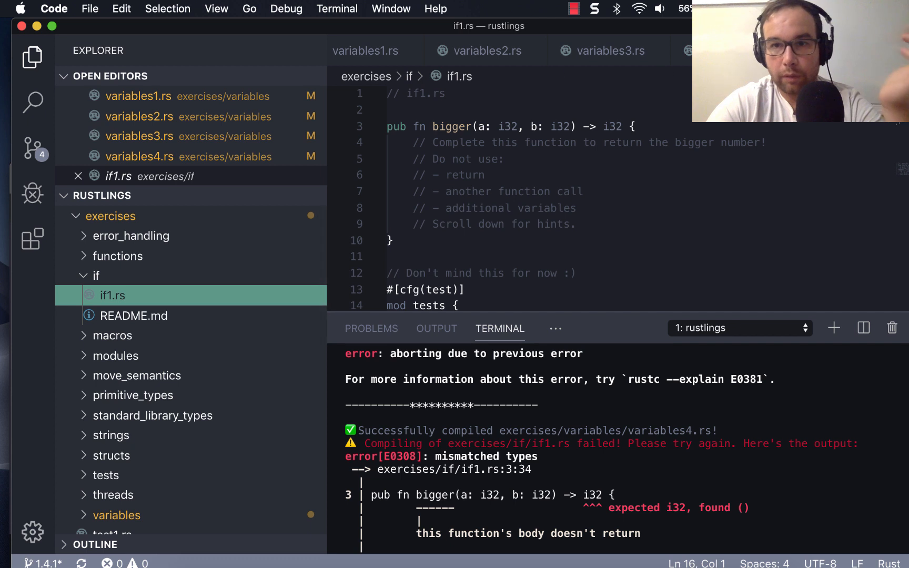
scroll(down, 3)
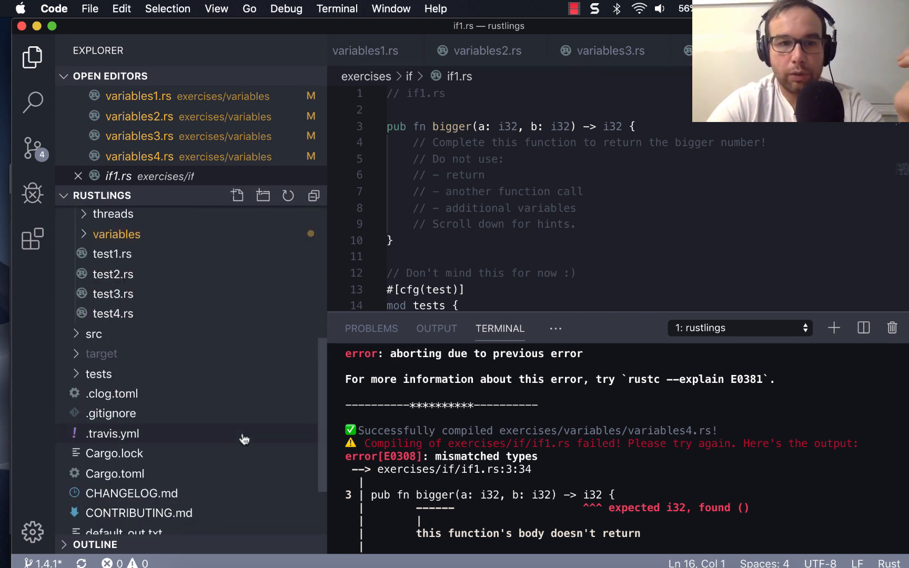
click(117, 233)
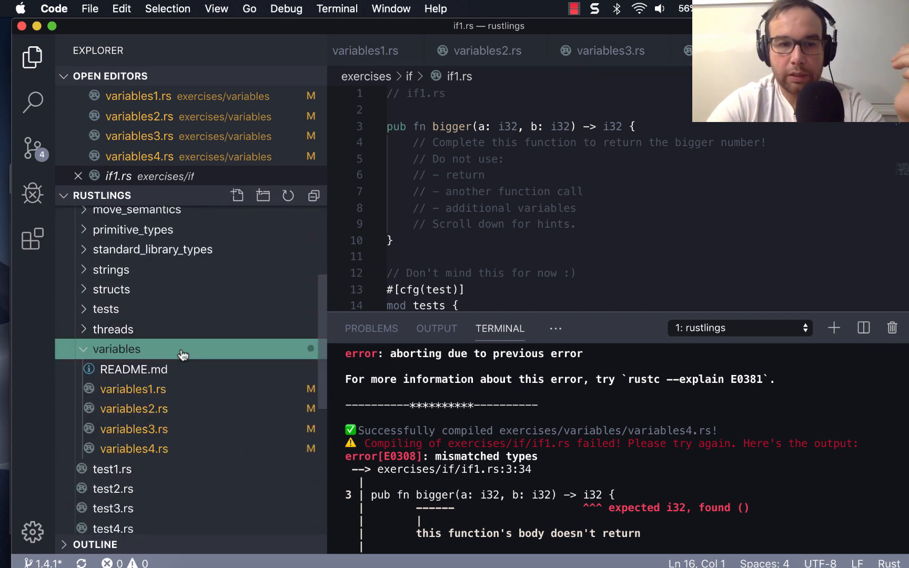
click(132, 390)
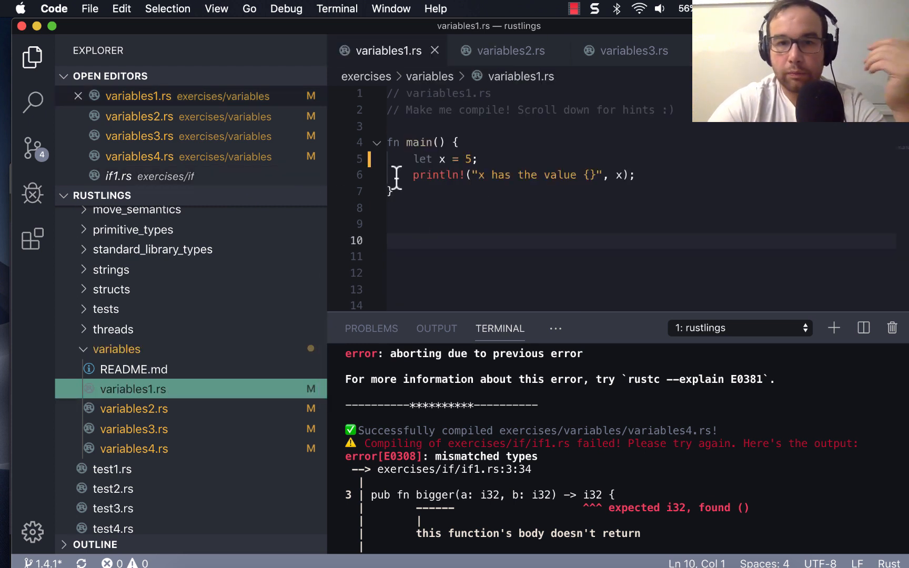
mouse_move(411, 174)
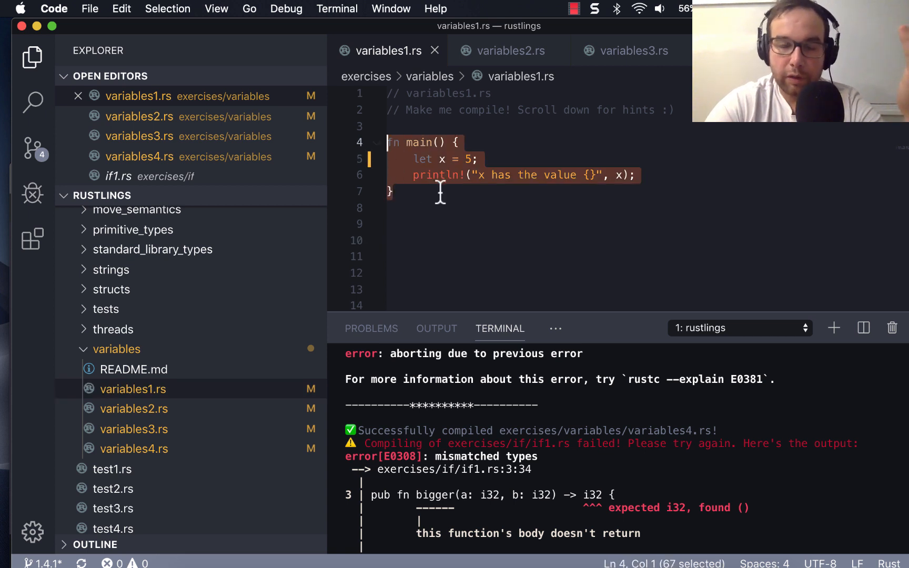
Step: Look over the solved variables2.rs and variables3.rs files, ending back on variables2.rs
click(394, 192)
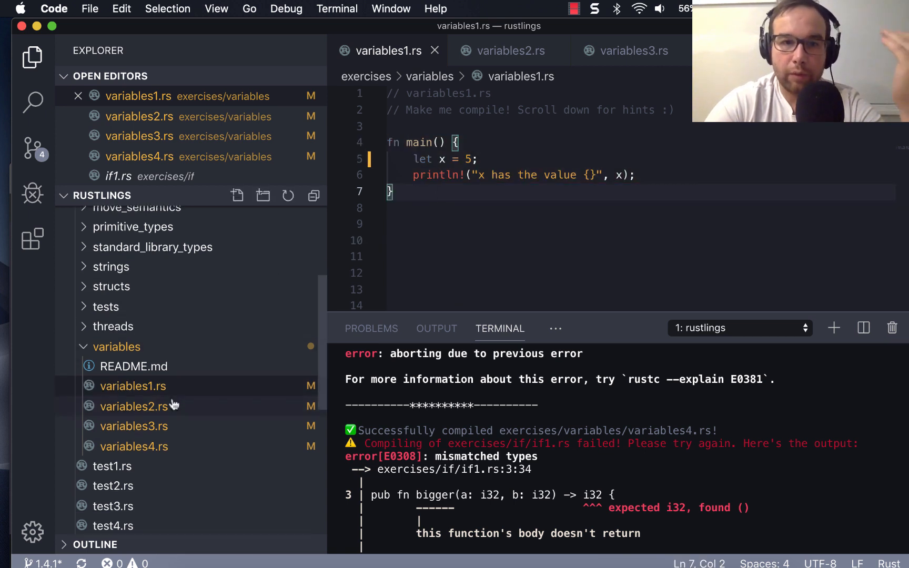
click(133, 406)
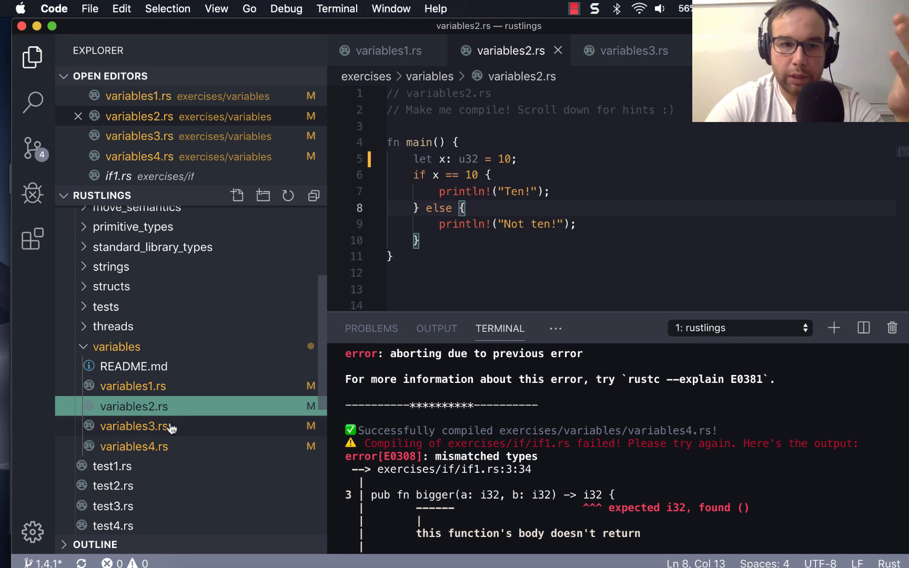
click(135, 426)
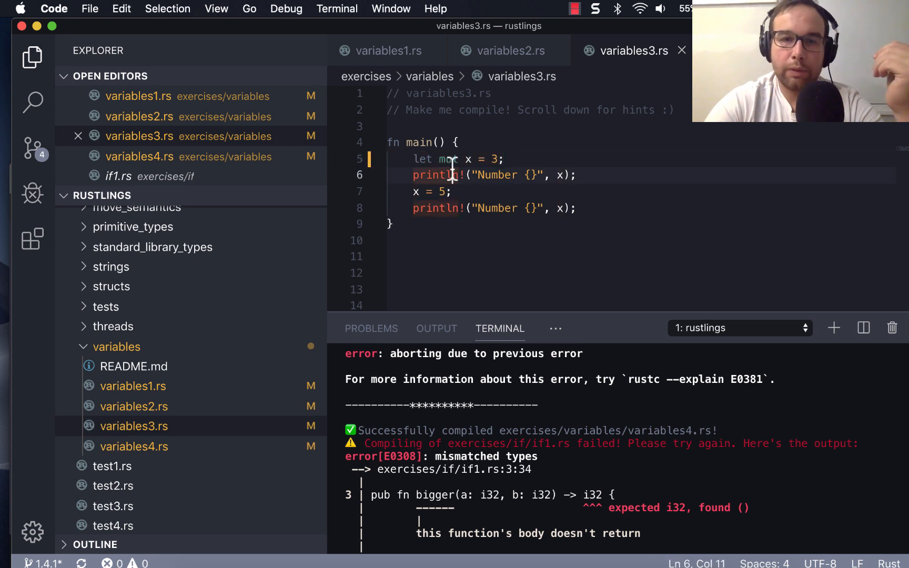
double_click(446, 159)
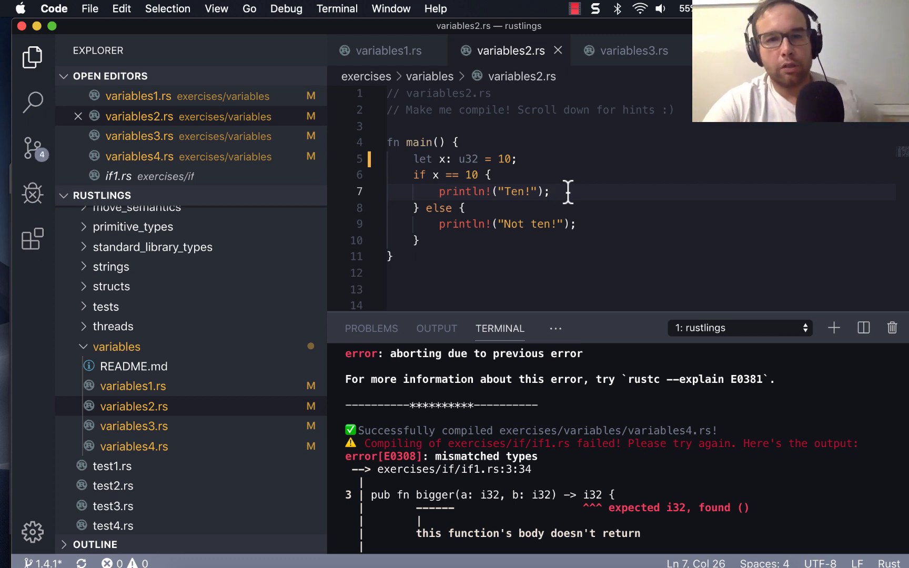
mouse_move(640, 138)
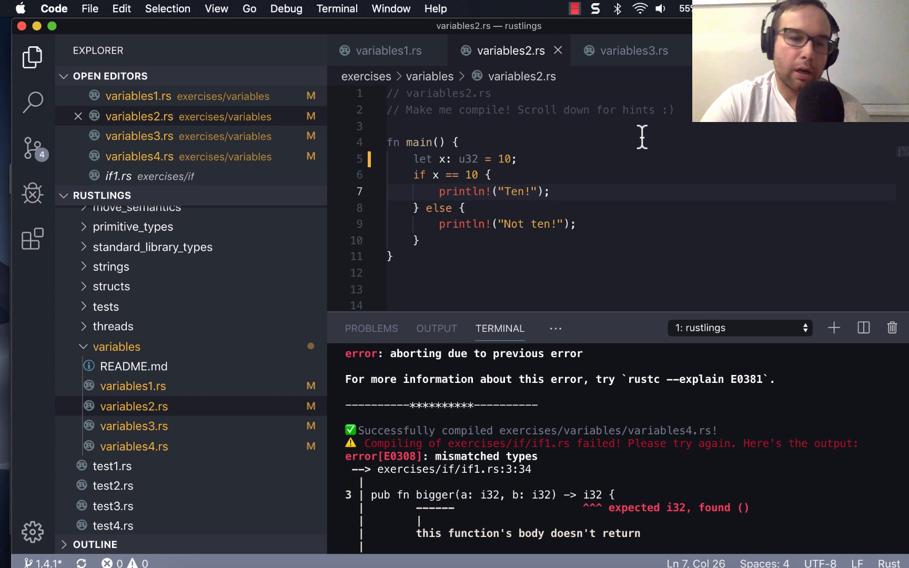
mouse_move(460, 246)
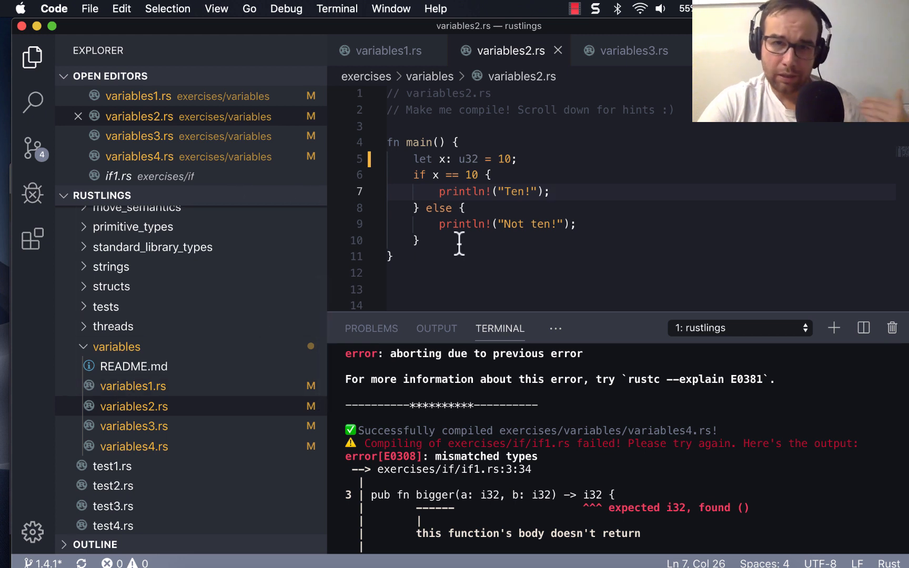